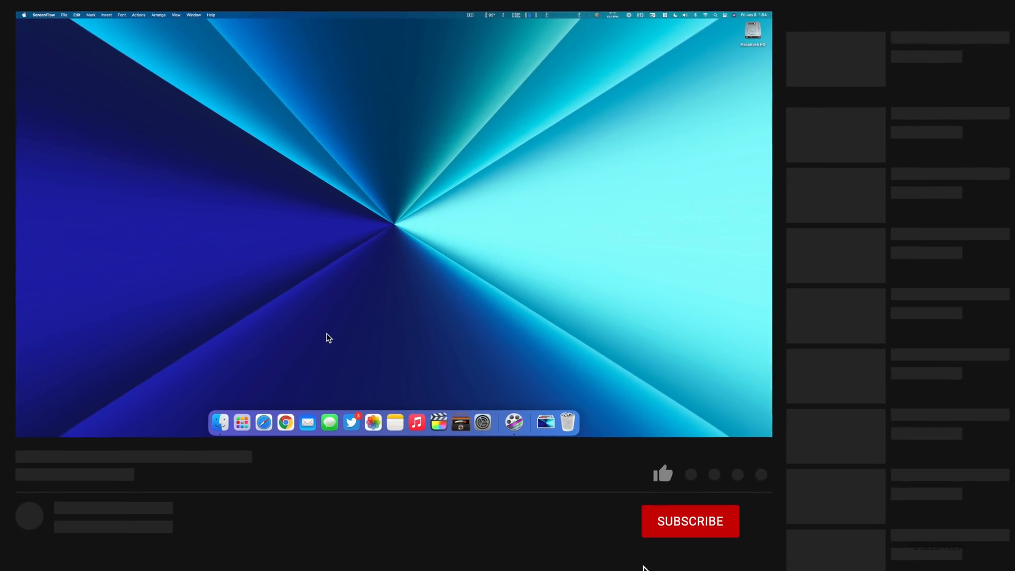
Launch Piezo from the Dock and review its audio sources and recording title and quality settings
{"action": "left_click", "coordinate": [690, 522]}
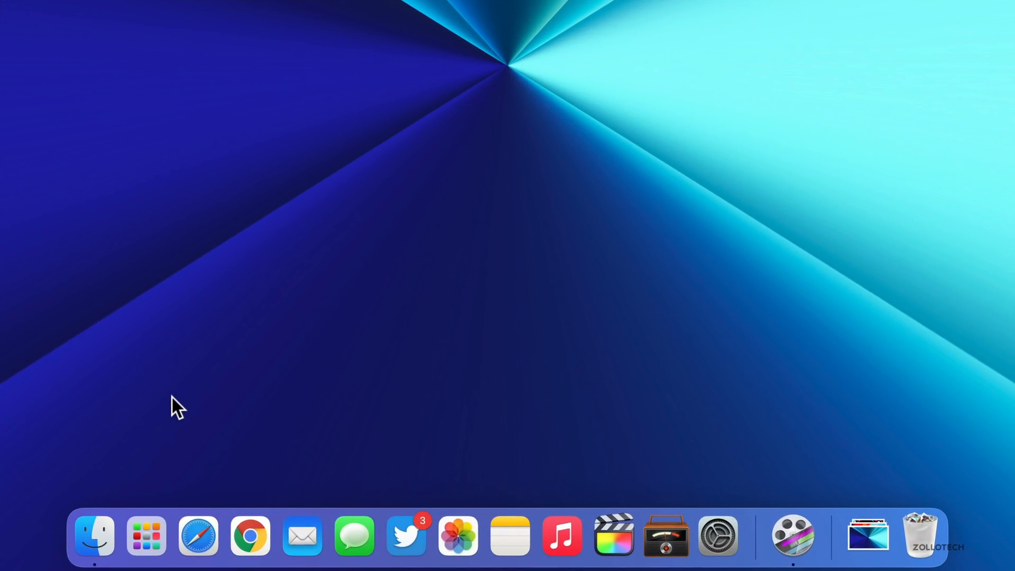
{"action": "mouse_move", "coordinate": [256, 353]}
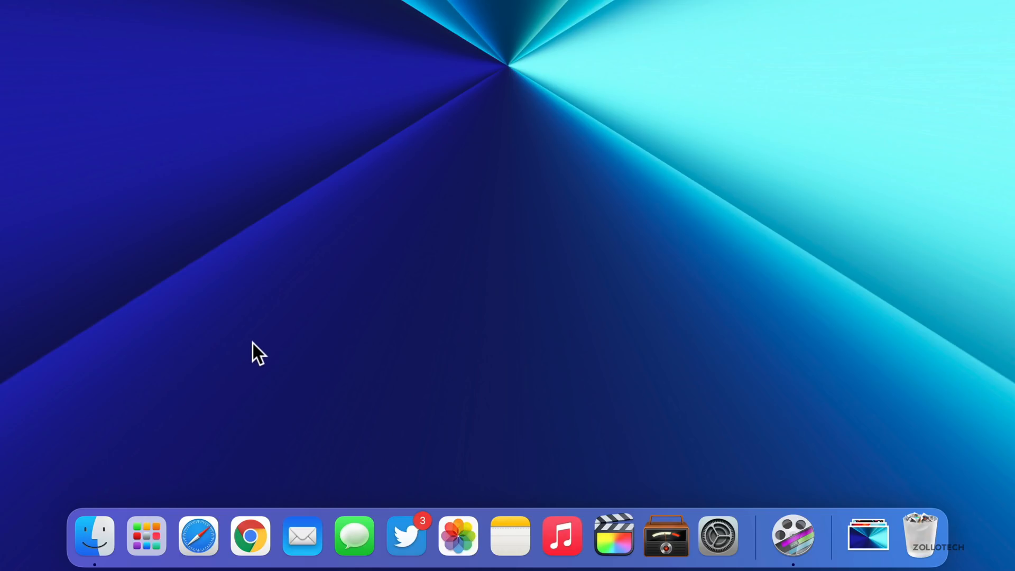
{"action": "mouse_move", "coordinate": [108, 489]}
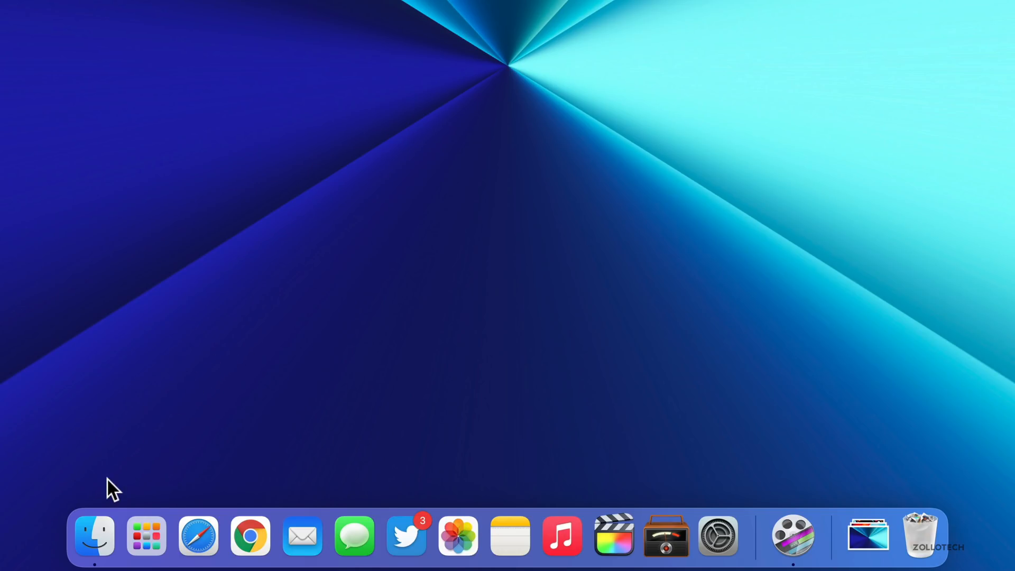
{"action": "mouse_move", "coordinate": [146, 539]}
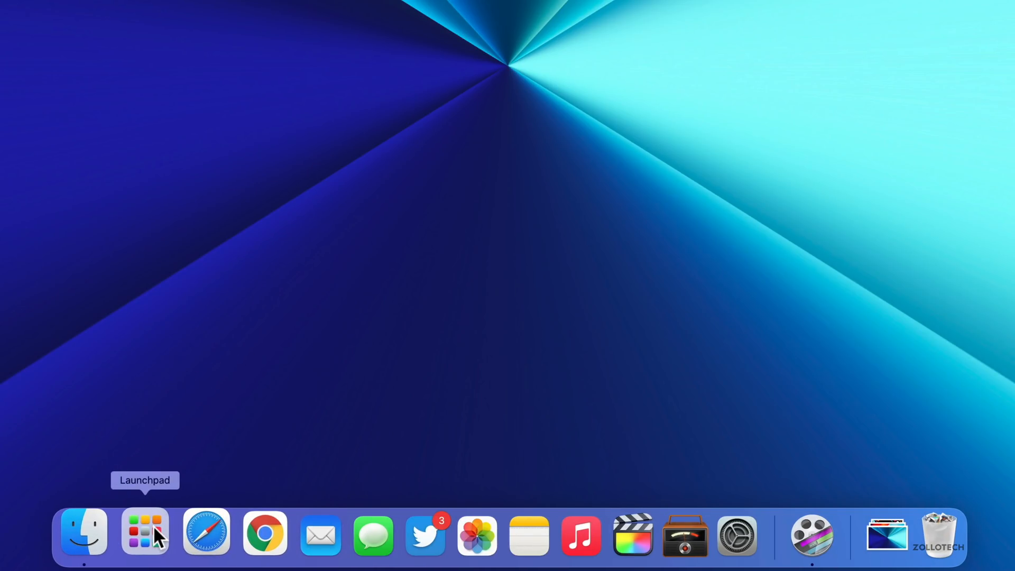
{"action": "mouse_move", "coordinate": [247, 538]}
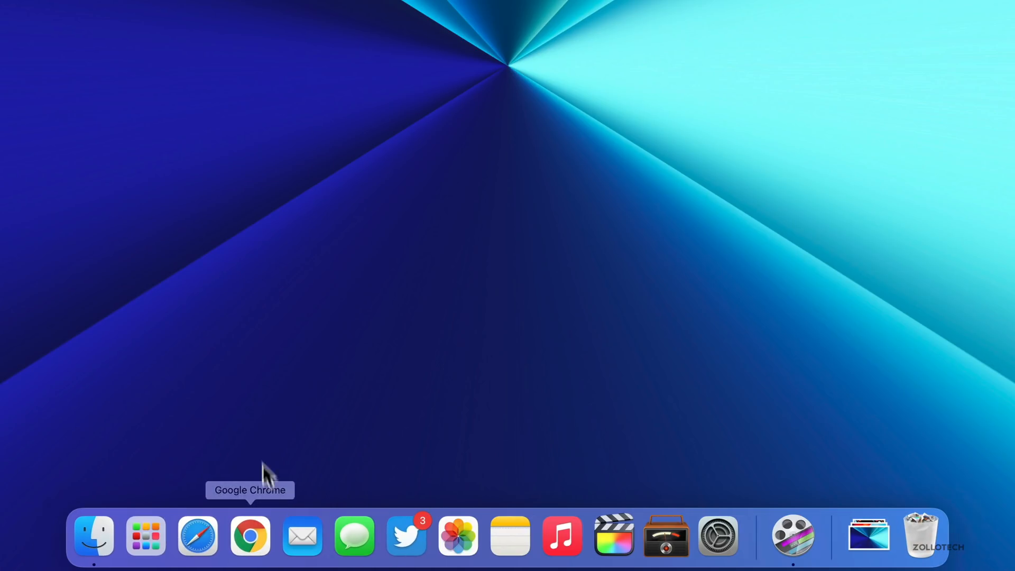
{"action": "mouse_move", "coordinate": [201, 541]}
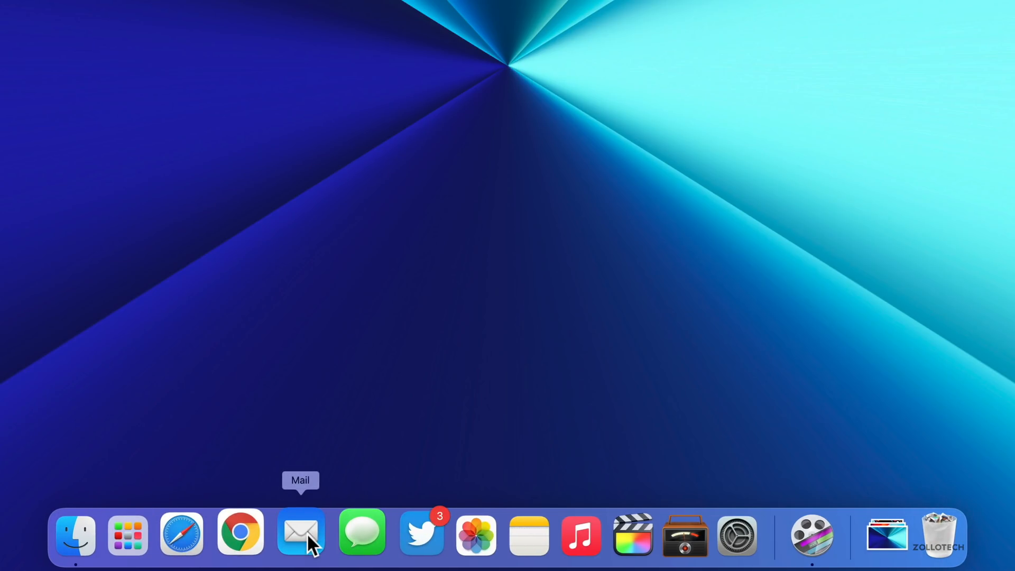
{"action": "mouse_move", "coordinate": [413, 543]}
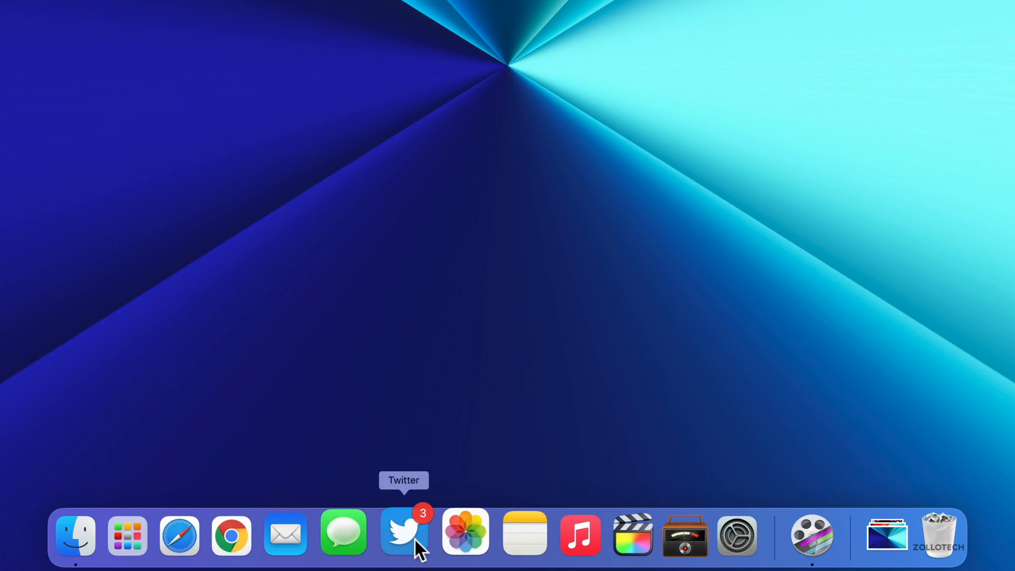
{"action": "mouse_move", "coordinate": [508, 541]}
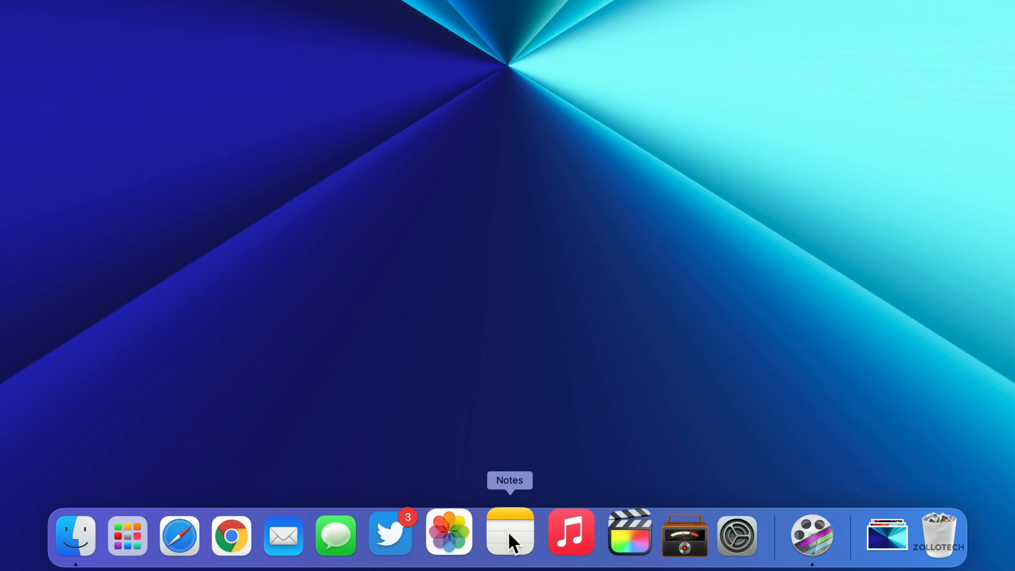
{"action": "mouse_move", "coordinate": [622, 548]}
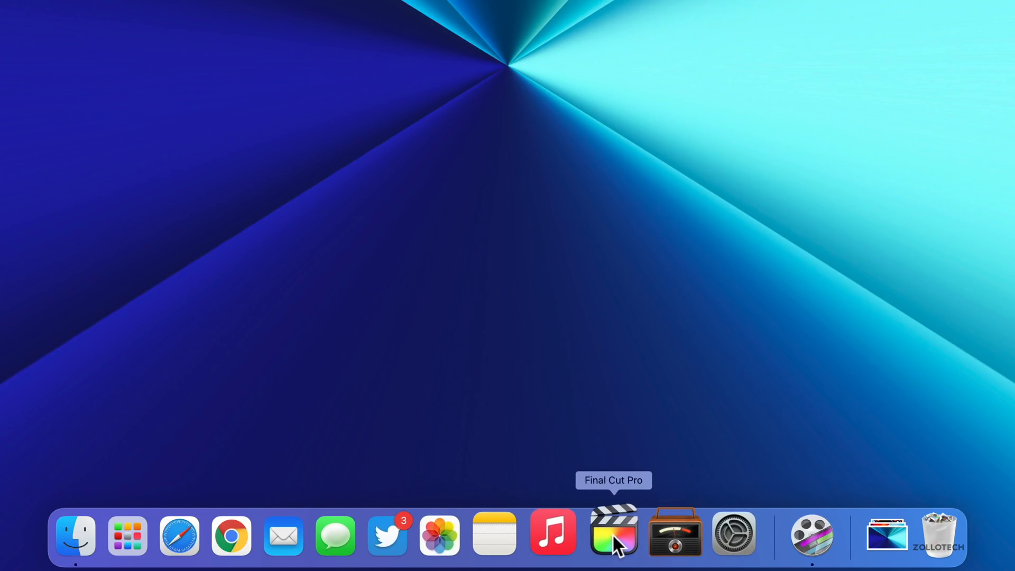
{"action": "mouse_move", "coordinate": [618, 547]}
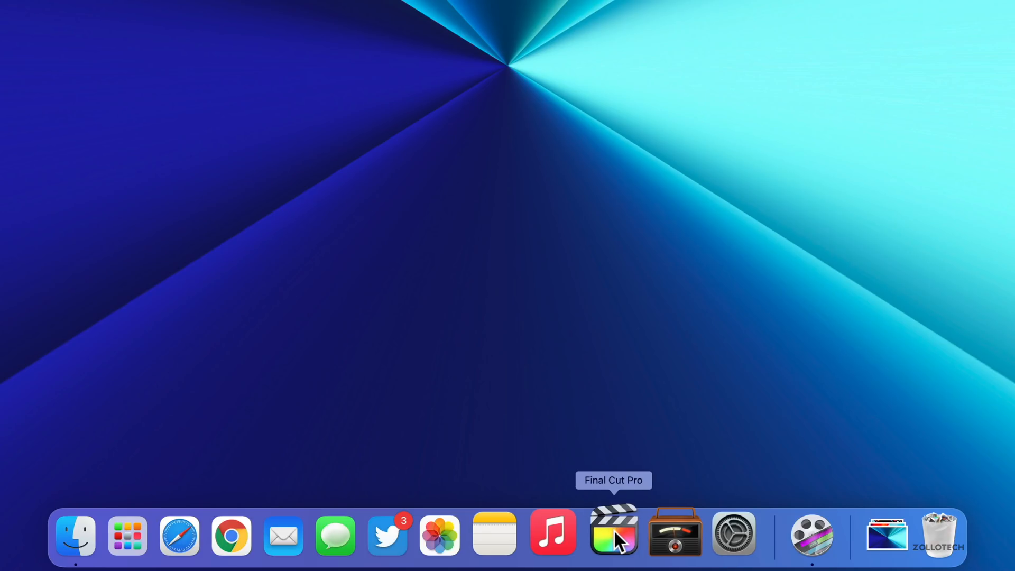
{"action": "mouse_move", "coordinate": [668, 540]}
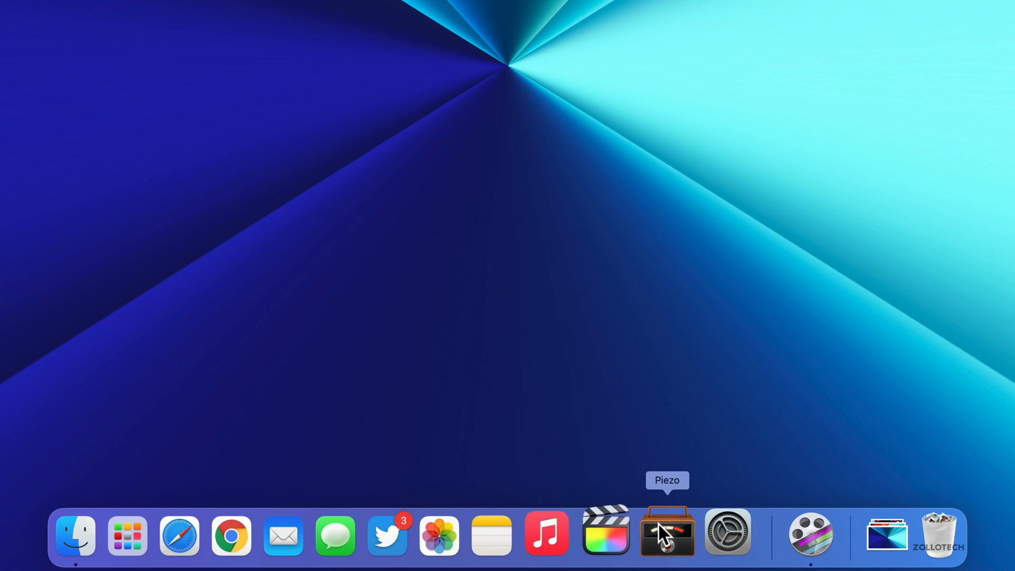
{"action": "mouse_move", "coordinate": [675, 530]}
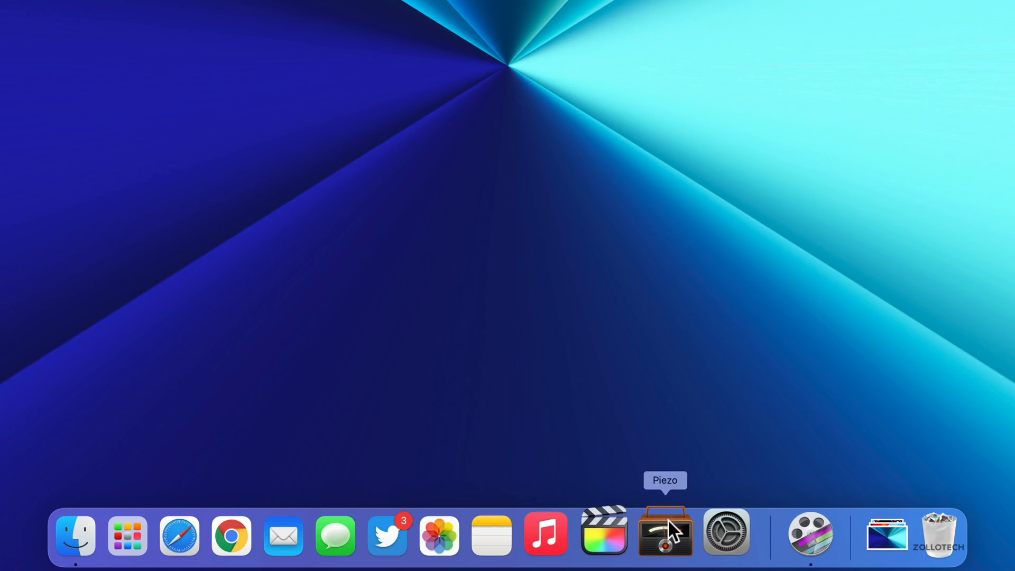
{"action": "left_click", "coordinate": [664, 535]}
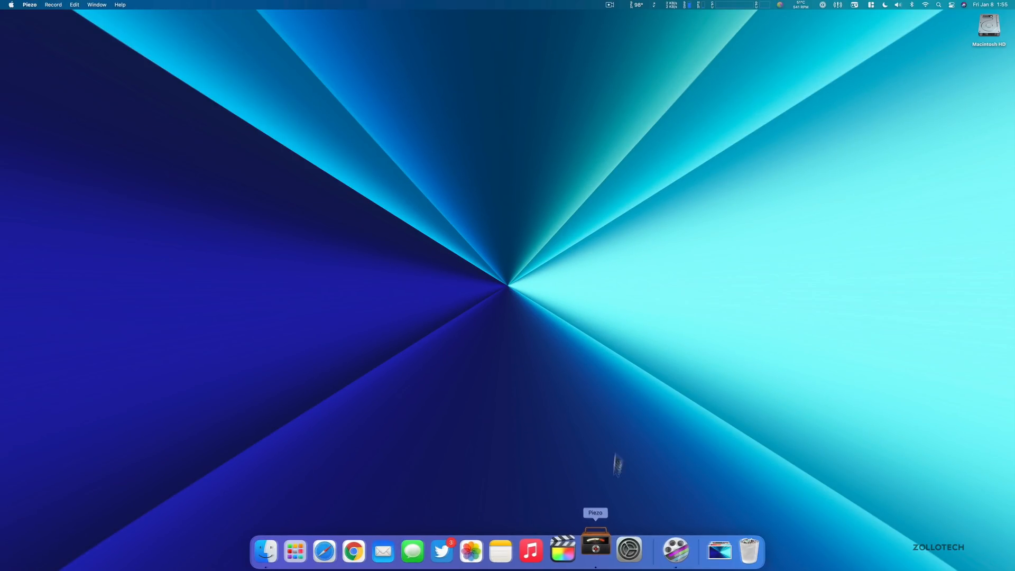
{"action": "left_click", "coordinate": [595, 548]}
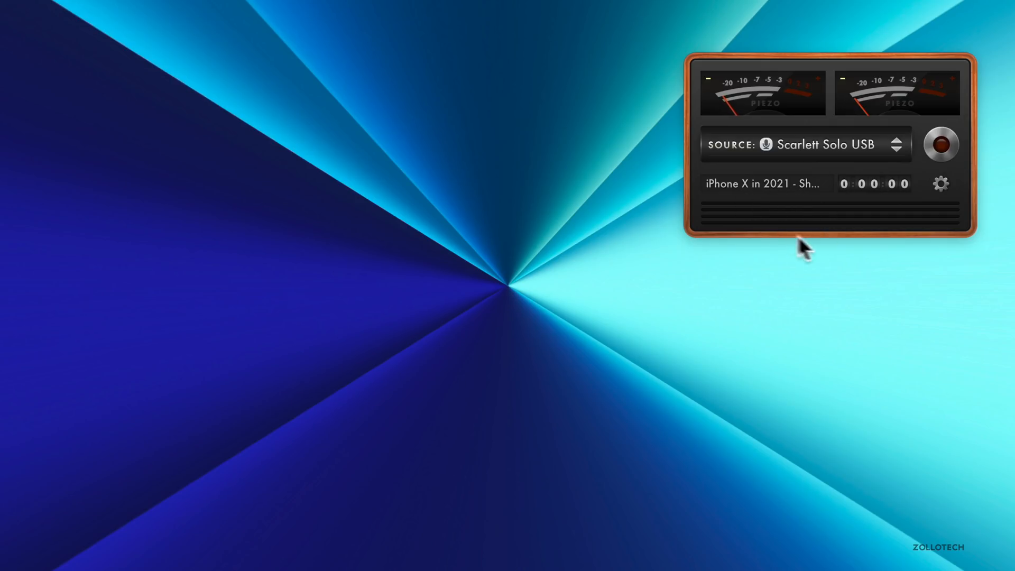
{"action": "mouse_move", "coordinate": [853, 208]}
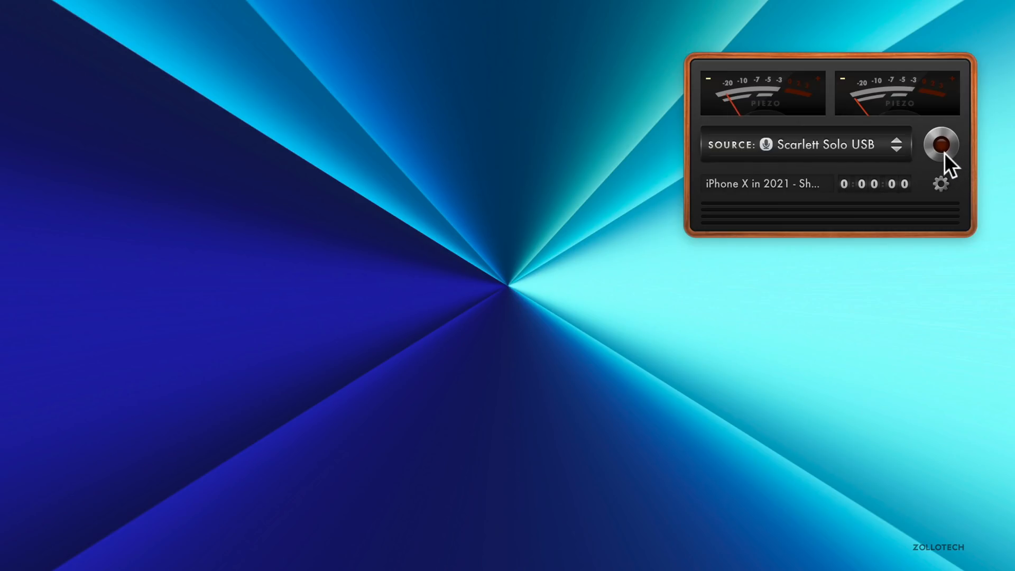
{"action": "left_click", "coordinate": [896, 144]}
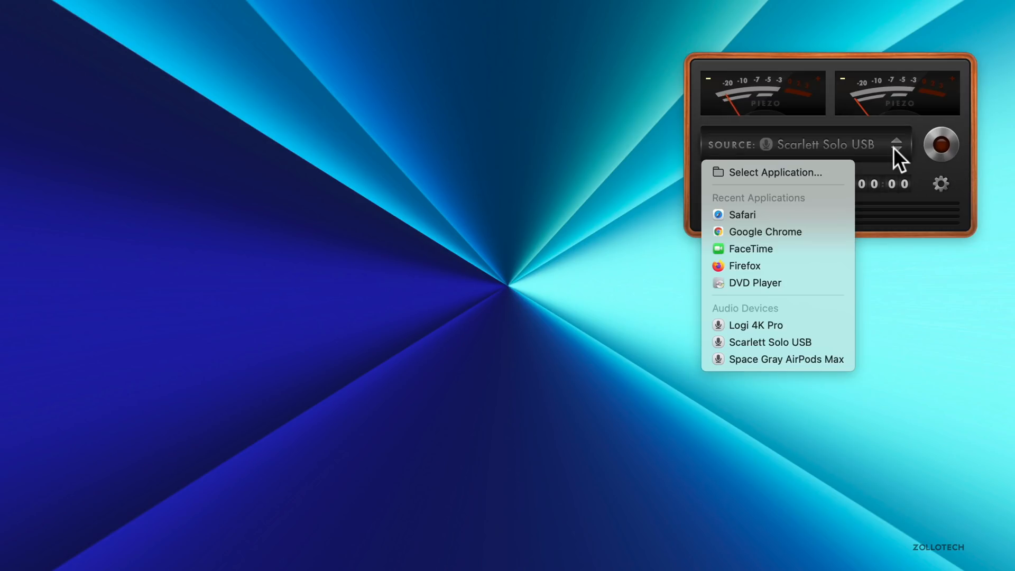
{"action": "mouse_move", "coordinate": [899, 216]}
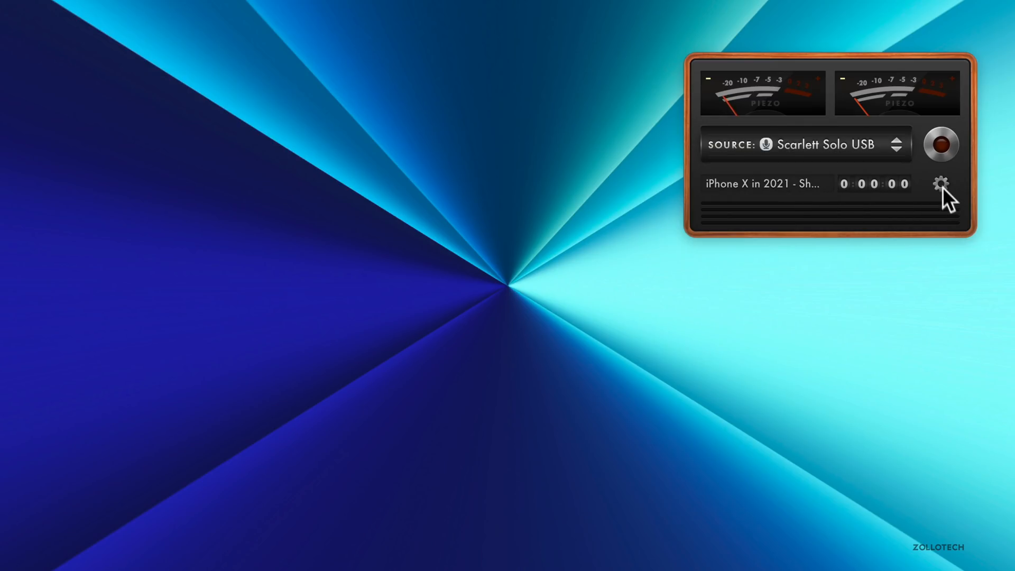
{"action": "left_click", "coordinate": [939, 184]}
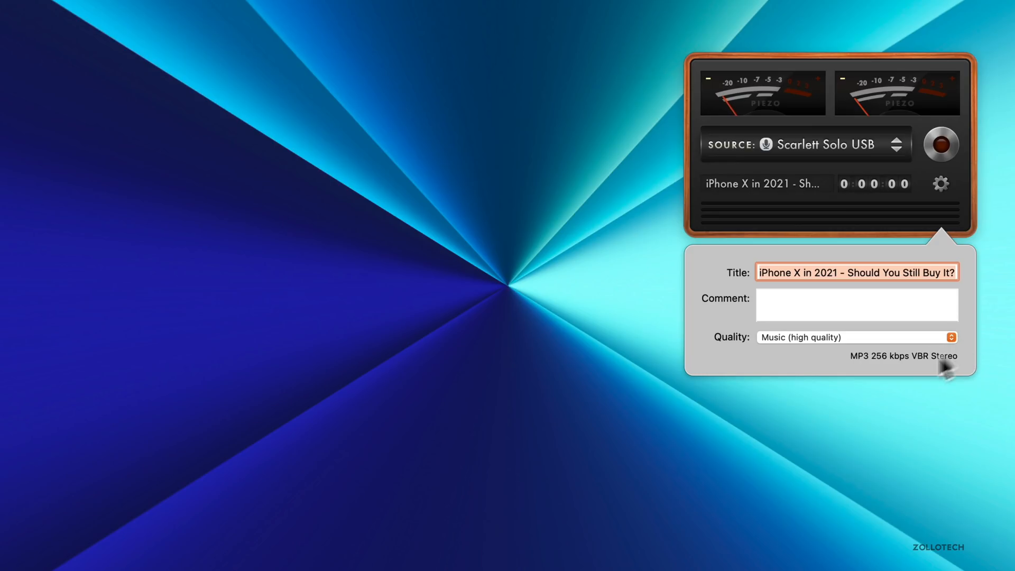
{"action": "mouse_move", "coordinate": [899, 377]}
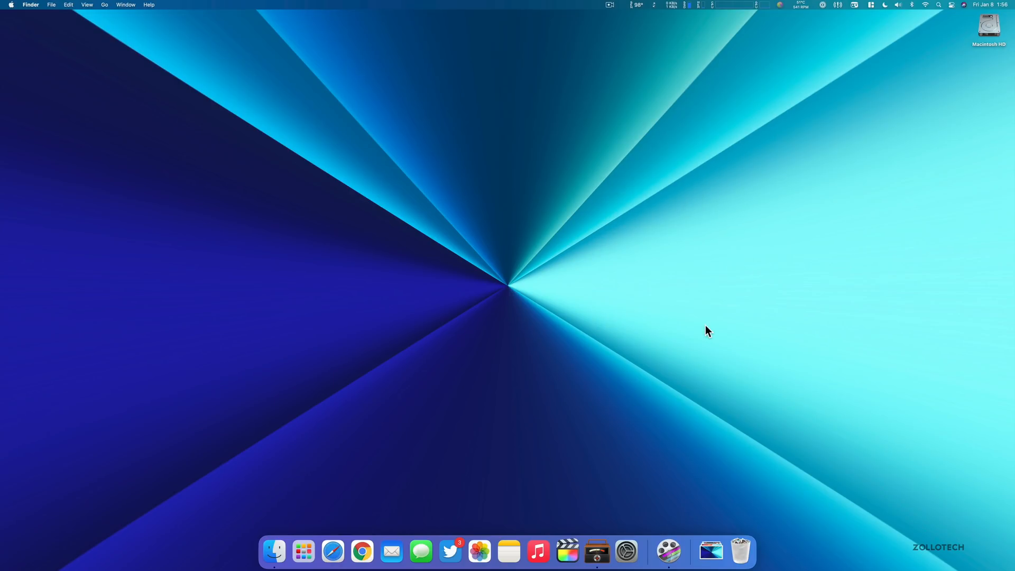
{"action": "mouse_move", "coordinate": [670, 552]}
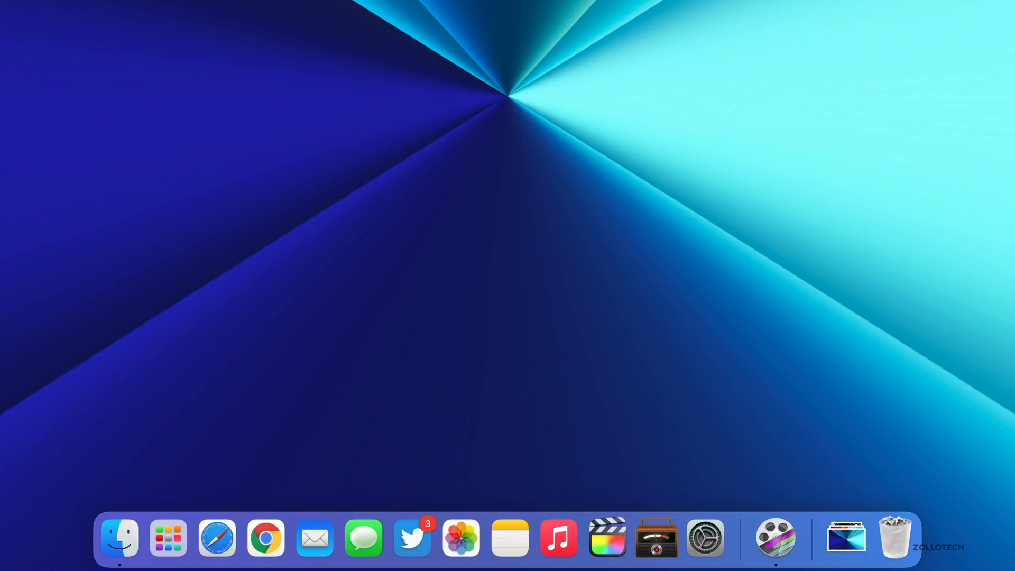
{"action": "mouse_move", "coordinate": [805, 158]}
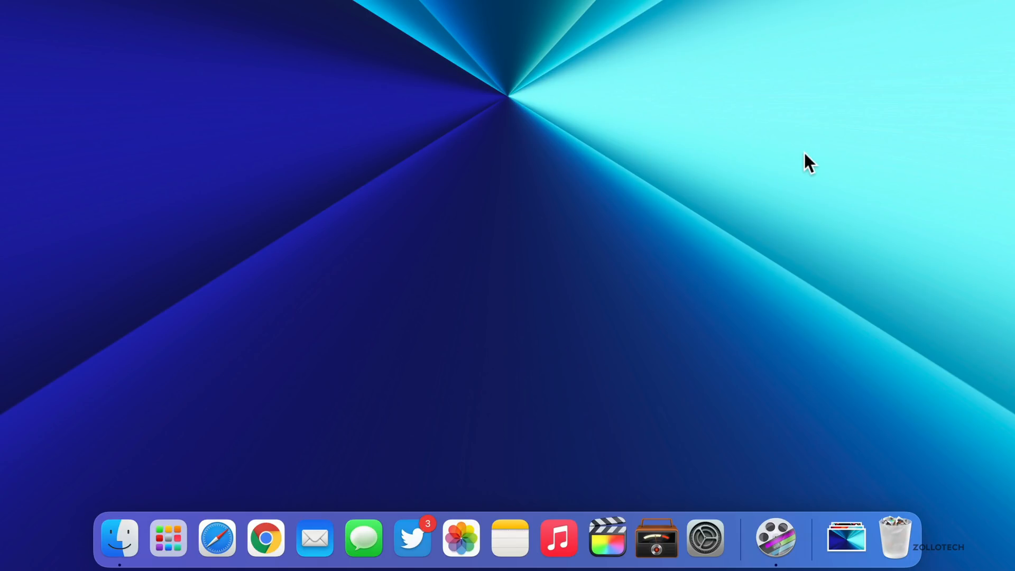
{"action": "mouse_move", "coordinate": [599, 142]}
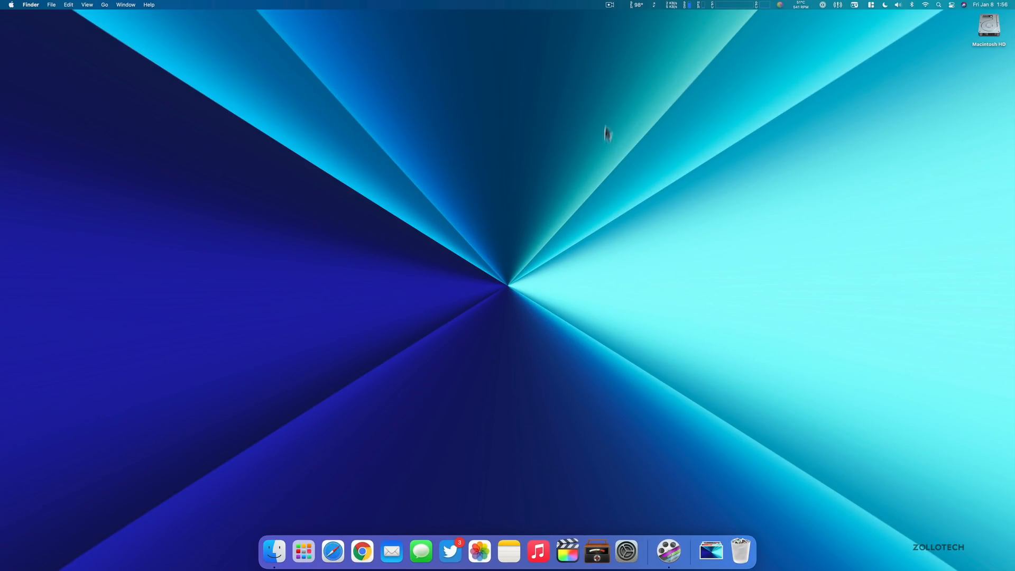
{"action": "mouse_move", "coordinate": [832, 10]}
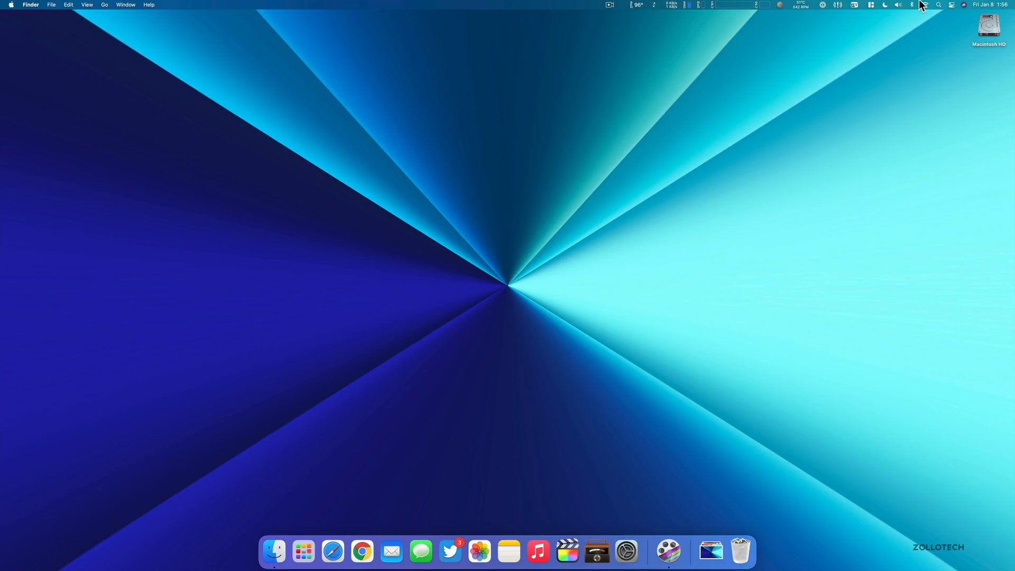
{"action": "mouse_move", "coordinate": [878, 12]}
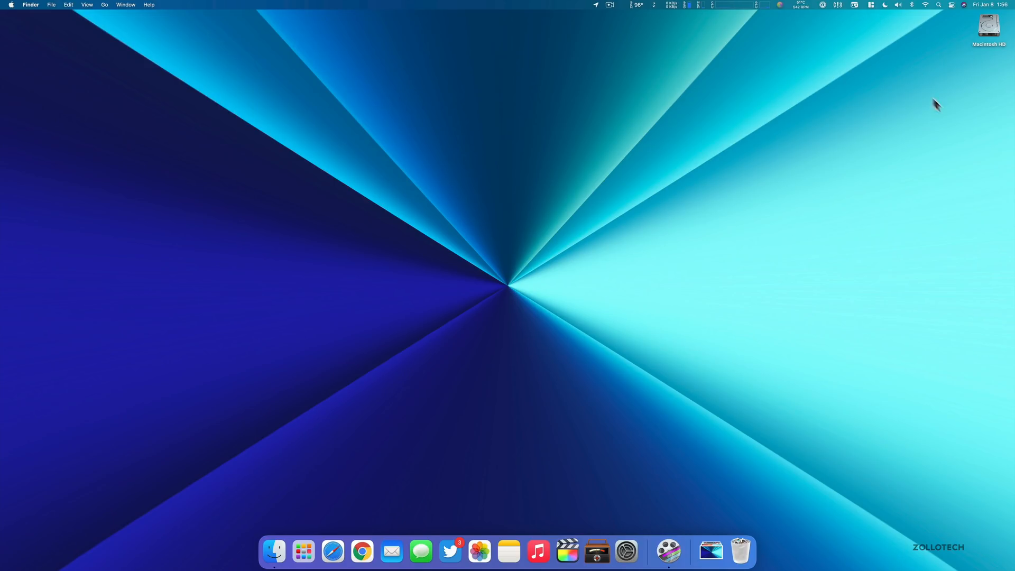
{"action": "mouse_move", "coordinate": [513, 333]}
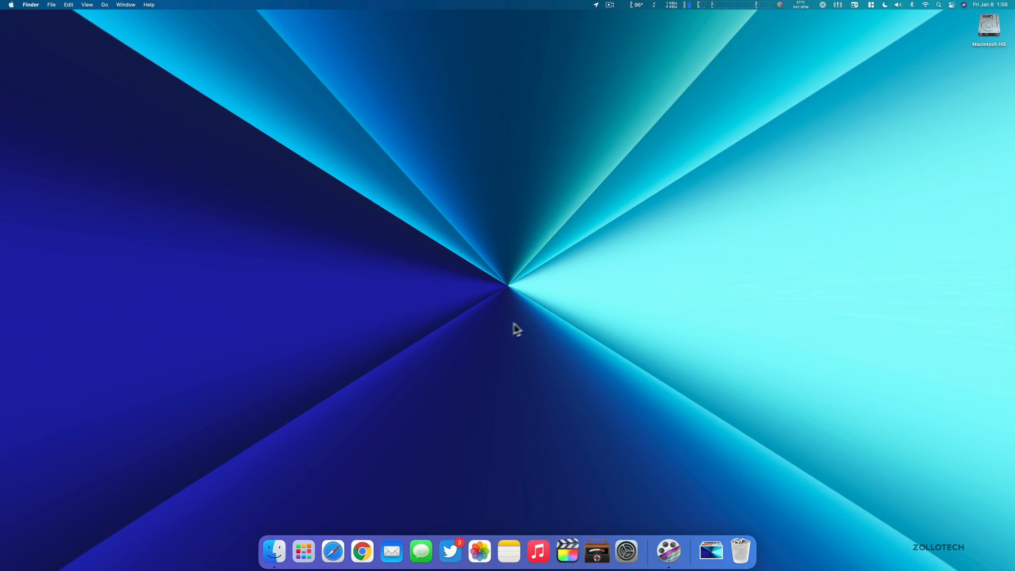
Launch Safari on the apple.com iPhone 12 page and maximize its window with Magnet's menu bar icon
{"action": "left_click", "coordinate": [332, 552]}
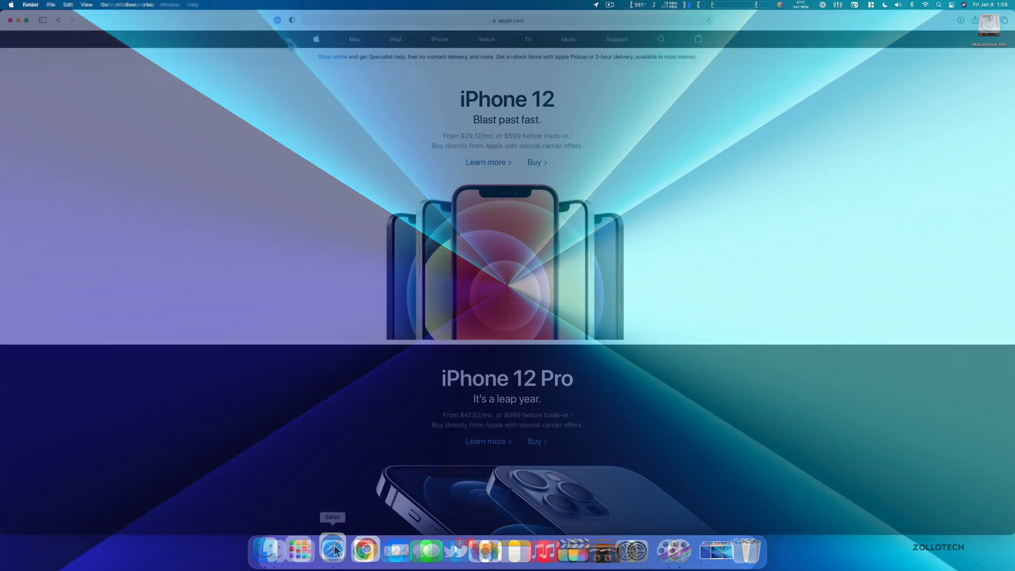
{"action": "left_click", "coordinate": [333, 549]}
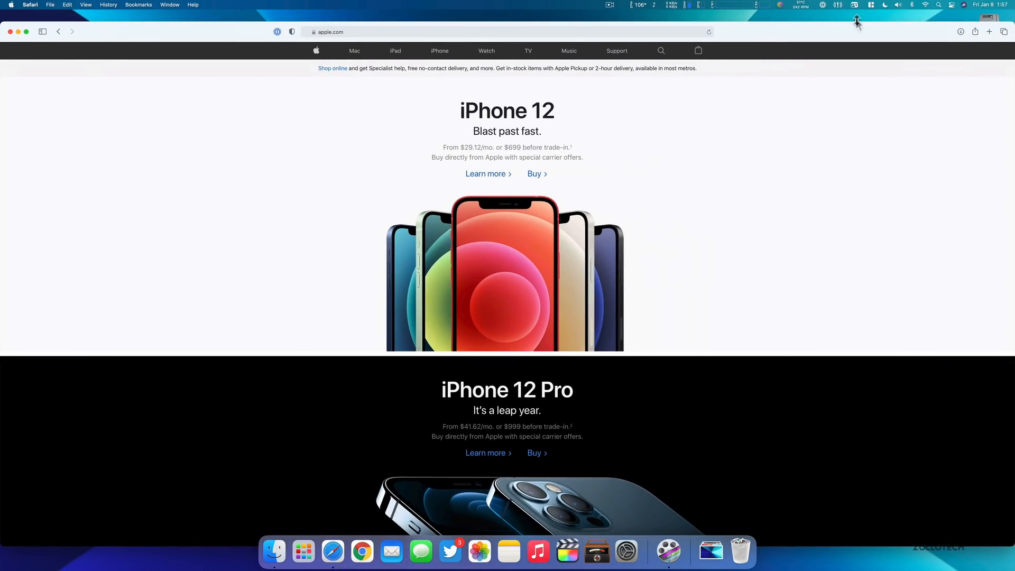
{"action": "left_click", "coordinate": [858, 4]}
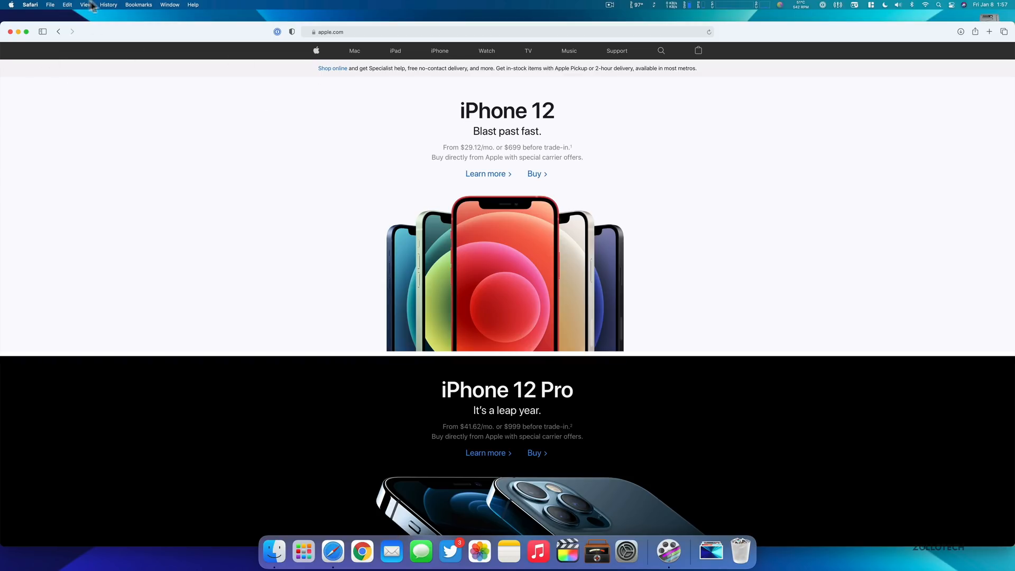
{"action": "mouse_move", "coordinate": [235, 154]}
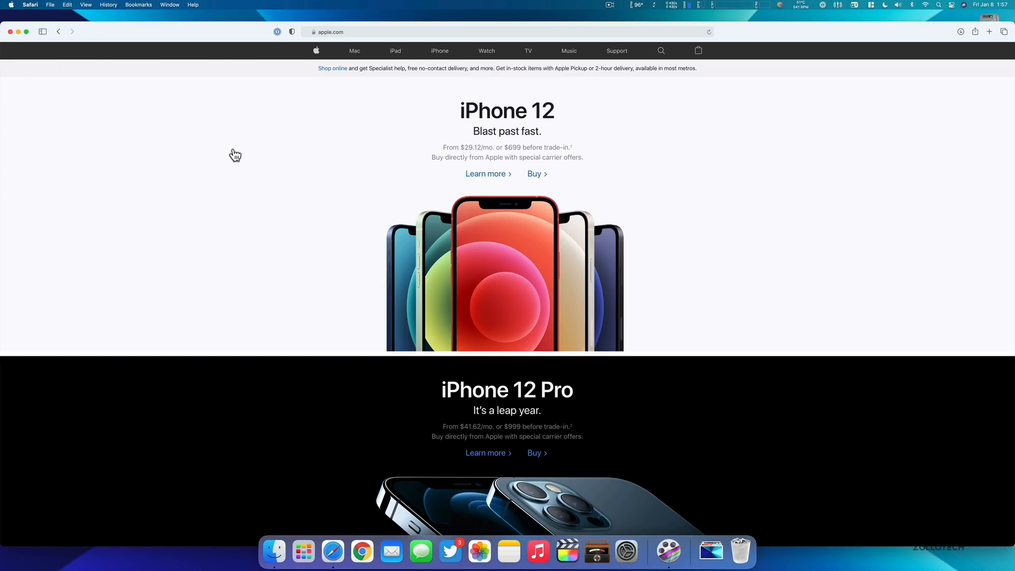
{"action": "mouse_move", "coordinate": [33, 6]}
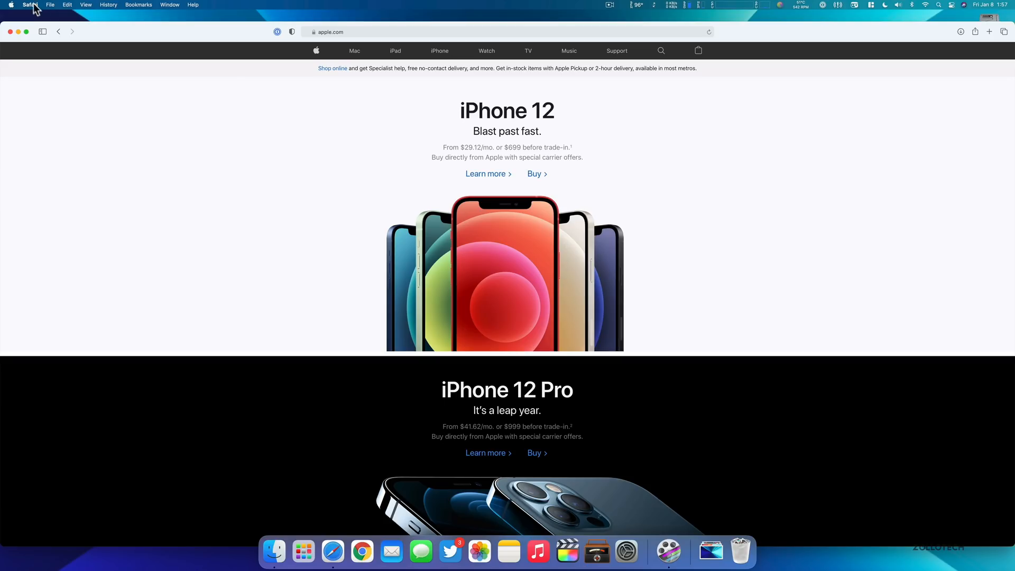
{"action": "mouse_move", "coordinate": [456, 167]}
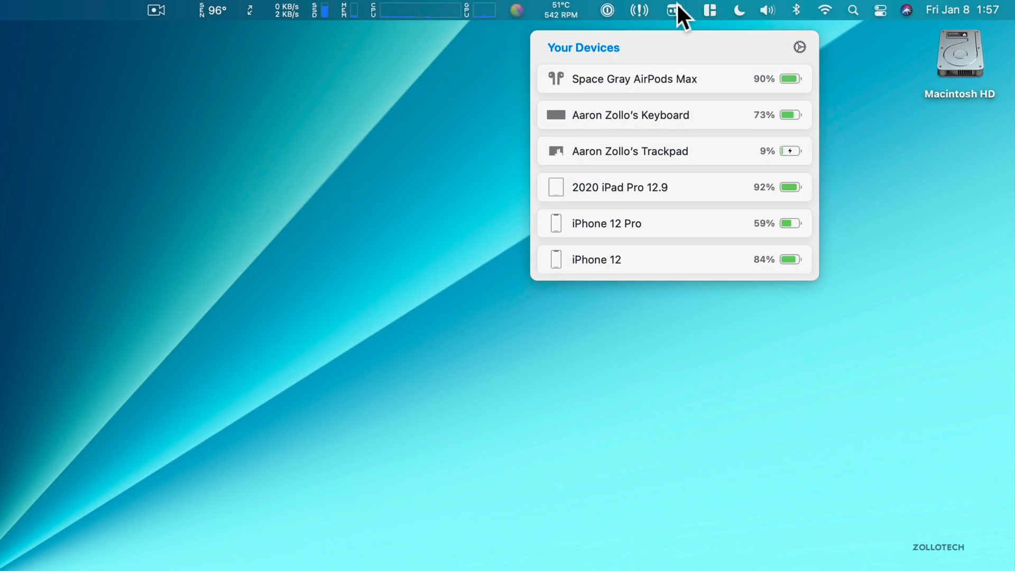
{"action": "mouse_move", "coordinate": [656, 63]}
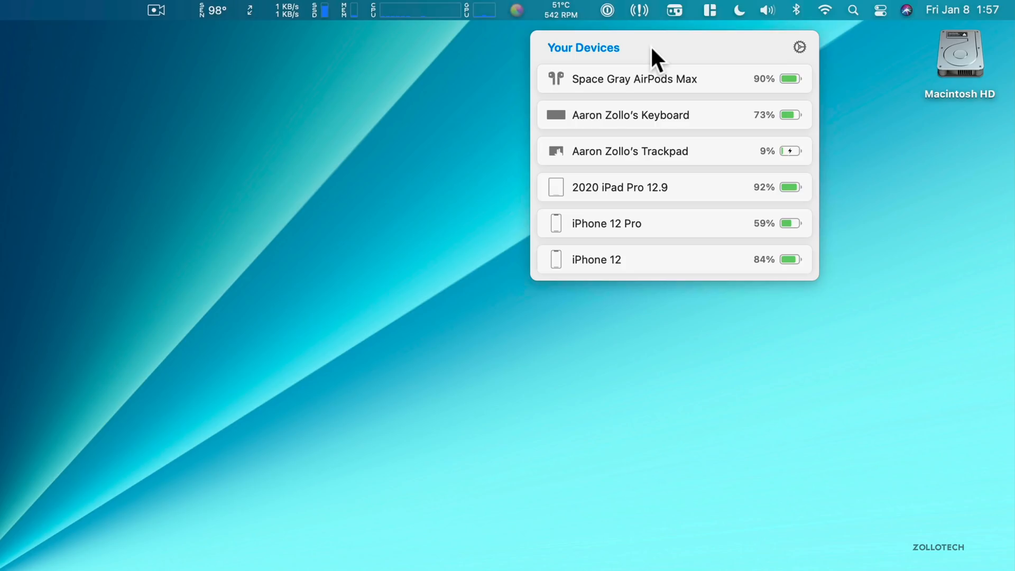
{"action": "mouse_move", "coordinate": [668, 123]}
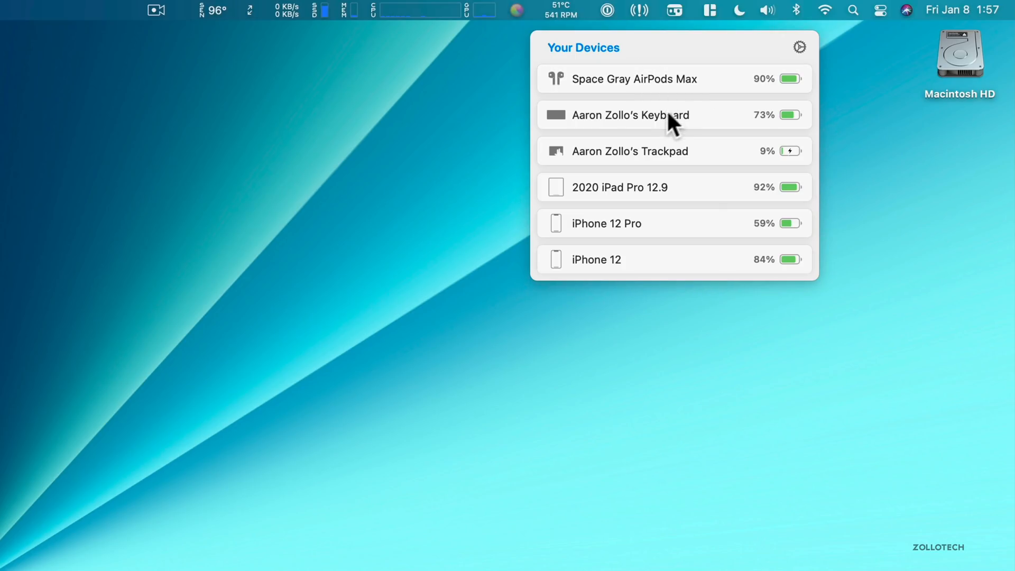
{"action": "mouse_move", "coordinate": [701, 154]}
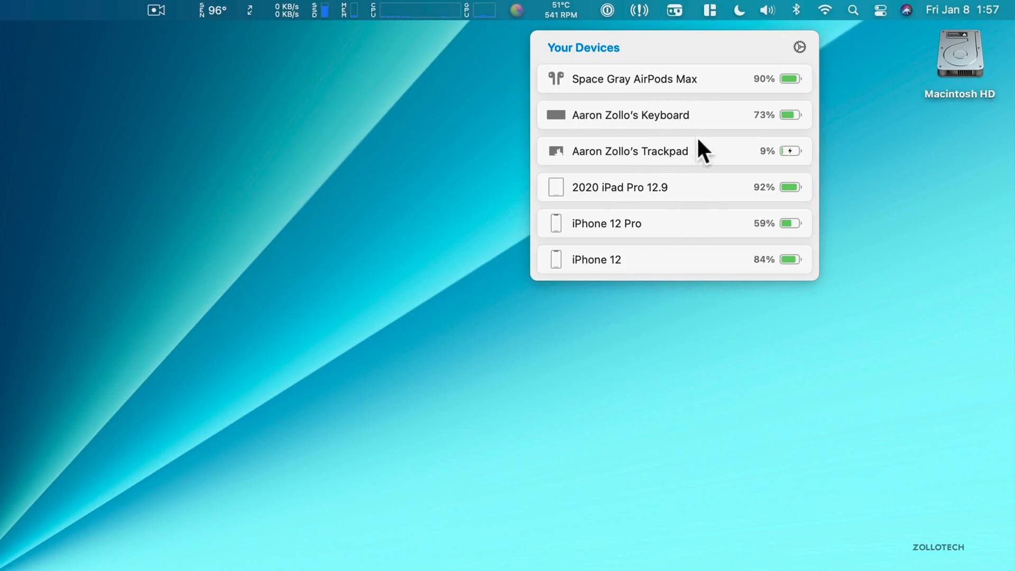
{"action": "mouse_move", "coordinate": [713, 169]}
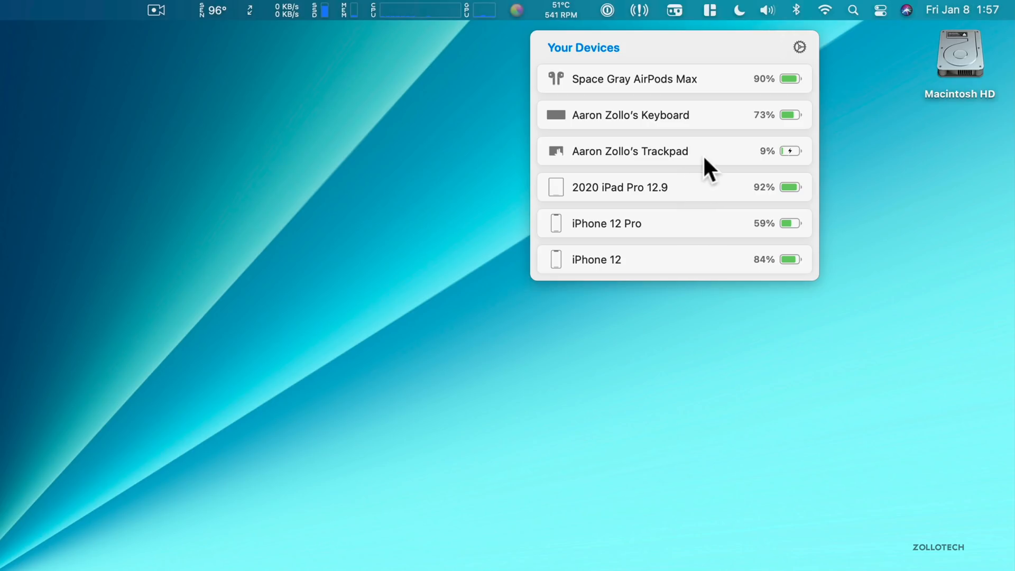
{"action": "mouse_move", "coordinate": [677, 205]}
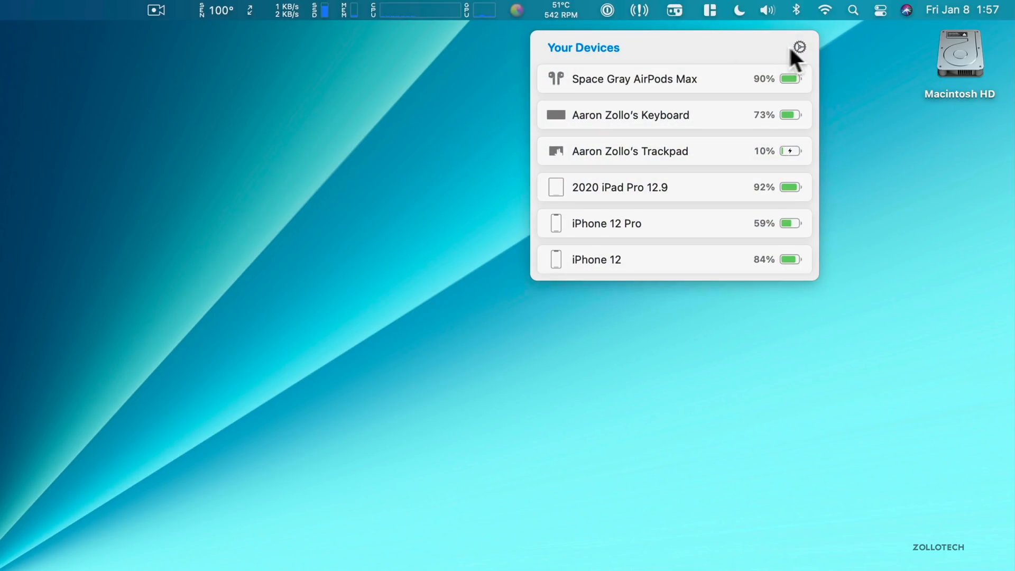
Review AirBuddy's Preferences, switching to the Proximity status window settings
{"action": "left_click", "coordinate": [799, 47]}
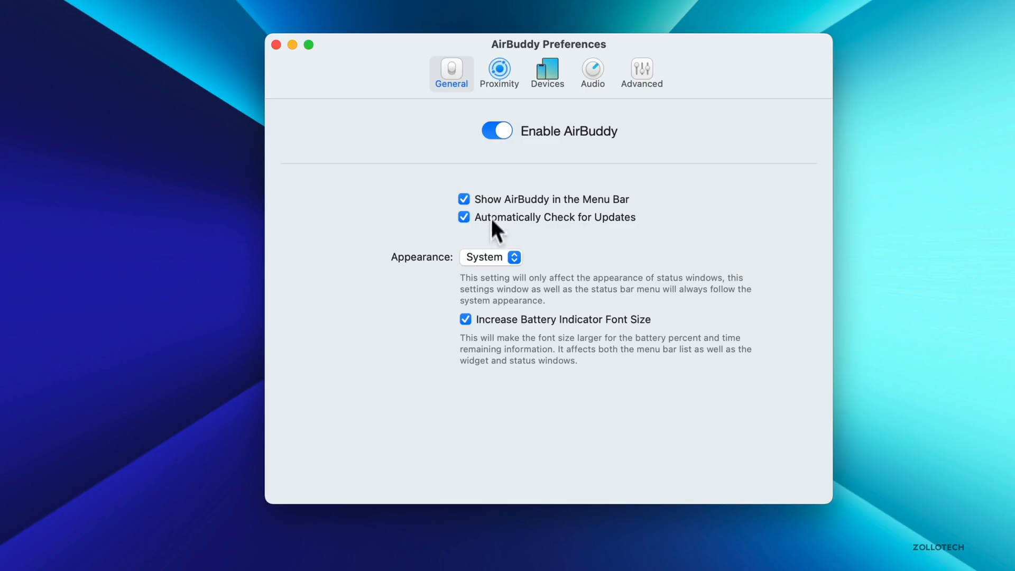
{"action": "mouse_move", "coordinate": [576, 346]}
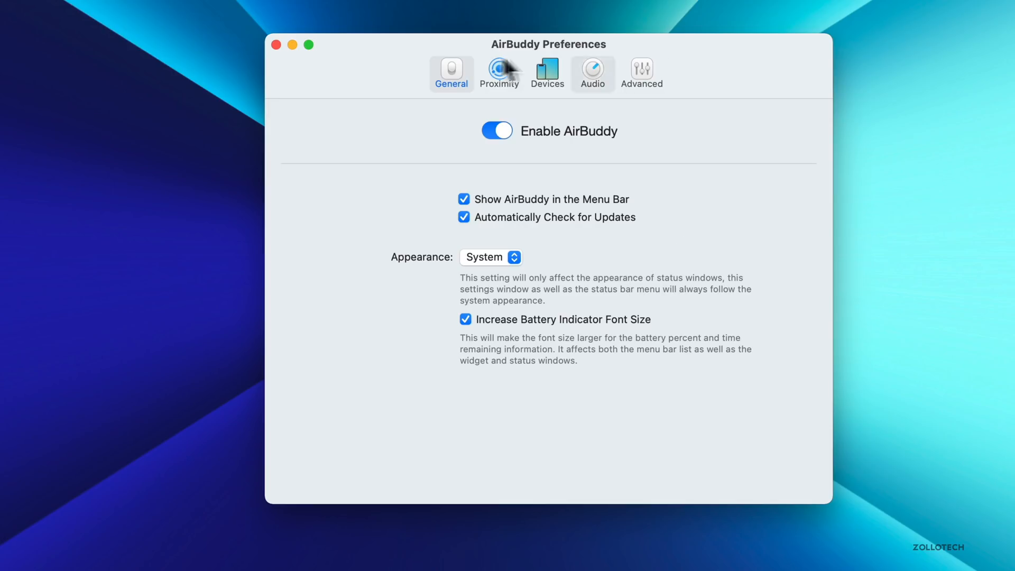
{"action": "left_click", "coordinate": [499, 73]}
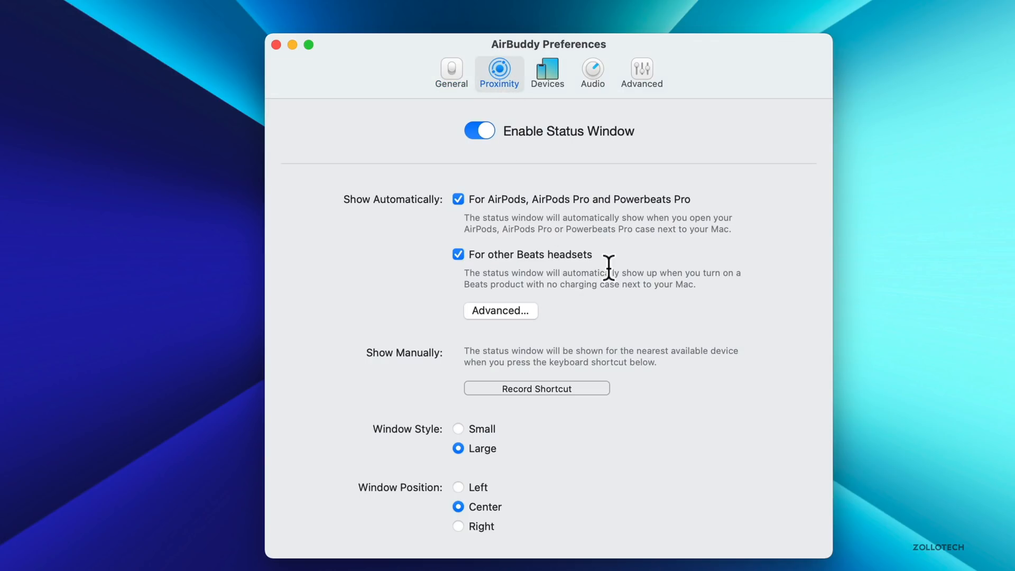
{"action": "mouse_move", "coordinate": [353, 111]}
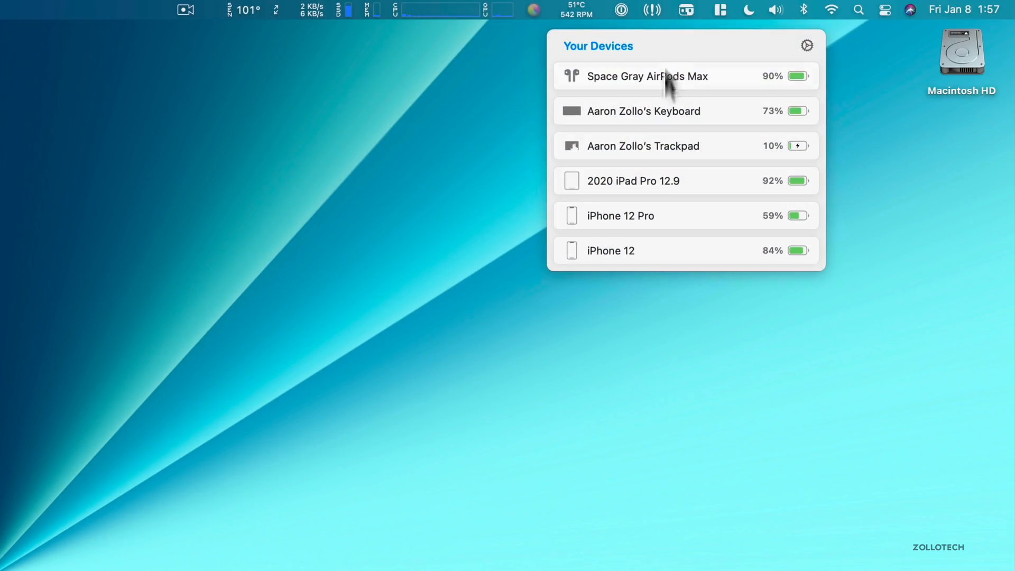
{"action": "mouse_move", "coordinate": [734, 149]}
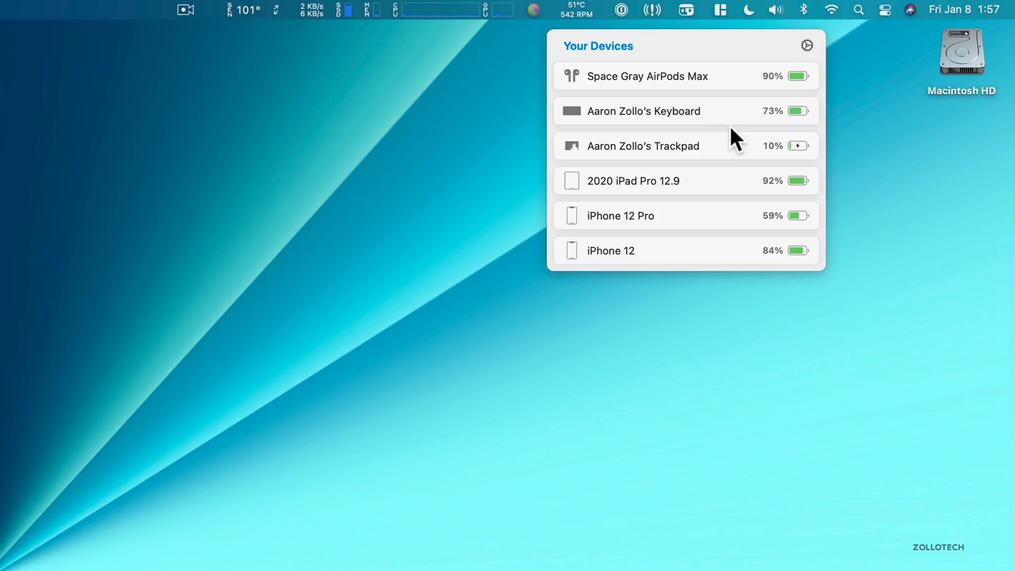
{"action": "mouse_move", "coordinate": [658, 190]}
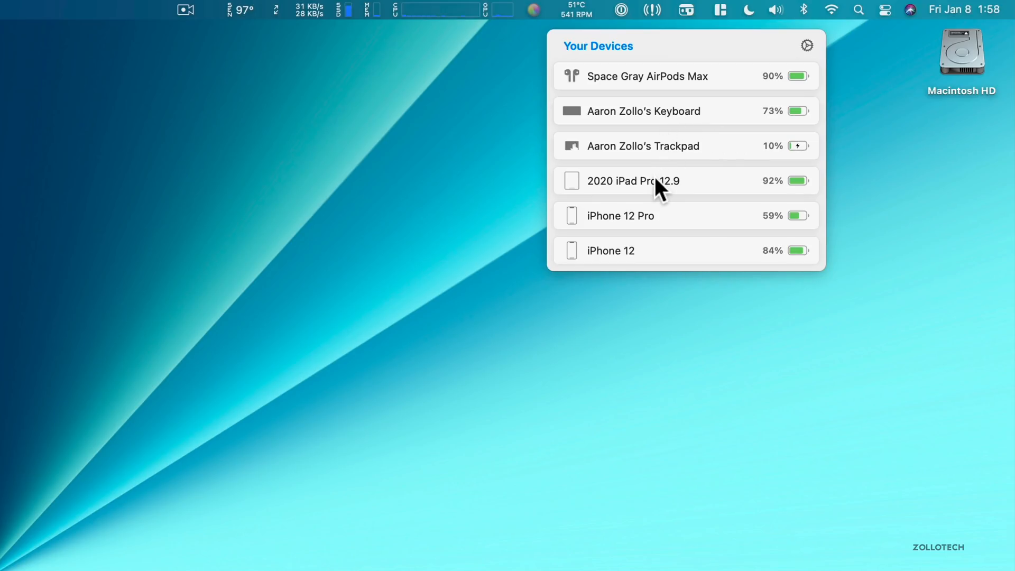
{"action": "mouse_move", "coordinate": [643, 290]}
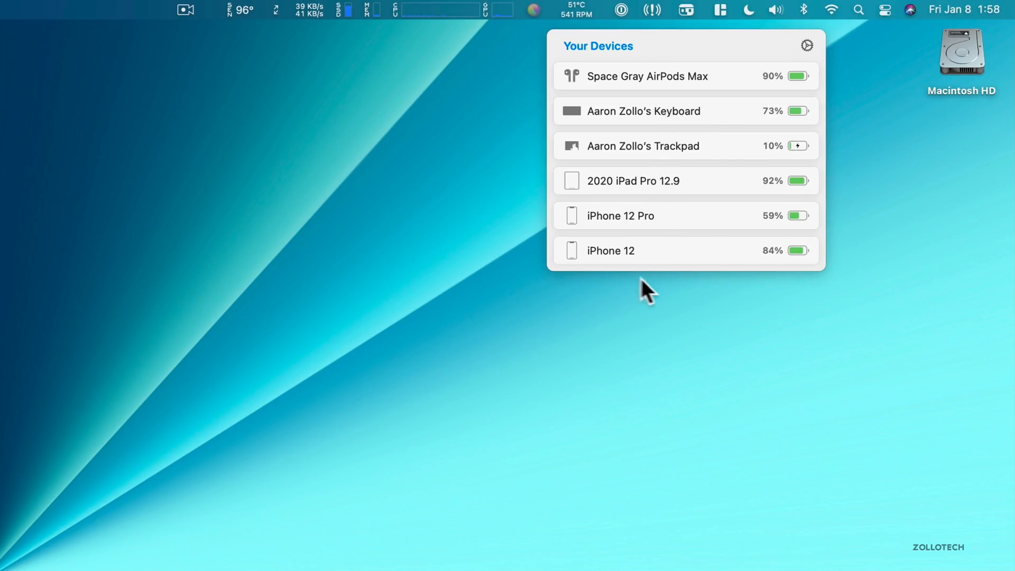
{"action": "mouse_move", "coordinate": [622, 363]}
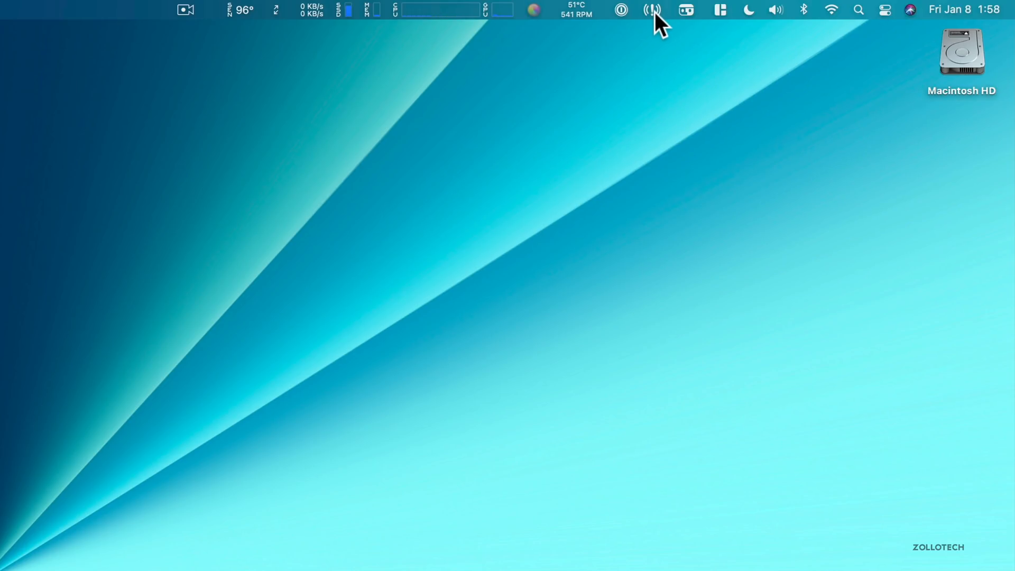
{"action": "mouse_move", "coordinate": [662, 19]}
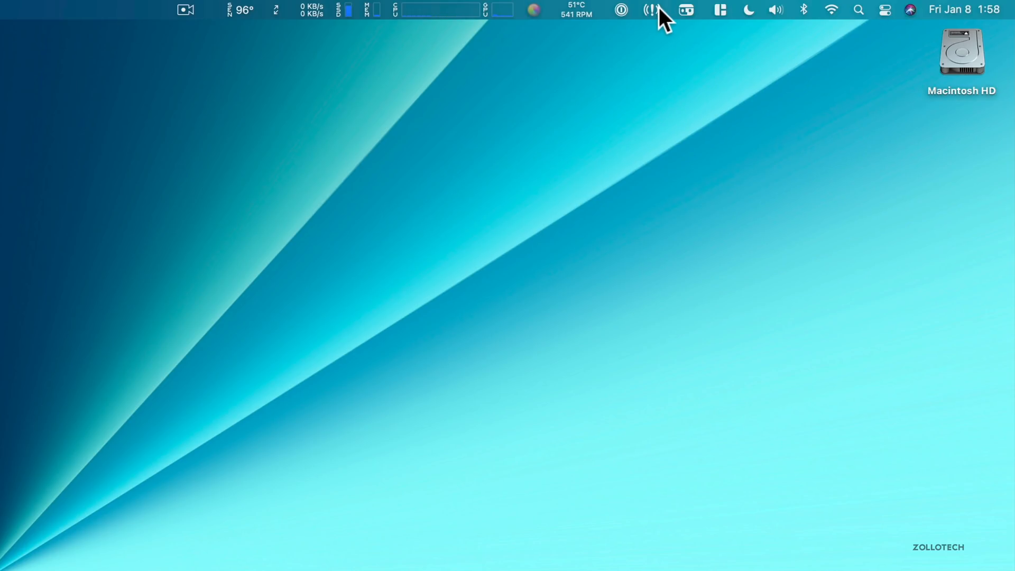
{"action": "mouse_move", "coordinate": [620, 16]}
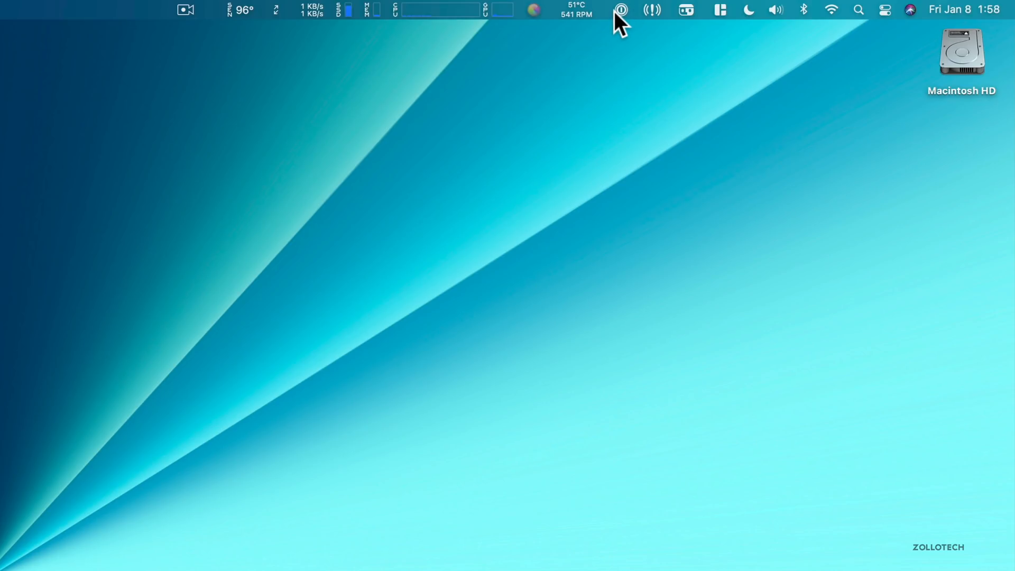
Run TG Pro's fans at Auto Max briefly, then return them to System control at about 987 RPM
{"action": "left_click", "coordinate": [580, 9]}
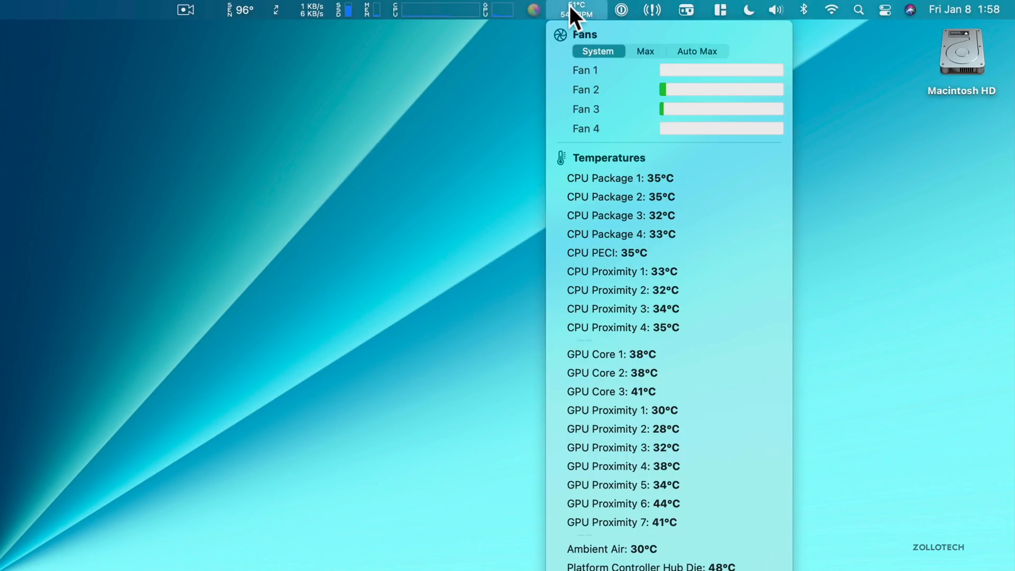
{"action": "mouse_move", "coordinate": [648, 115]}
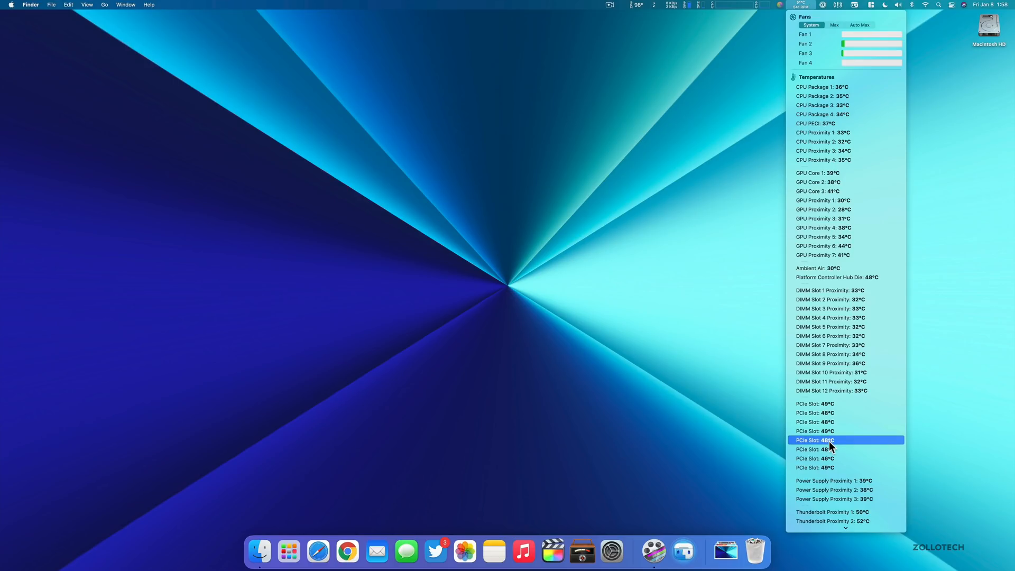
{"action": "mouse_move", "coordinate": [844, 334]}
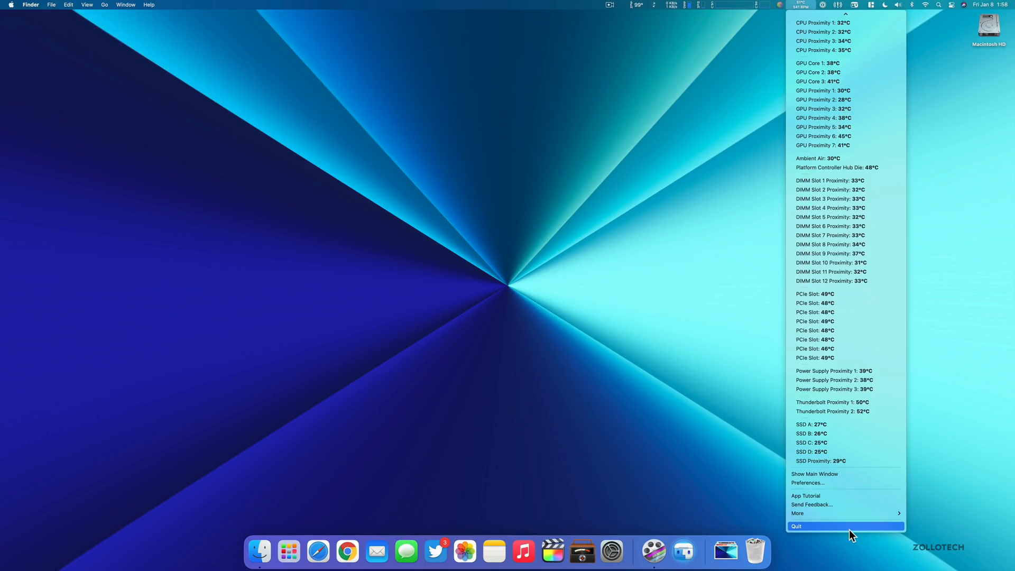
{"action": "mouse_move", "coordinate": [806, 513]}
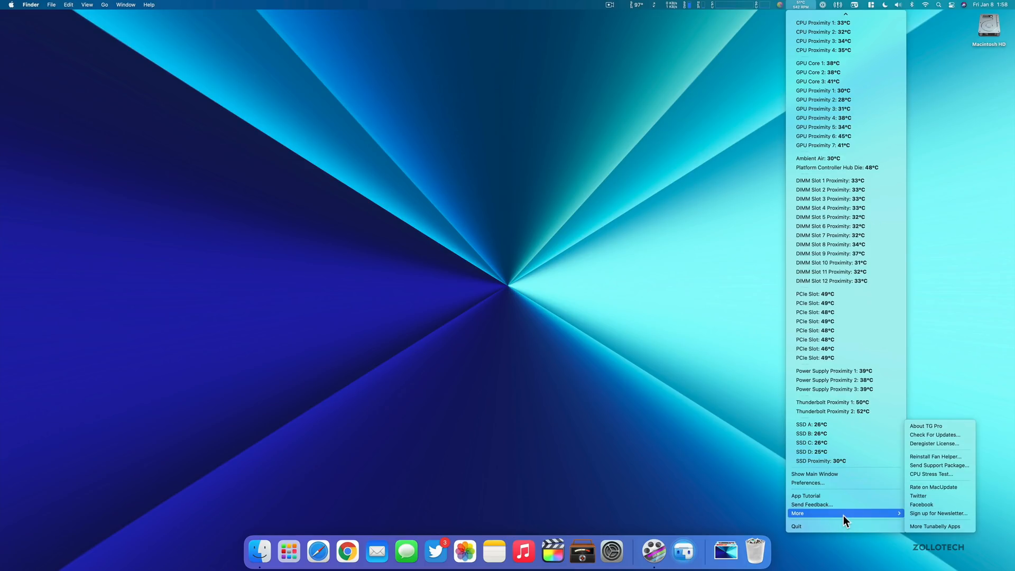
{"action": "mouse_move", "coordinate": [934, 427]}
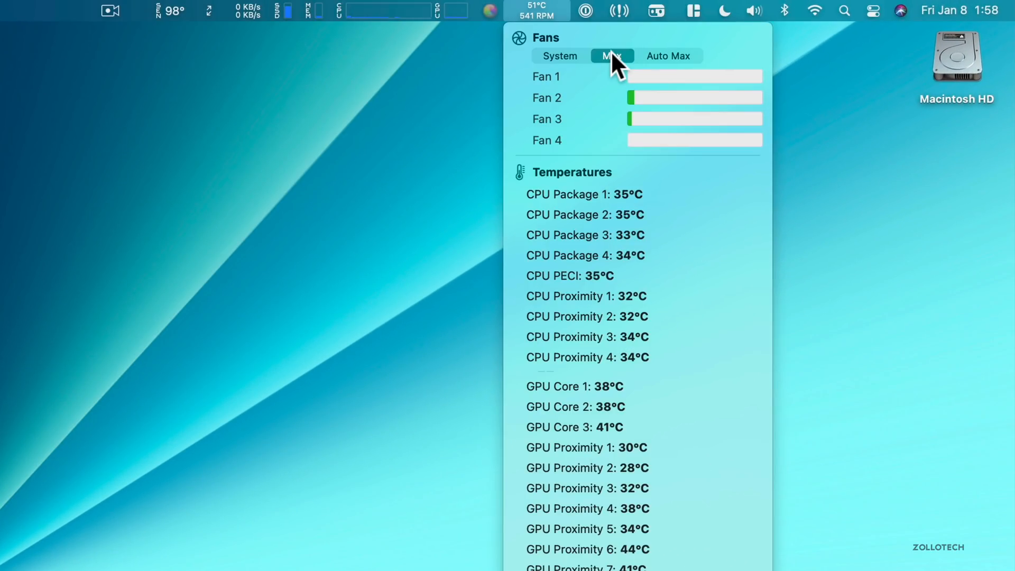
{"action": "left_click", "coordinate": [561, 56]}
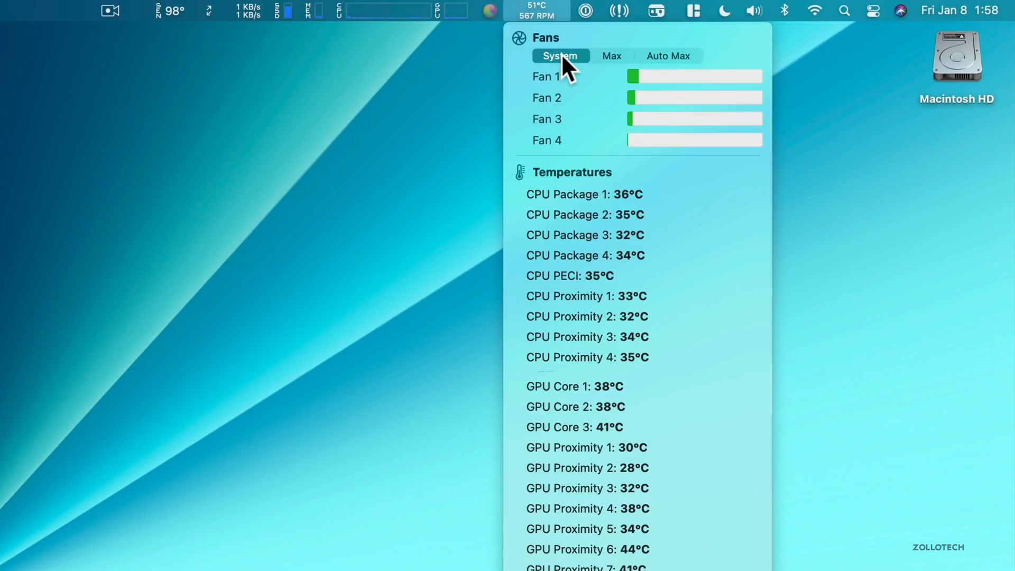
{"action": "left_click", "coordinate": [668, 56]}
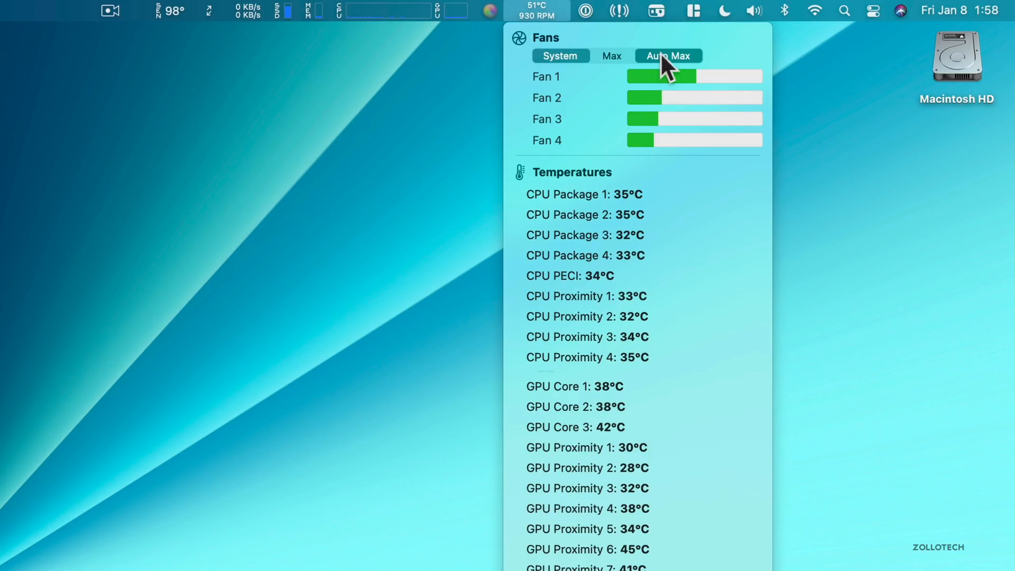
{"action": "left_click", "coordinate": [669, 55]}
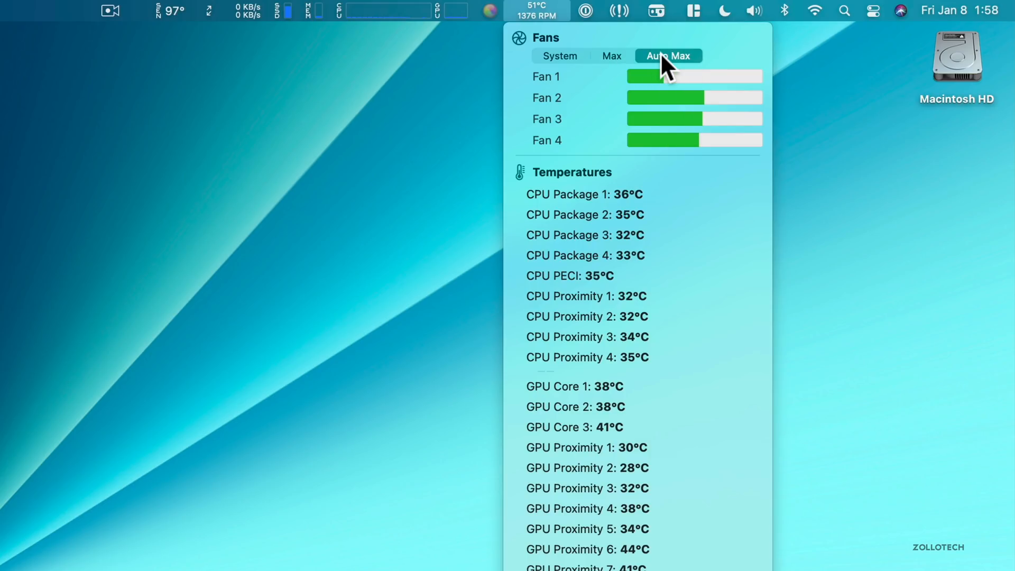
{"action": "left_click", "coordinate": [561, 55]}
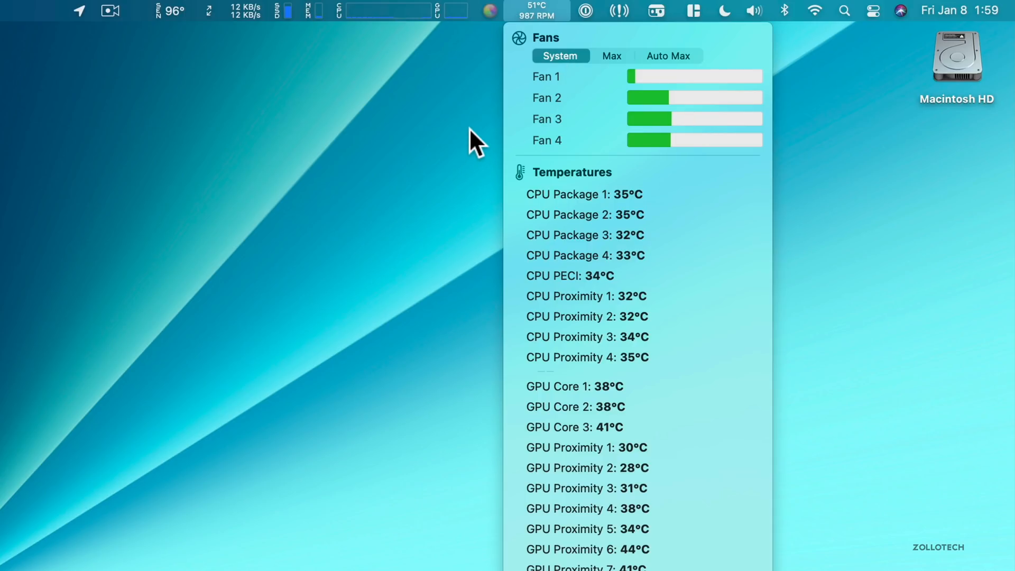
{"action": "left_click", "coordinate": [488, 12]}
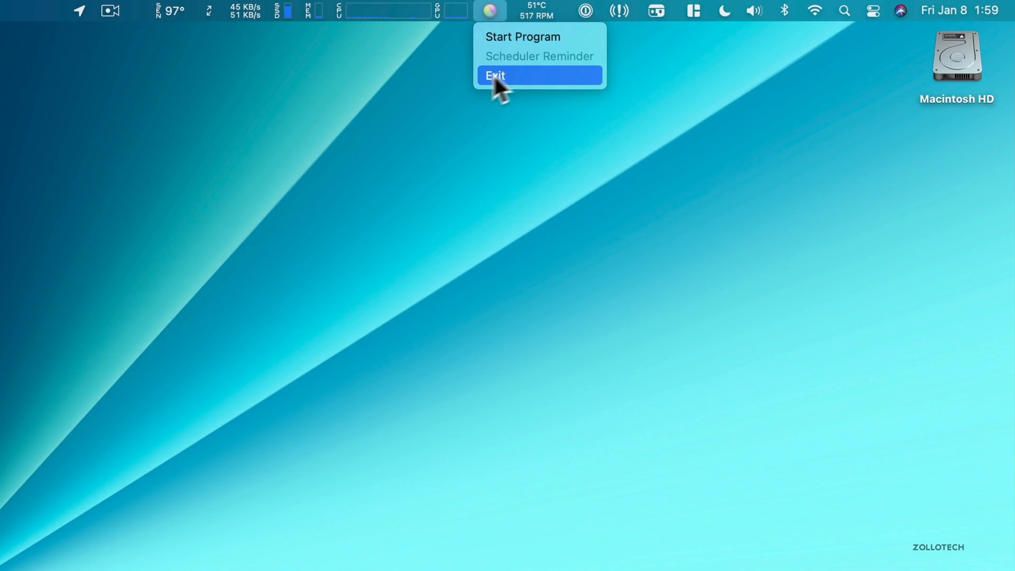
Exit the Start Program / Scheduler Reminder utility from its menu bar menu
{"action": "left_click", "coordinate": [497, 75]}
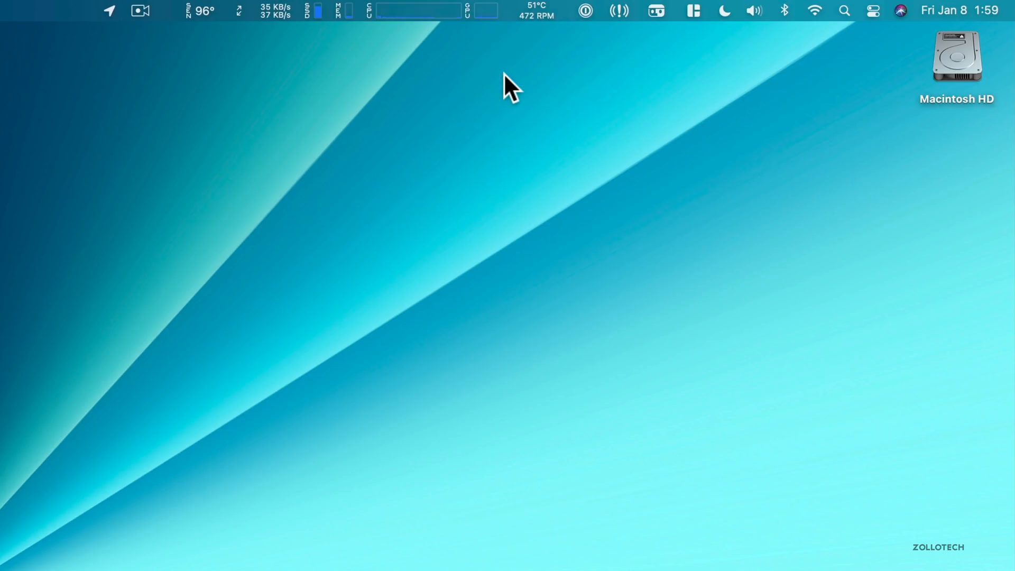
{"action": "mouse_move", "coordinate": [444, 91]}
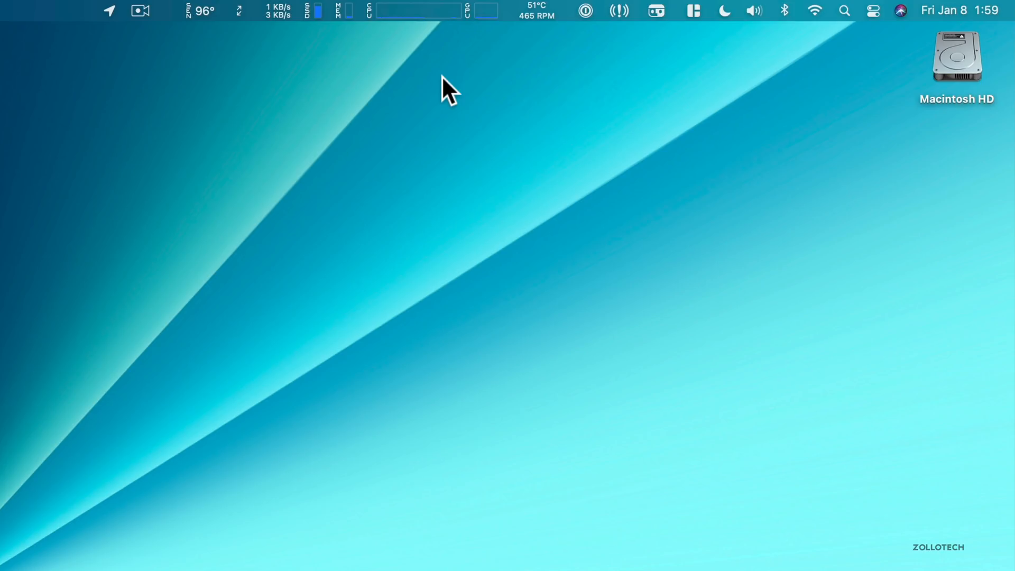
{"action": "mouse_move", "coordinate": [406, 19]}
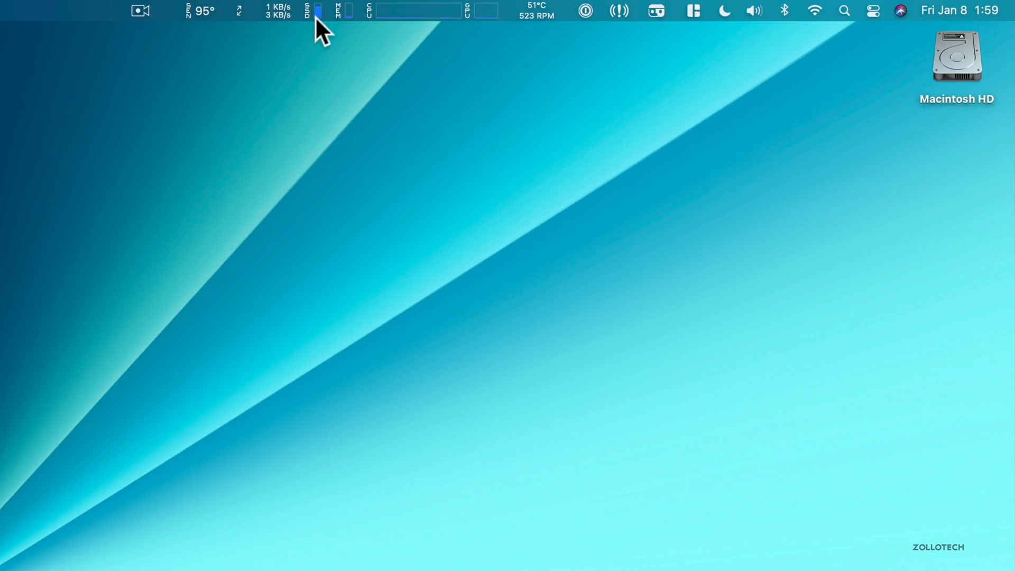
Check iStat Menus' disk activity and memory pressure readouts, then dismiss the panels
{"action": "left_click", "coordinate": [318, 11]}
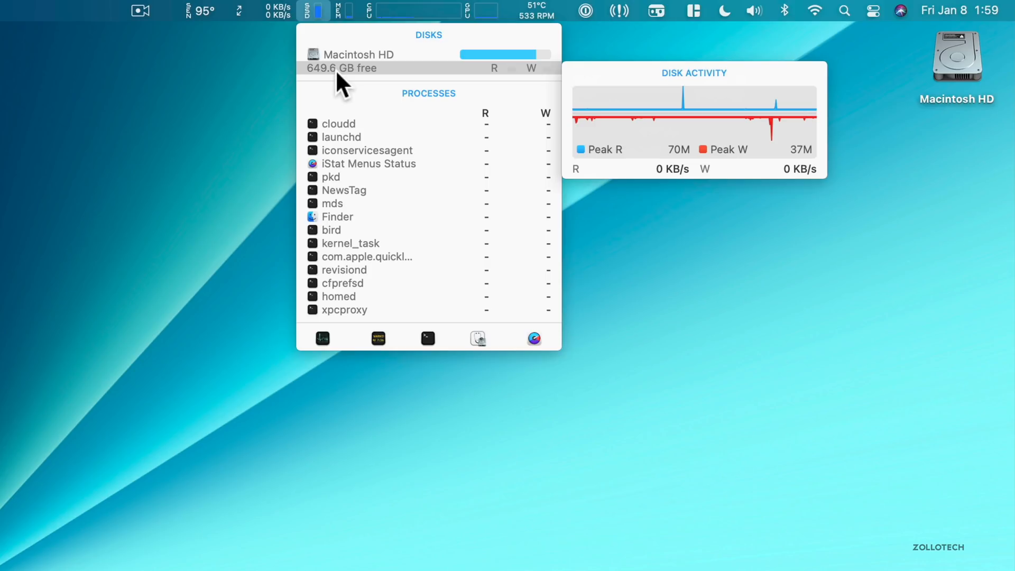
{"action": "left_click", "coordinate": [347, 11]}
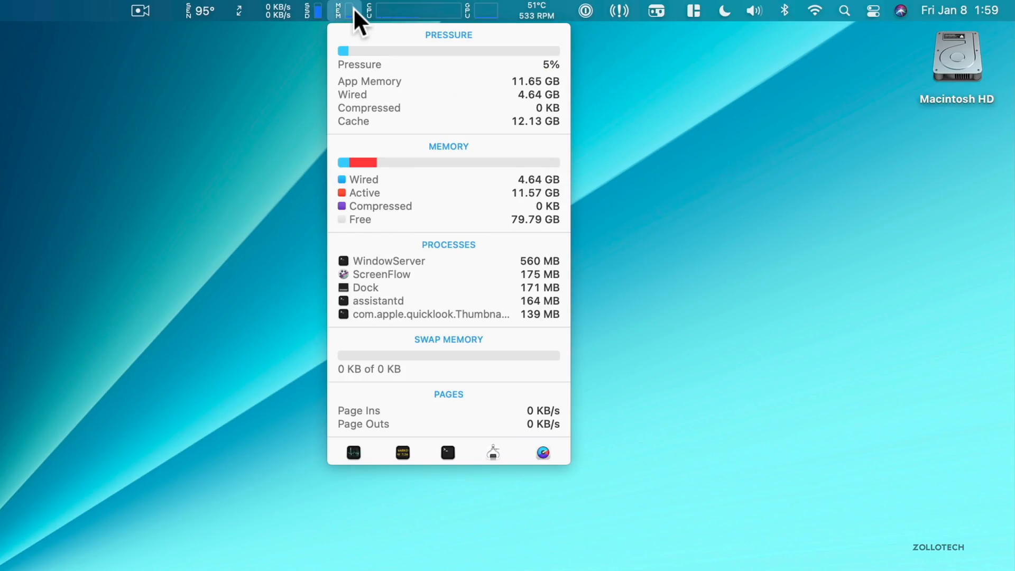
{"action": "mouse_move", "coordinate": [398, 291]}
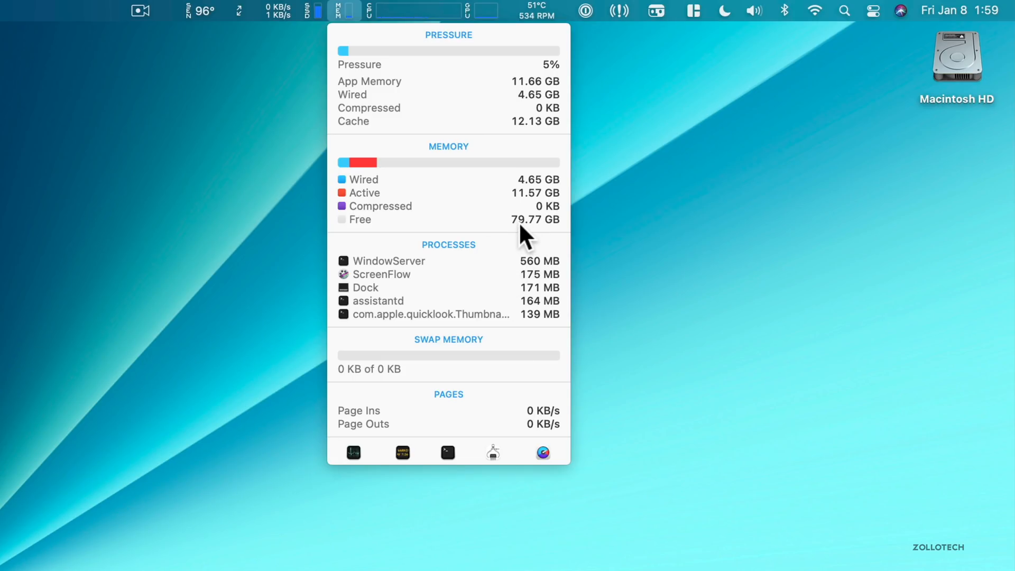
{"action": "mouse_move", "coordinate": [462, 132]}
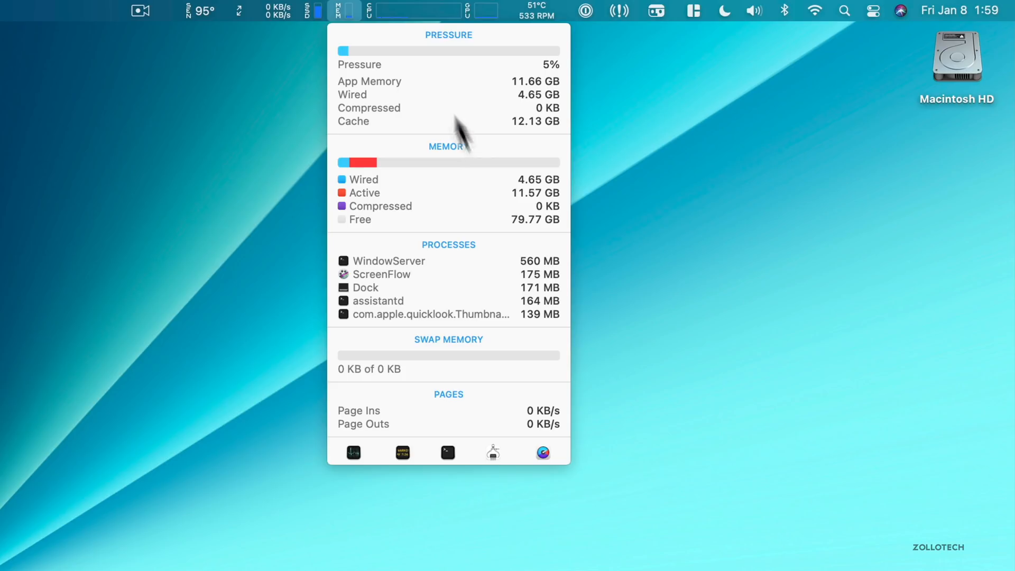
{"action": "left_click", "coordinate": [417, 12]}
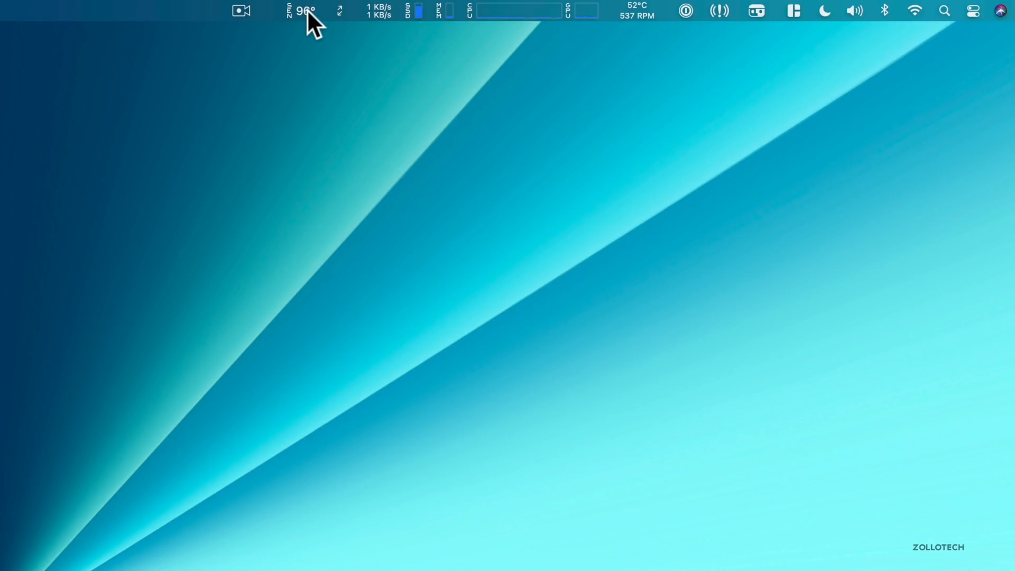
Review iStat Menus' Sensors dropdown of temperatures and fan speeds, then dismiss it
{"action": "left_click", "coordinate": [298, 10]}
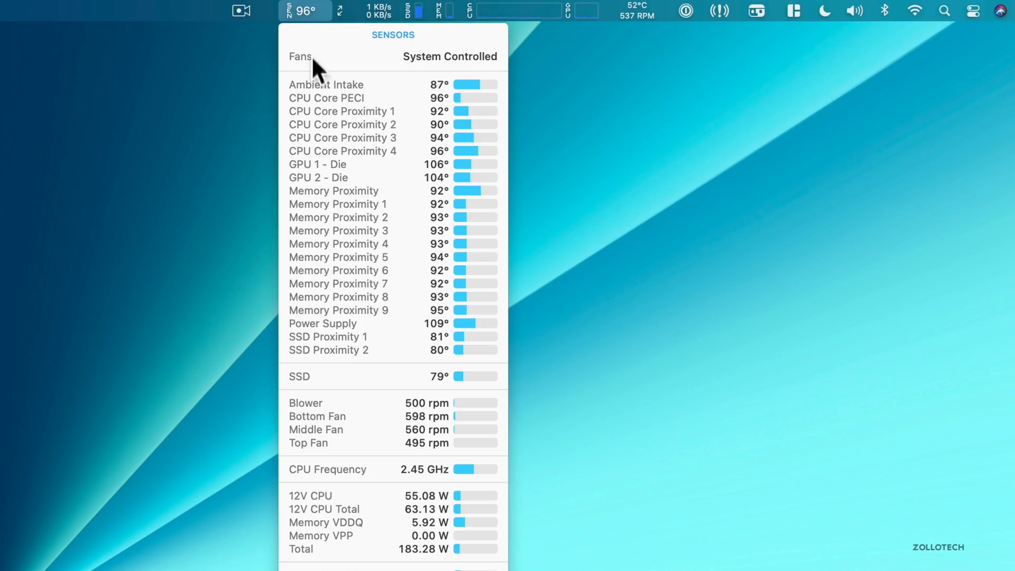
{"action": "left_click", "coordinate": [326, 97]}
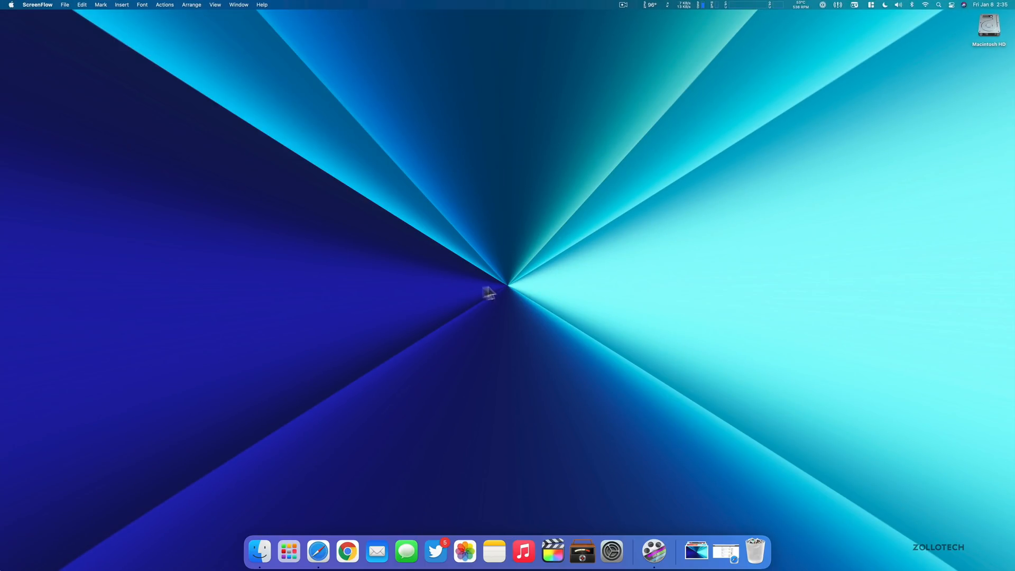
{"action": "mouse_move", "coordinate": [321, 404]}
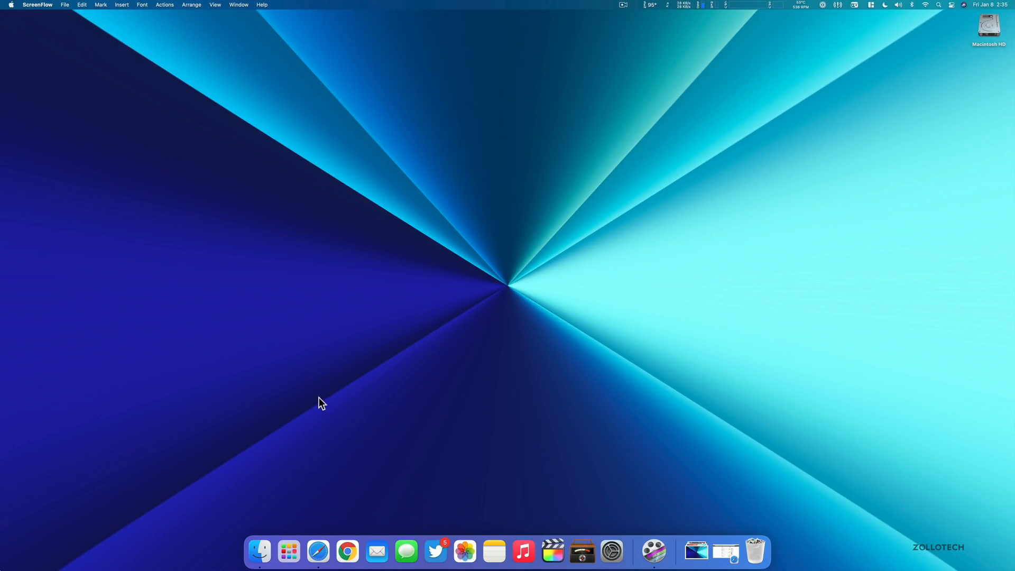
{"action": "mouse_move", "coordinate": [289, 555]}
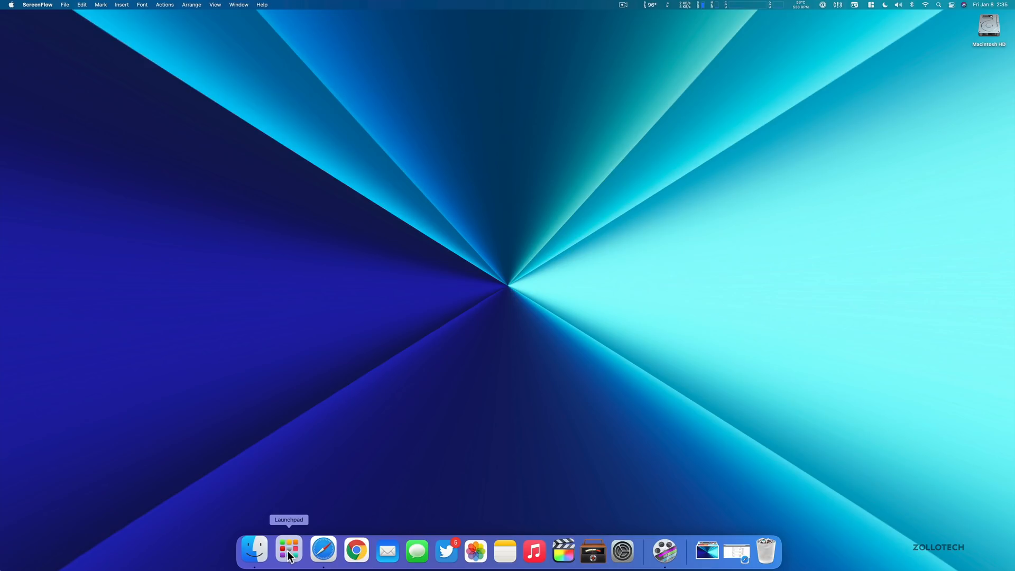
Show the Launchpad grid of installed apps from the Dock
{"action": "left_click", "coordinate": [289, 548]}
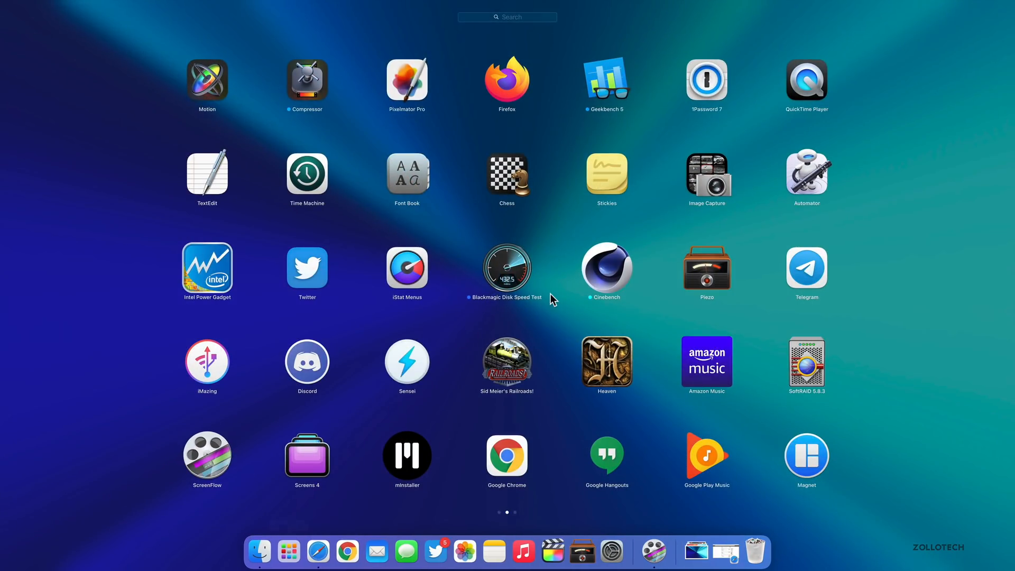
{"action": "mouse_move", "coordinate": [418, 407]}
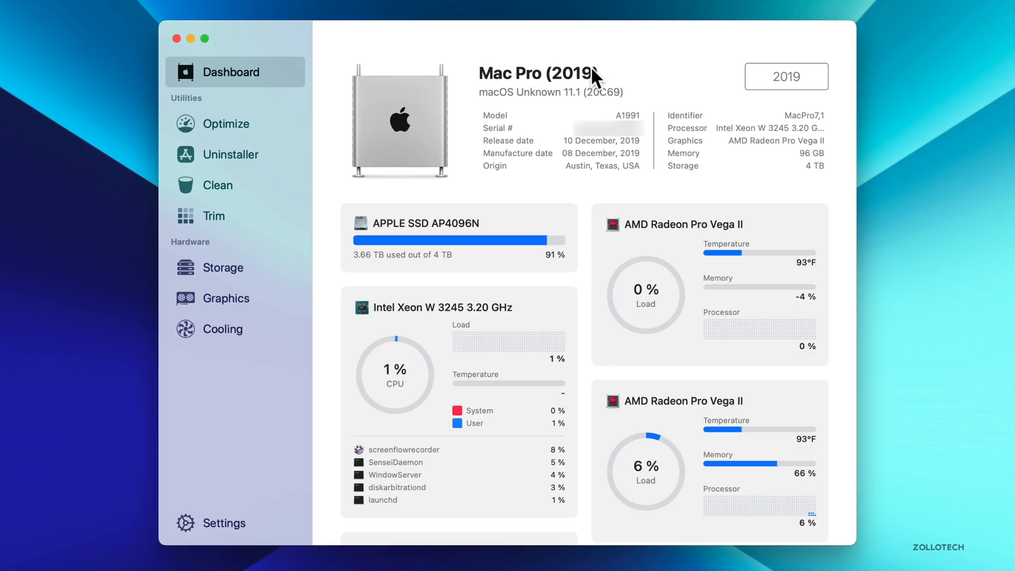
{"action": "mouse_move", "coordinate": [578, 87]}
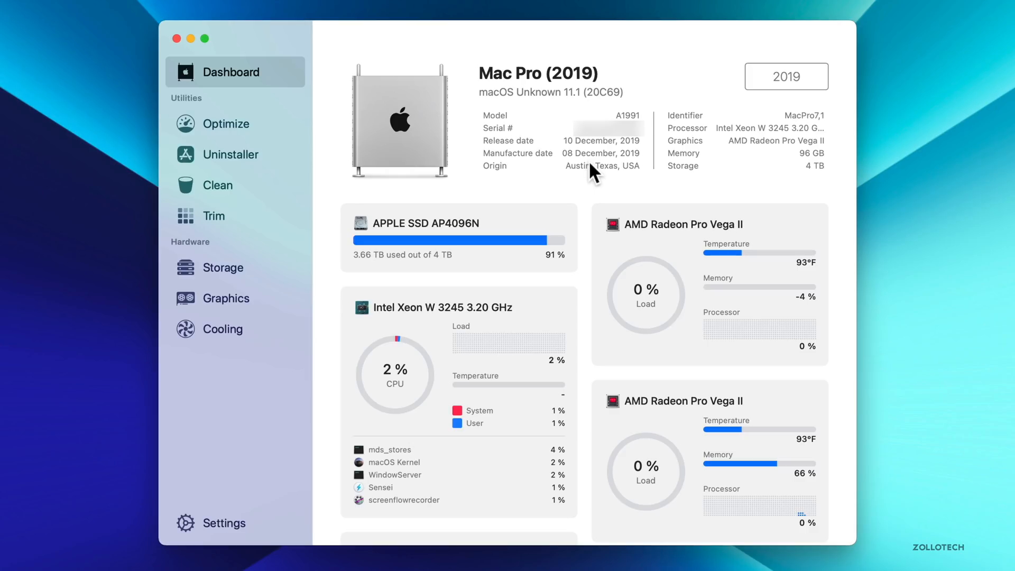
{"action": "mouse_move", "coordinate": [514, 235]}
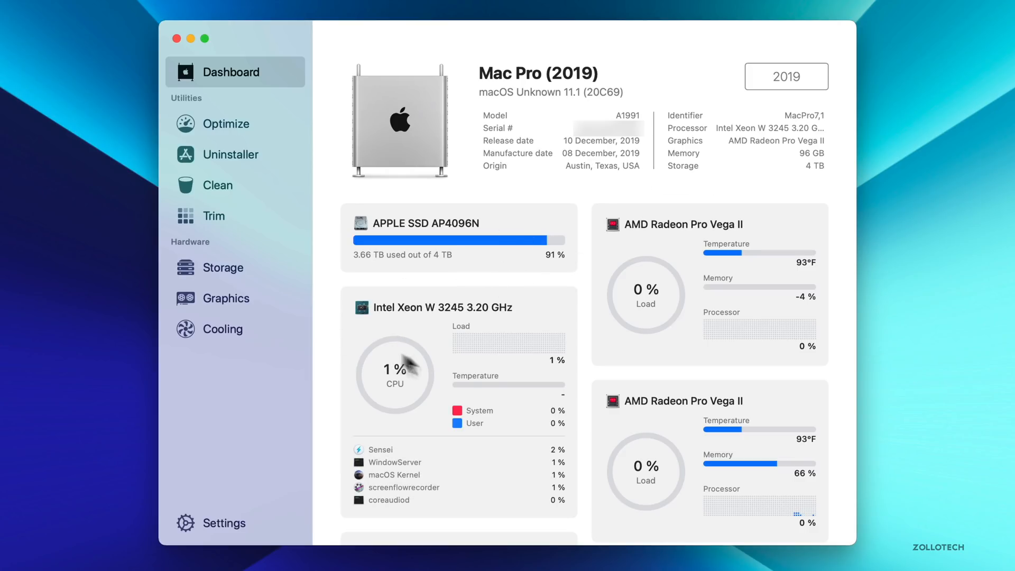
Scroll down Sensei's Dashboard past the Mac Pro specs to the SSD, CPU and GPU load readings
{"action": "scroll", "scroll_direction": "down", "scroll_amount": 3}
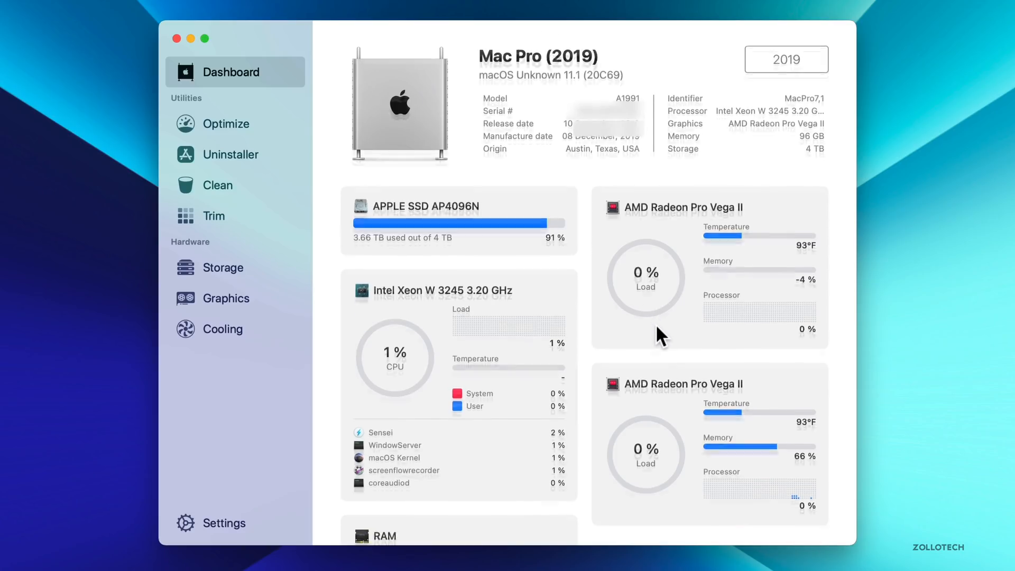
{"action": "scroll", "scroll_direction": "down", "scroll_amount": 3}
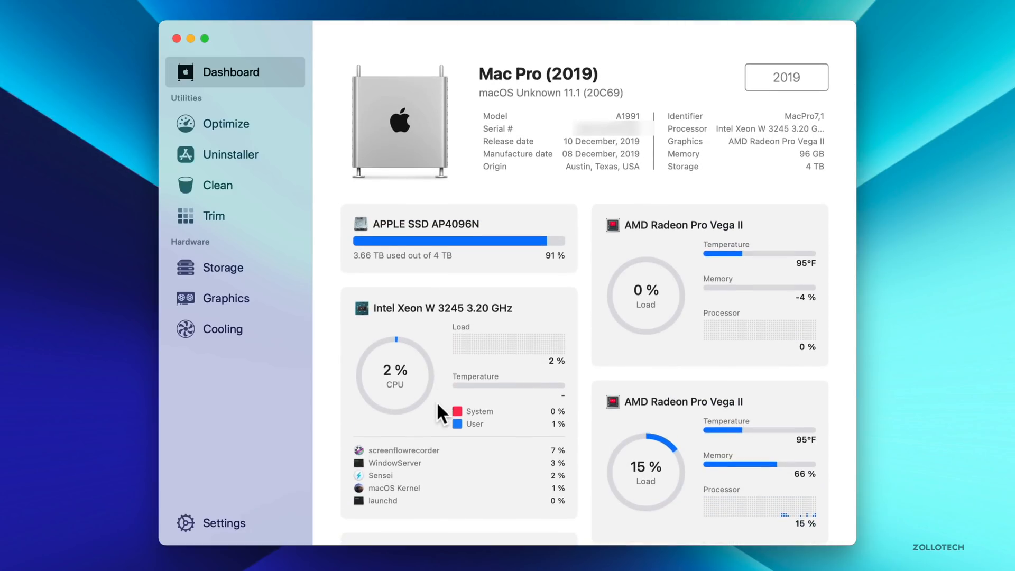
{"action": "mouse_move", "coordinate": [488, 355]}
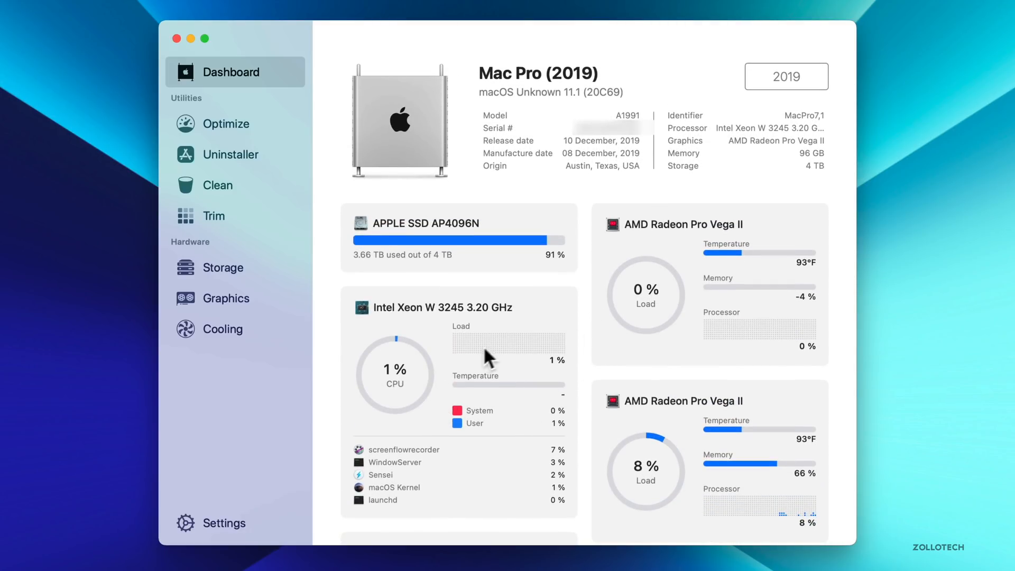
View the APPLE SSD AP4096N in Sensei's Storage section down to its partitions and volumes
{"action": "left_click", "coordinate": [218, 124]}
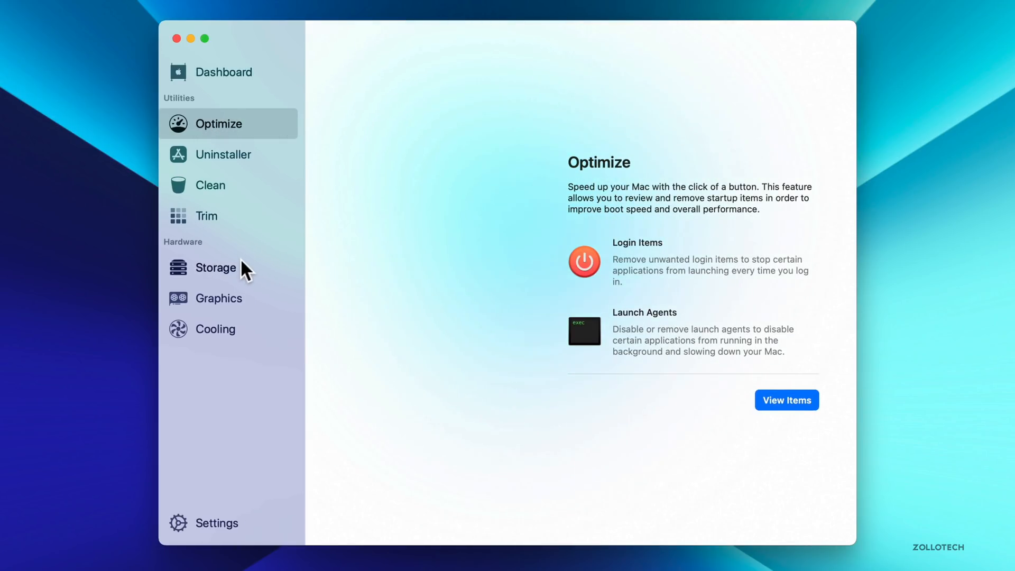
{"action": "left_click", "coordinate": [216, 268]}
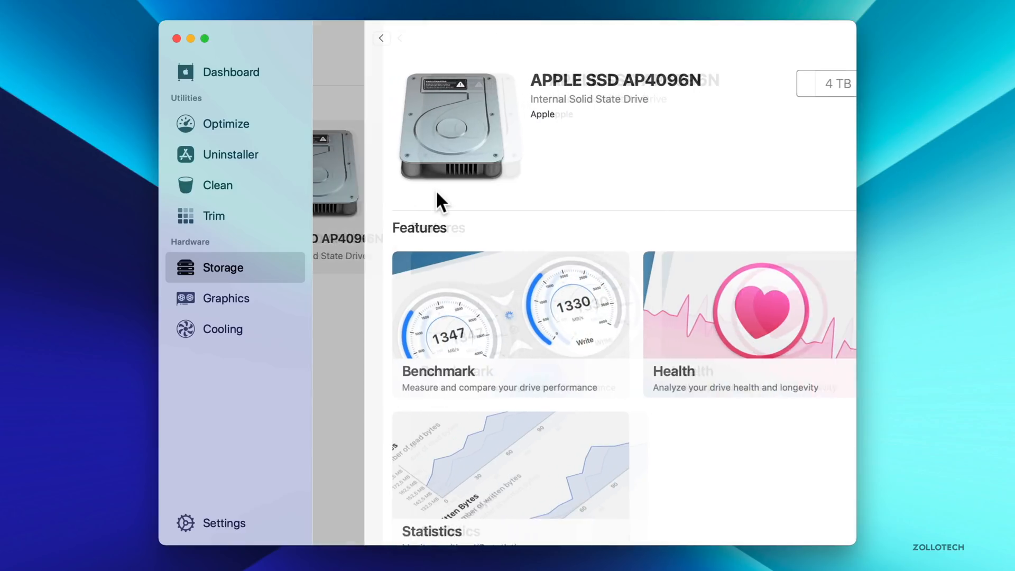
{"action": "scroll", "scroll_direction": "down", "scroll_amount": 3}
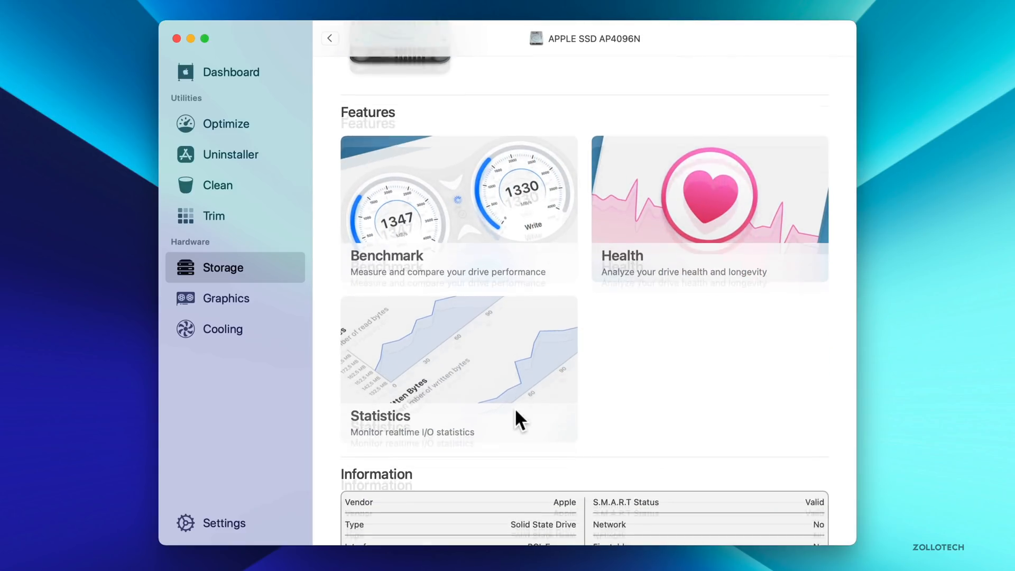
{"action": "scroll", "scroll_direction": "down", "scroll_amount": 3}
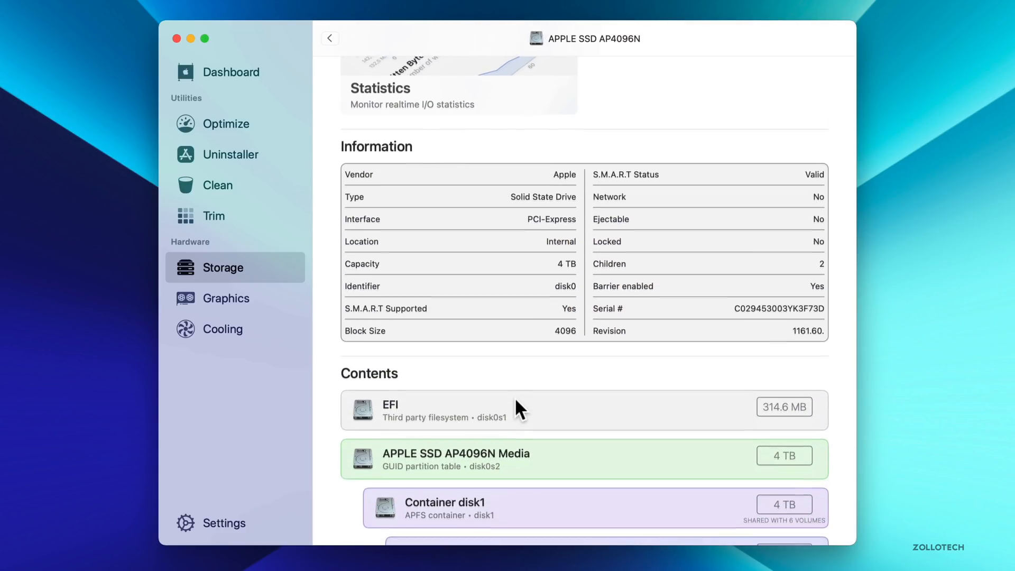
{"action": "scroll", "scroll_direction": "down", "scroll_amount": 3}
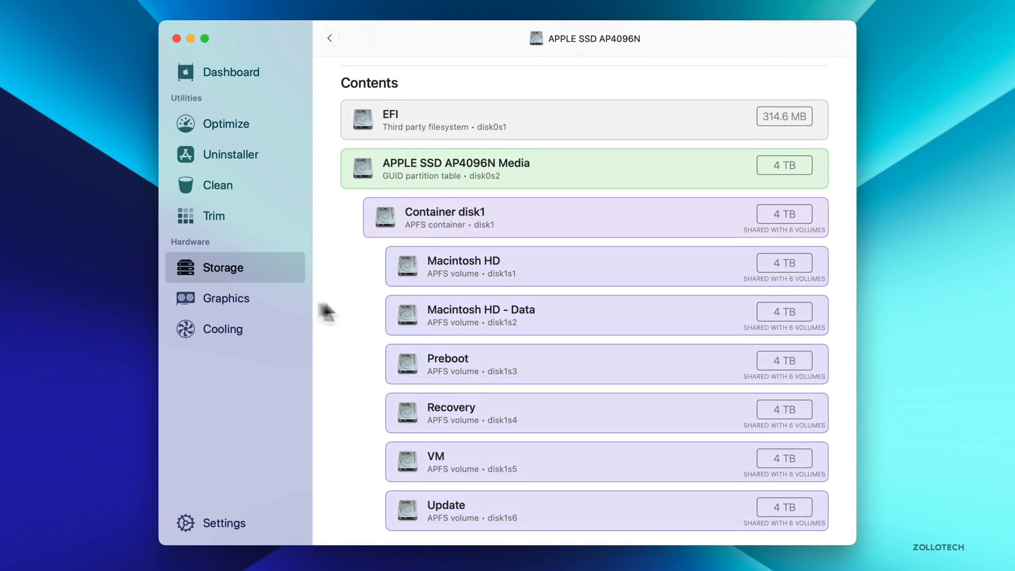
View an AMD Radeon Pro Vega II in Sensei's Graphics section down to its Statistics charts
{"action": "left_click", "coordinate": [226, 298]}
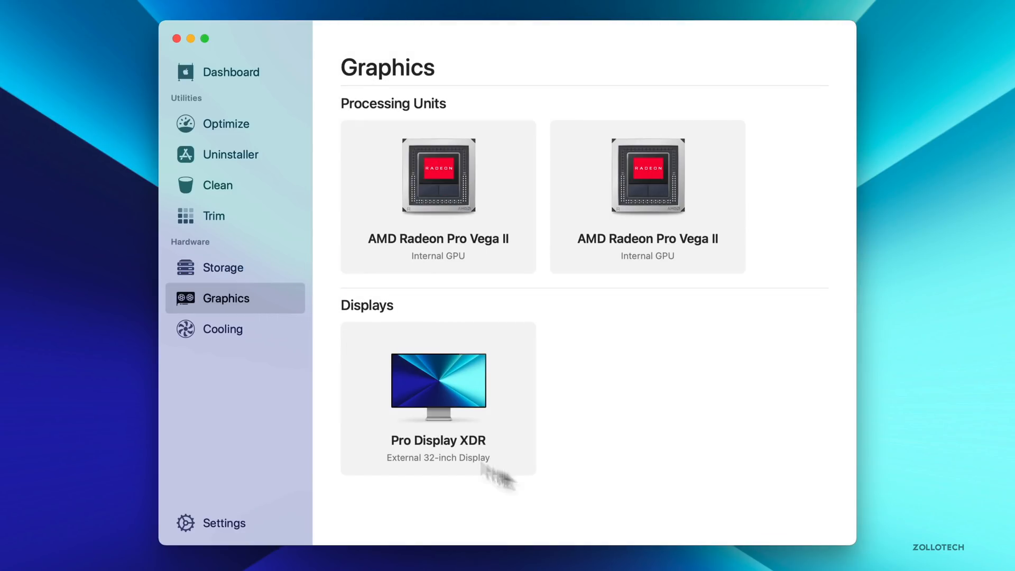
{"action": "mouse_move", "coordinate": [455, 422]}
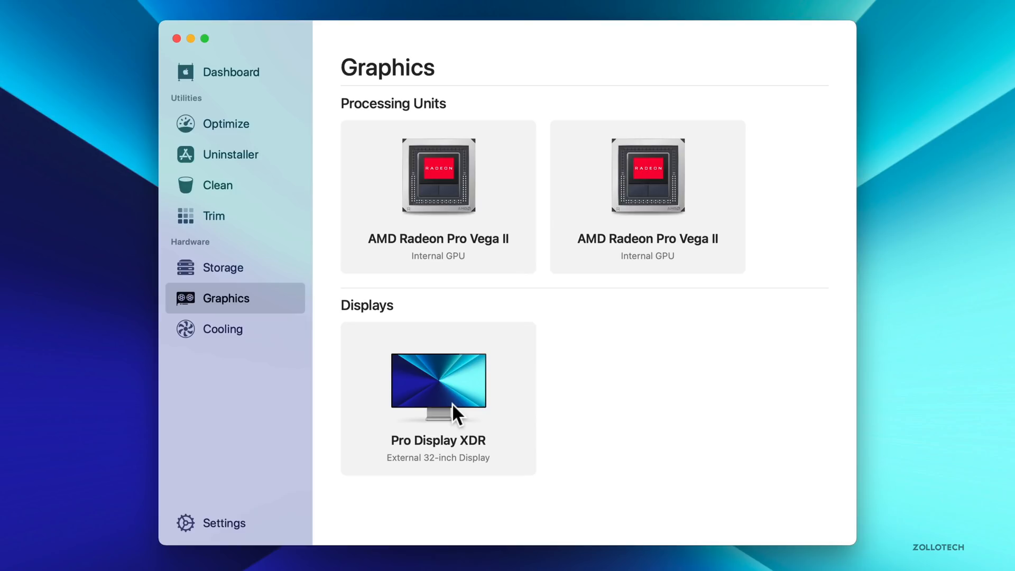
{"action": "mouse_move", "coordinate": [613, 207]}
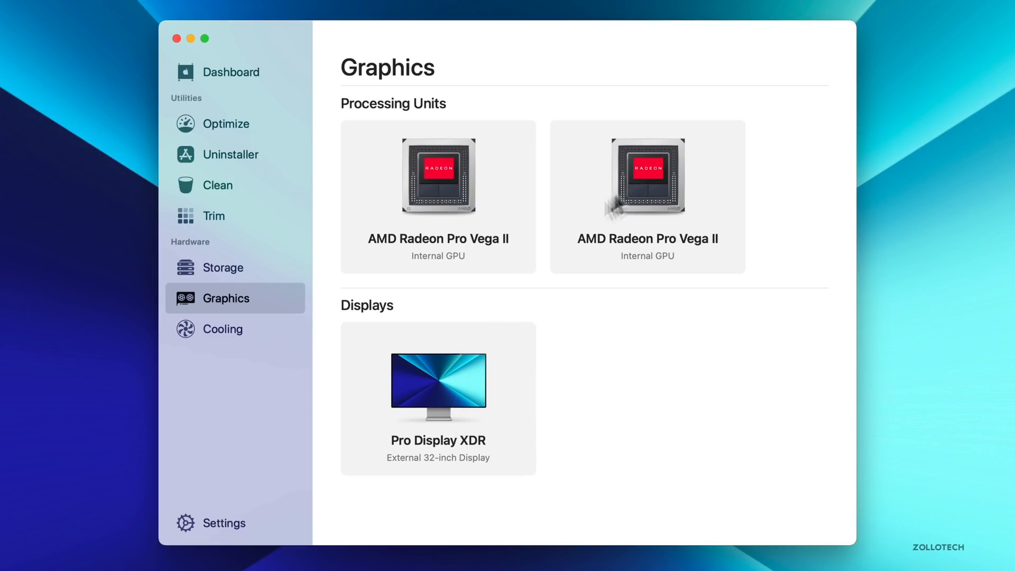
{"action": "left_click", "coordinate": [647, 180]}
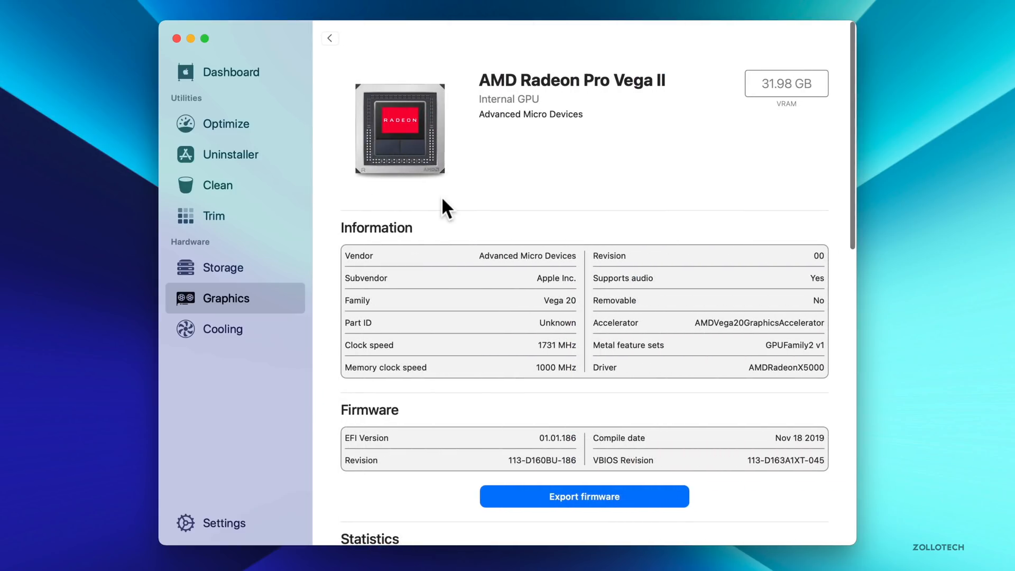
{"action": "scroll", "scroll_direction": "down", "scroll_amount": 3}
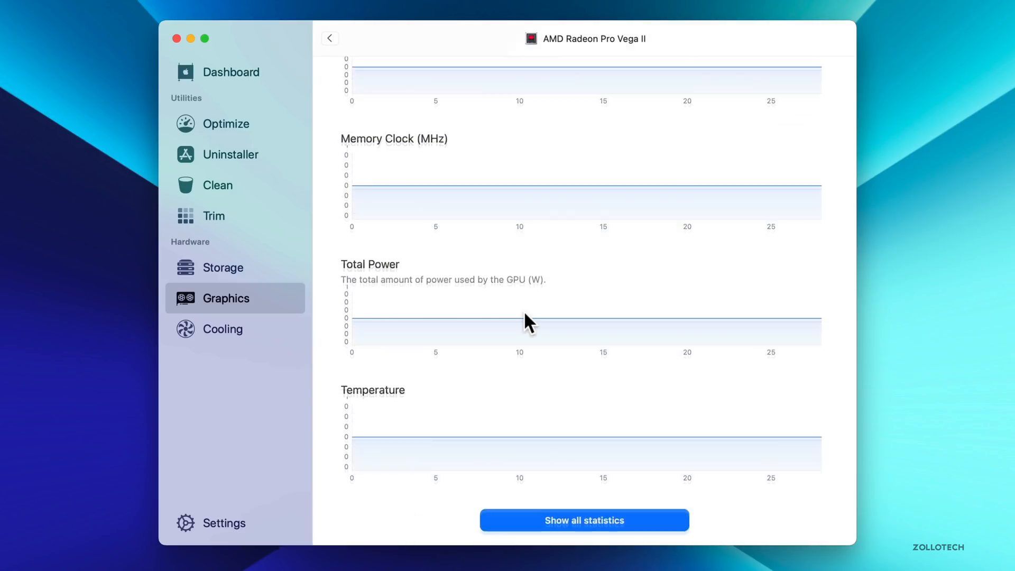
Review Sensei's Cooling section, scrolling through fan speeds and thermal sensor readings
{"action": "left_click", "coordinate": [223, 329]}
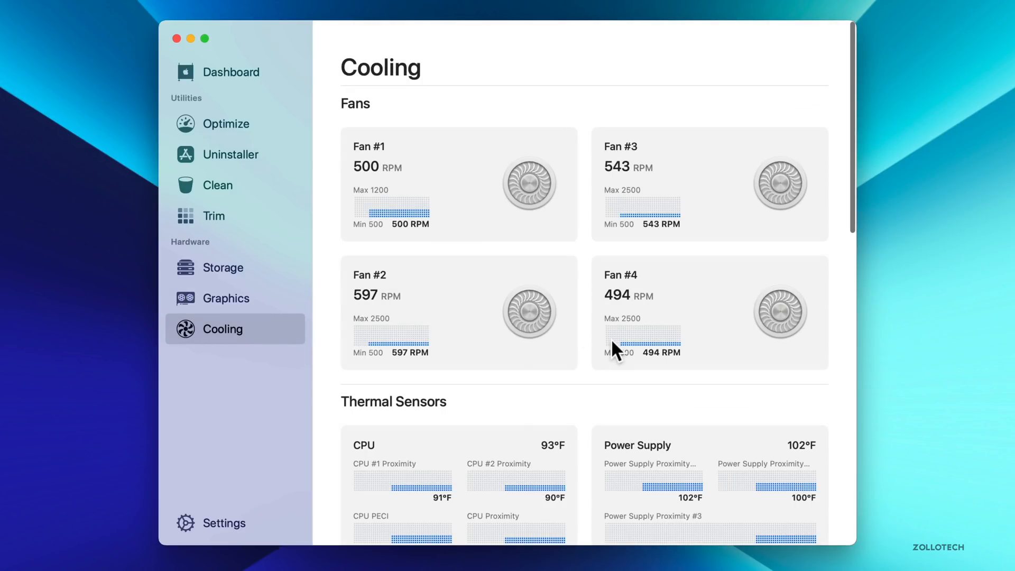
{"action": "scroll", "scroll_direction": "down", "scroll_amount": 3}
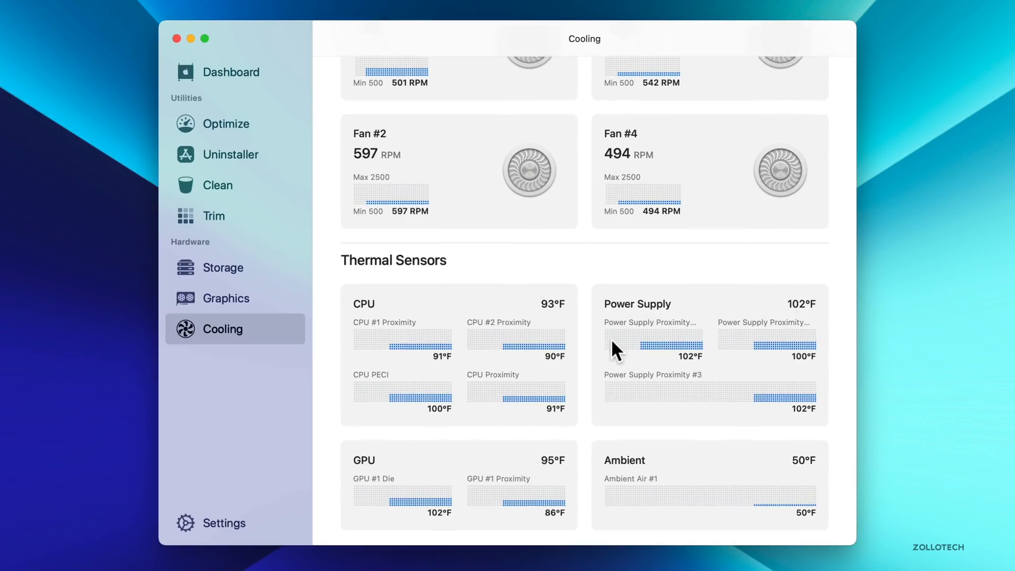
{"action": "scroll", "scroll_direction": "down", "scroll_amount": 3}
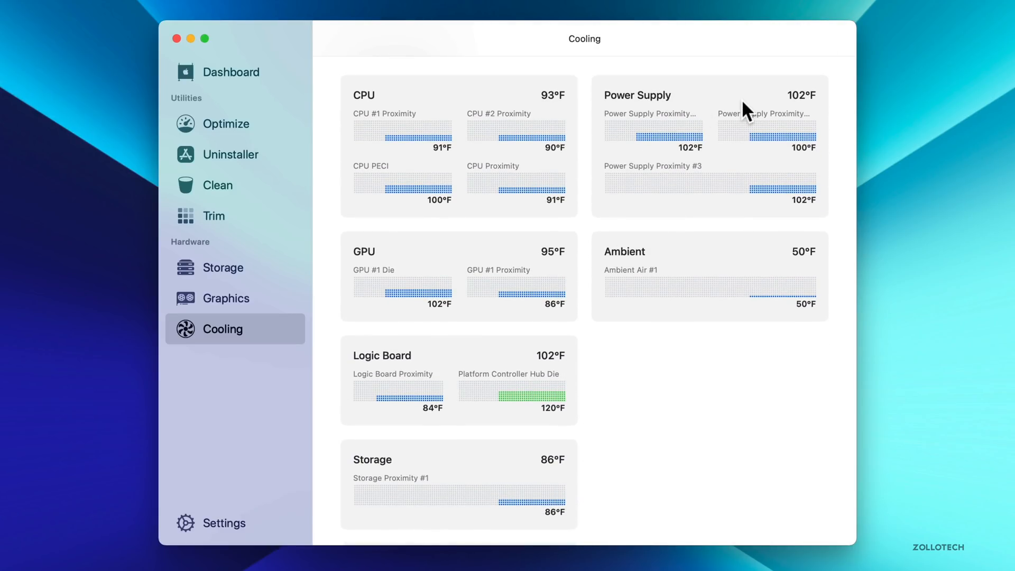
{"action": "scroll", "scroll_direction": "down", "scroll_amount": 3}
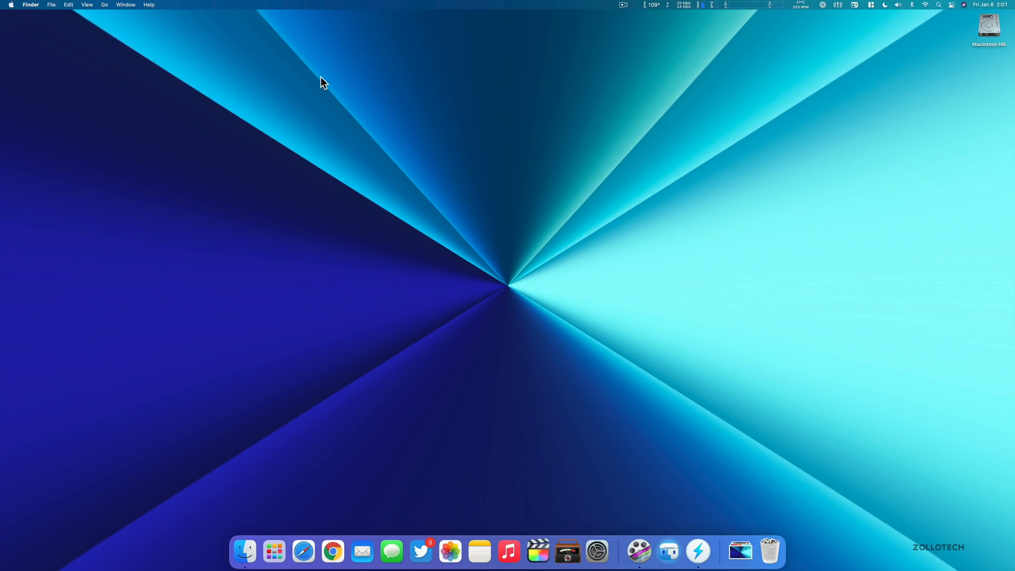
Bring up the Launchpad grid of installed apps from the Dock
{"action": "left_click", "coordinate": [275, 552]}
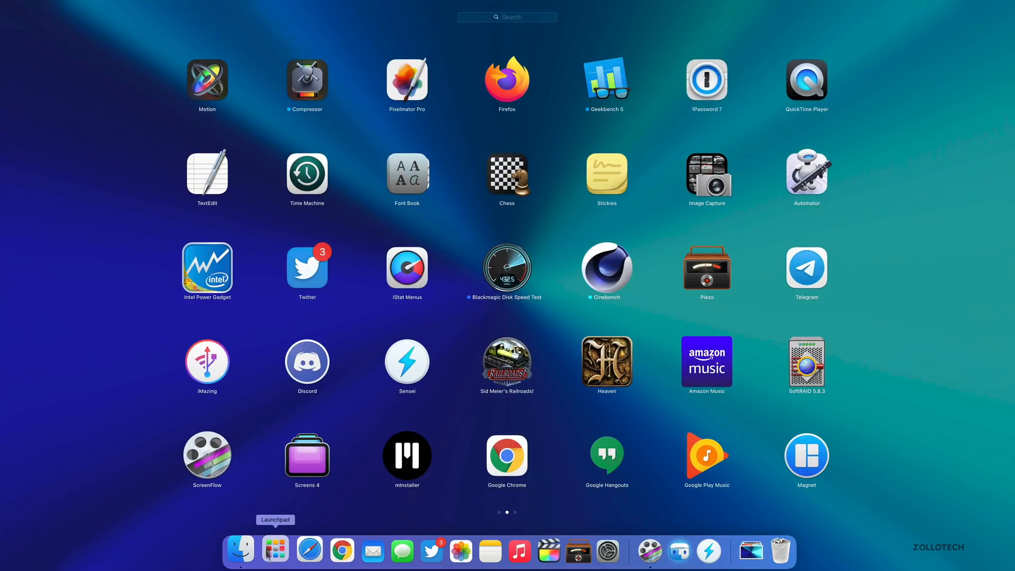
{"action": "mouse_move", "coordinate": [503, 125]}
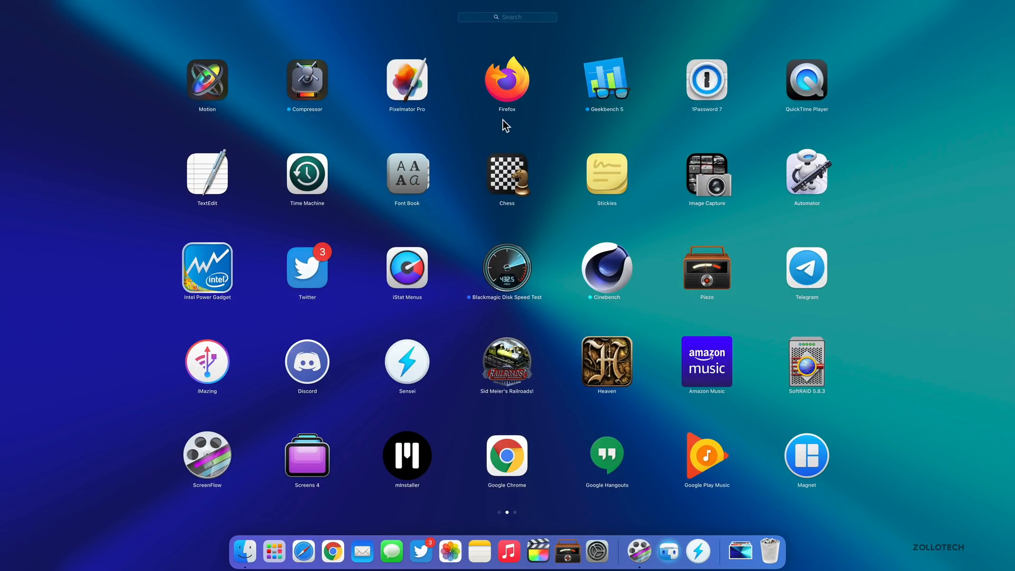
{"action": "mouse_move", "coordinate": [540, 260]}
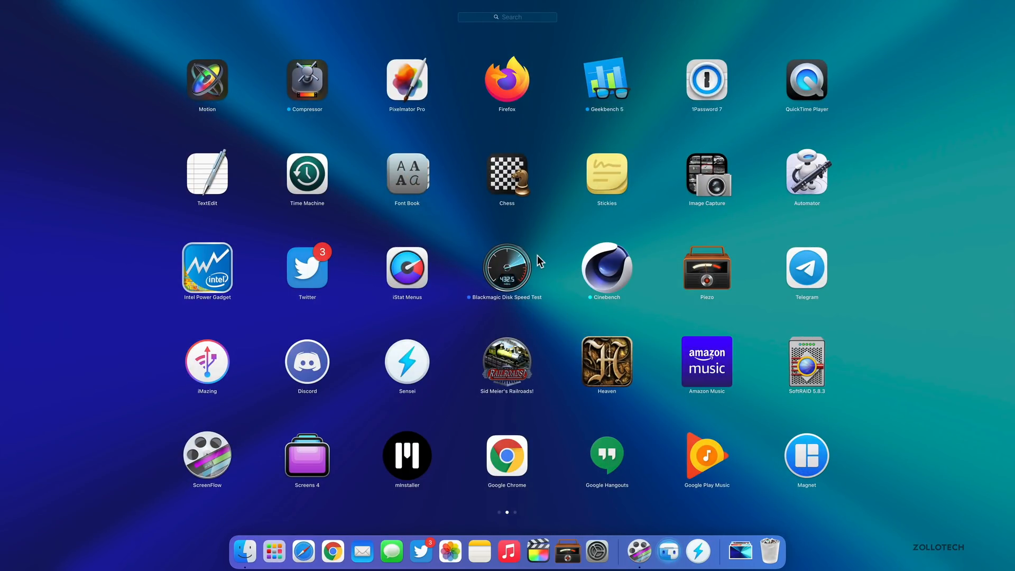
{"action": "mouse_move", "coordinate": [477, 298]}
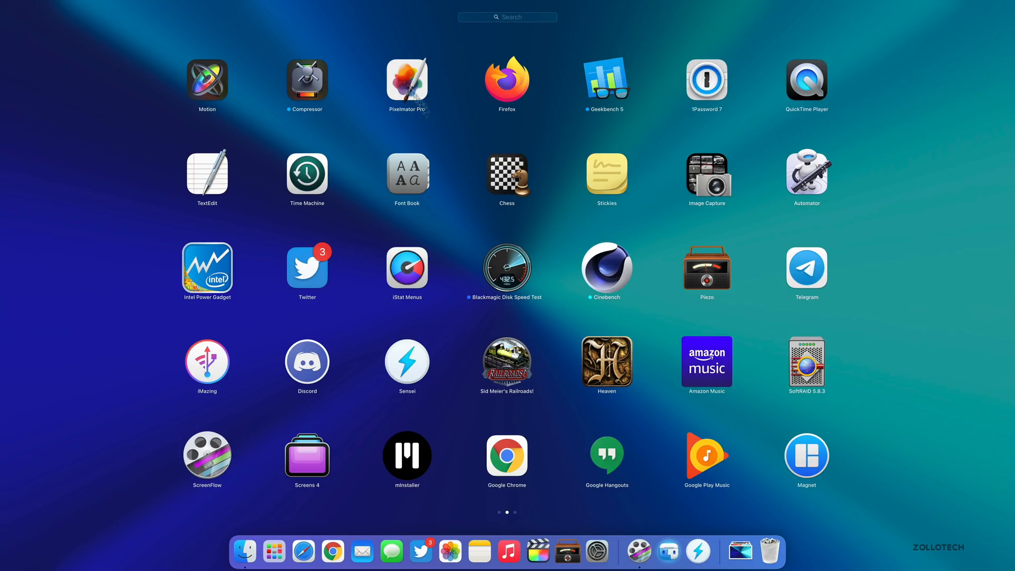
{"action": "mouse_move", "coordinate": [414, 89]}
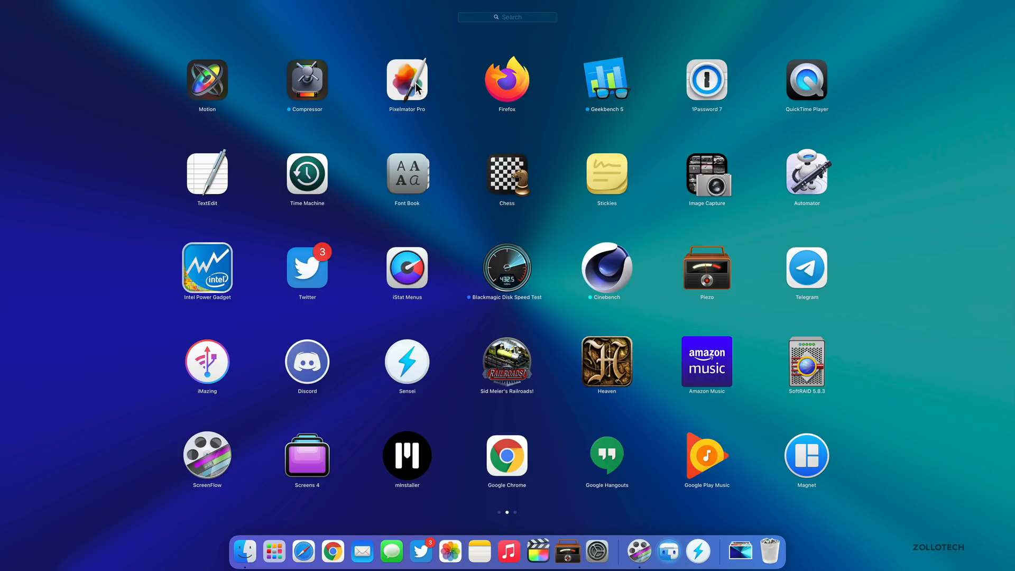
{"action": "mouse_move", "coordinate": [463, 112]}
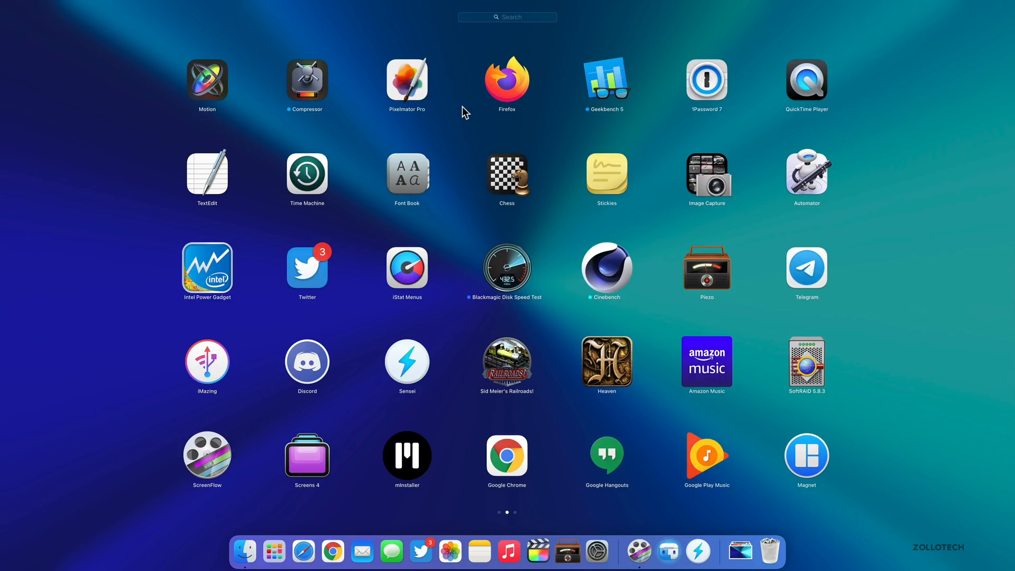
{"action": "mouse_move", "coordinate": [412, 90]}
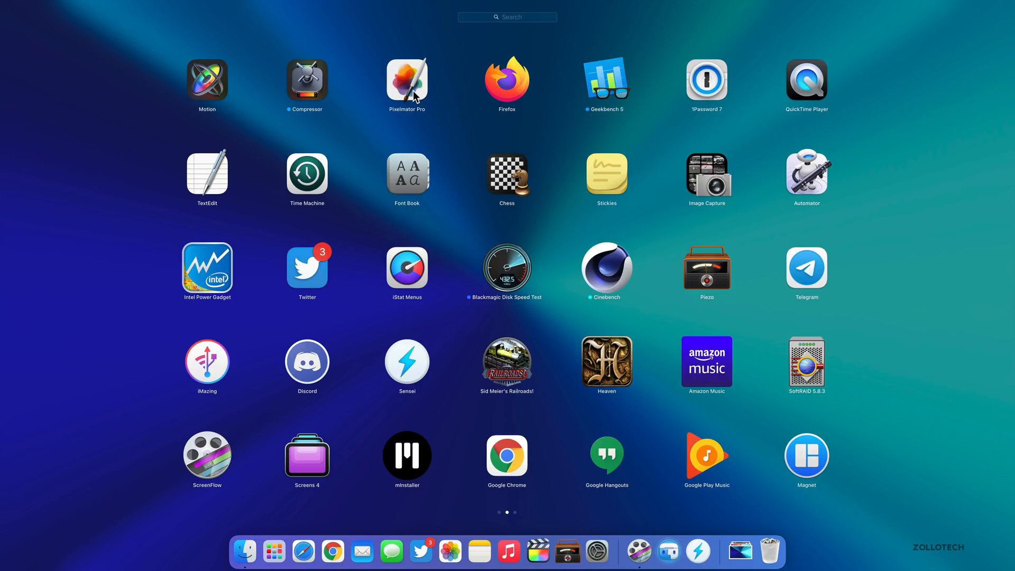
{"action": "mouse_move", "coordinate": [445, 103]}
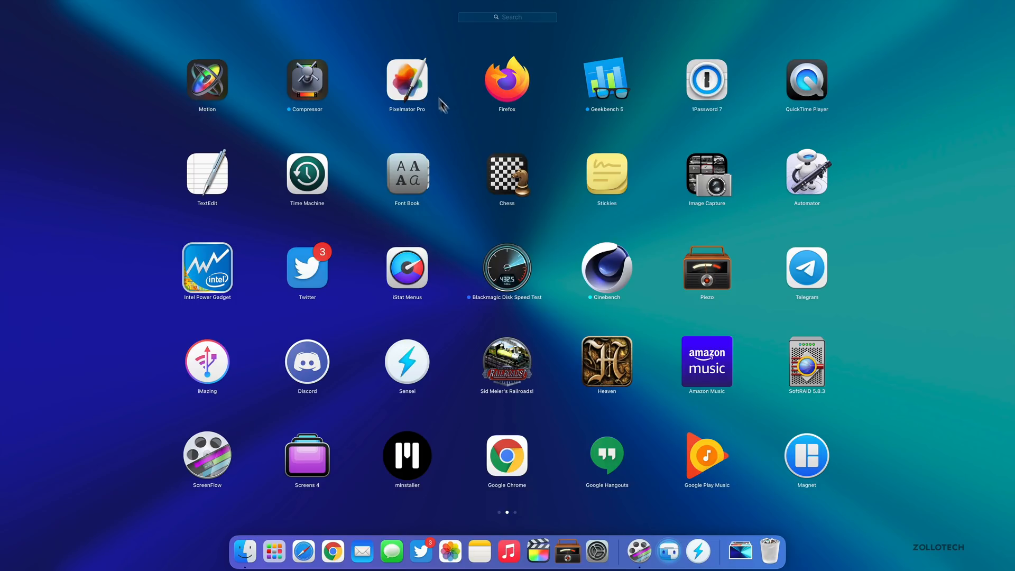
{"action": "mouse_move", "coordinate": [407, 82]}
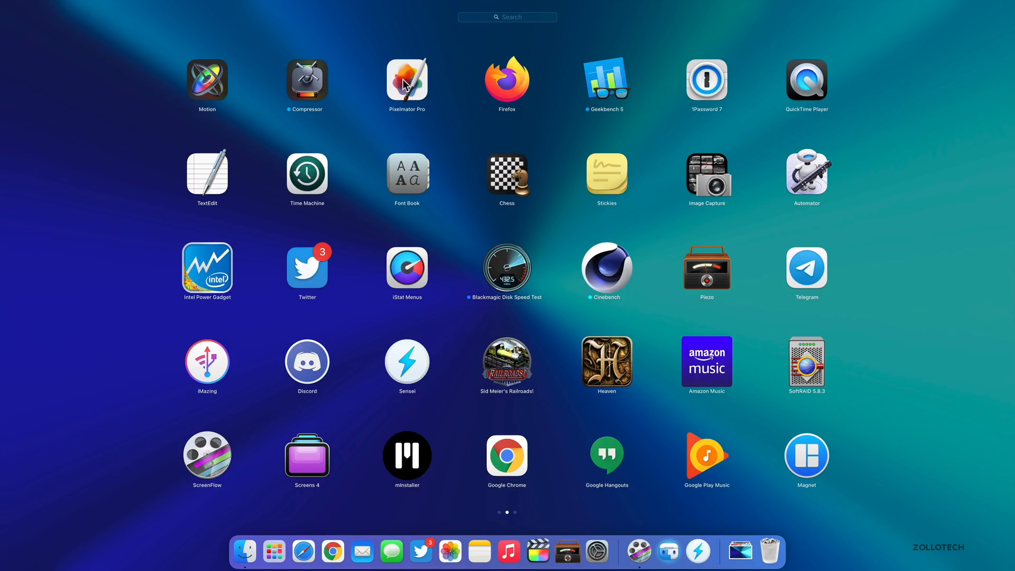
{"action": "mouse_move", "coordinate": [413, 80]}
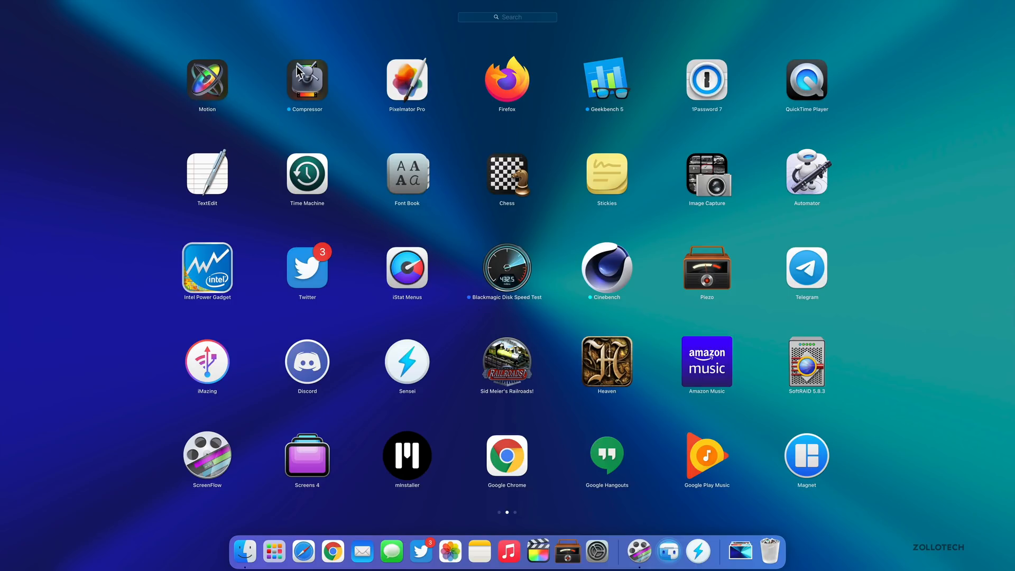
{"action": "mouse_move", "coordinate": [408, 78]}
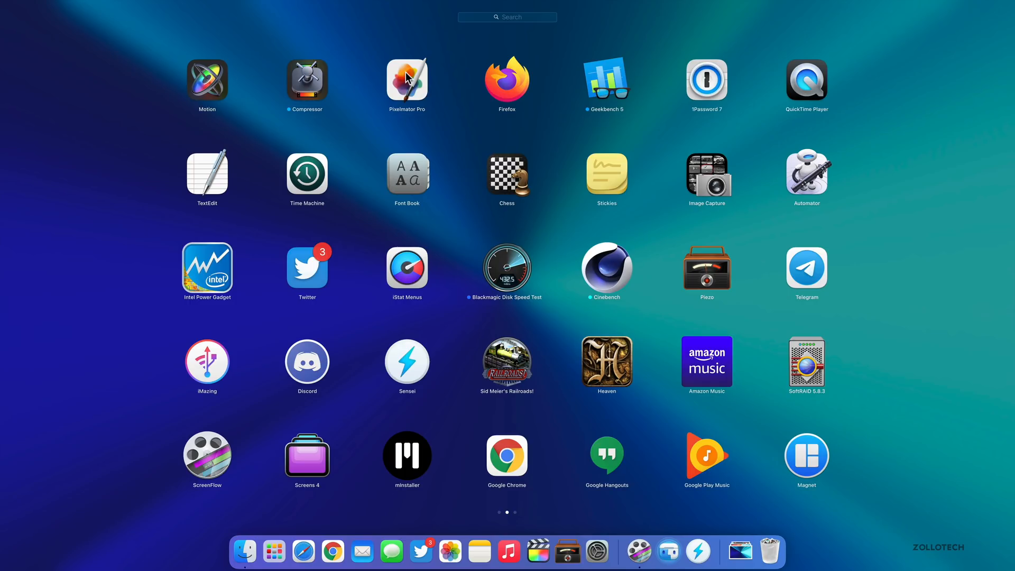
{"action": "mouse_move", "coordinate": [516, 83]}
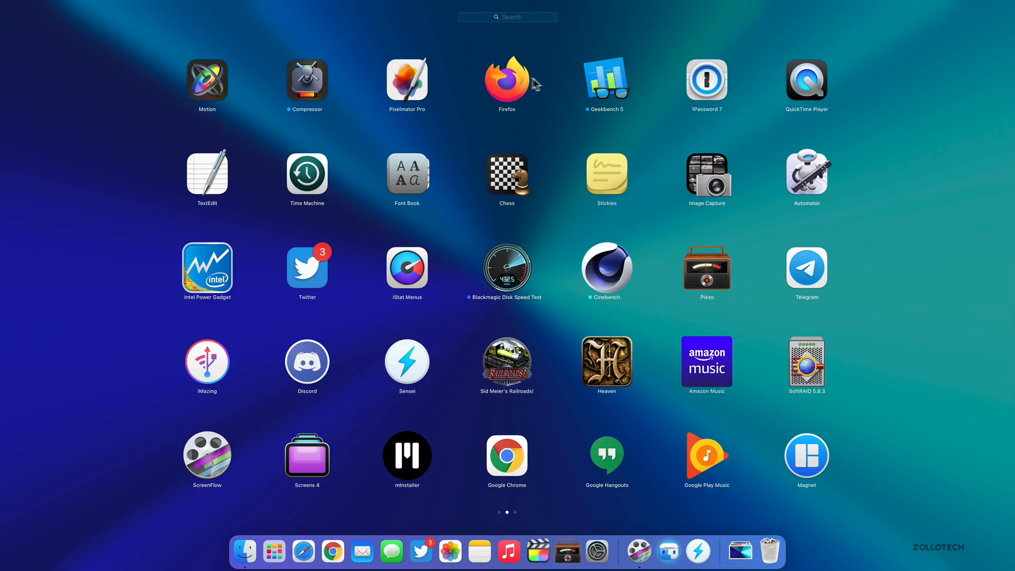
{"action": "mouse_move", "coordinate": [544, 105]}
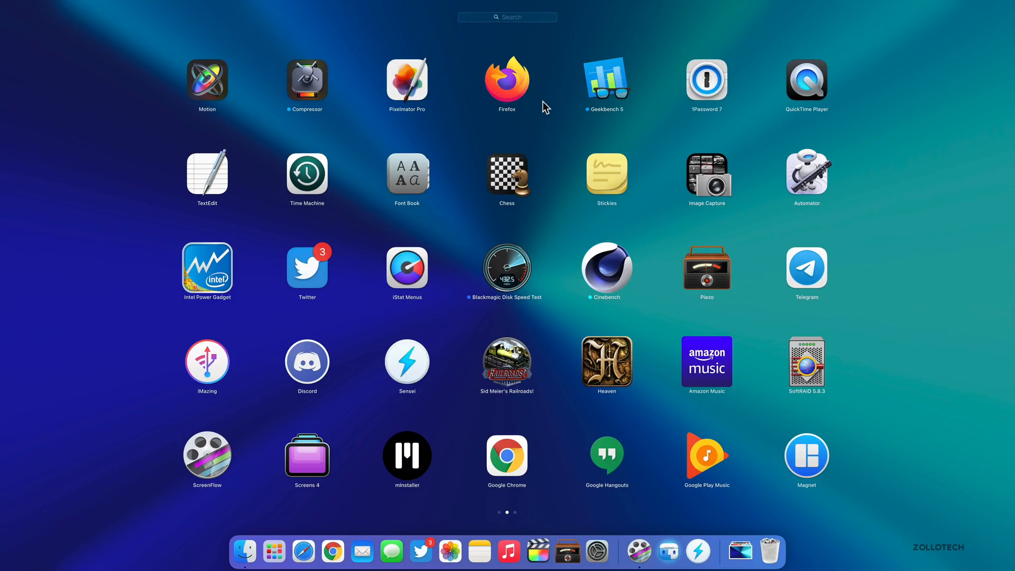
{"action": "mouse_move", "coordinate": [821, 84]}
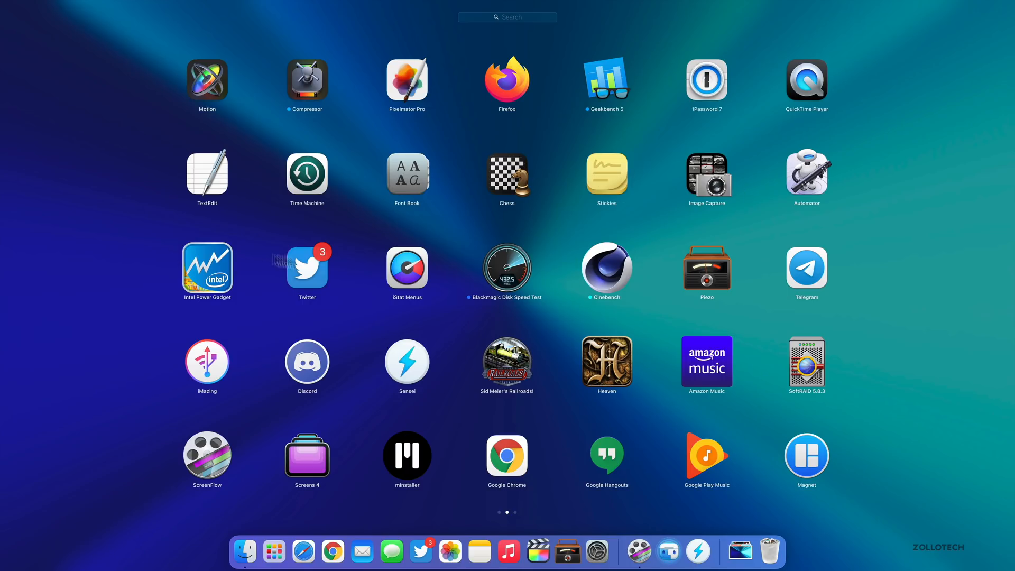
{"action": "mouse_move", "coordinate": [283, 273]}
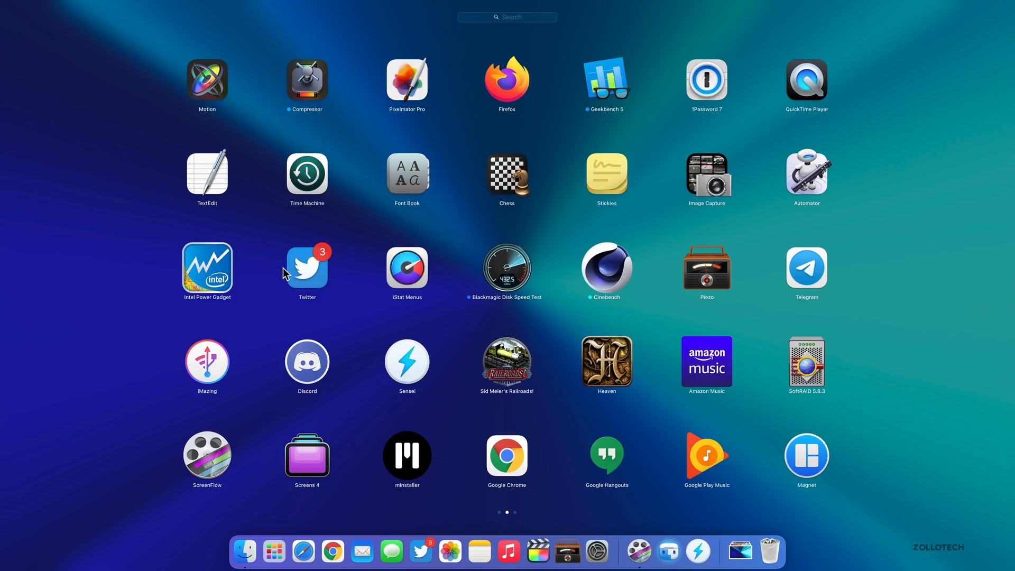
{"action": "mouse_move", "coordinate": [283, 295]}
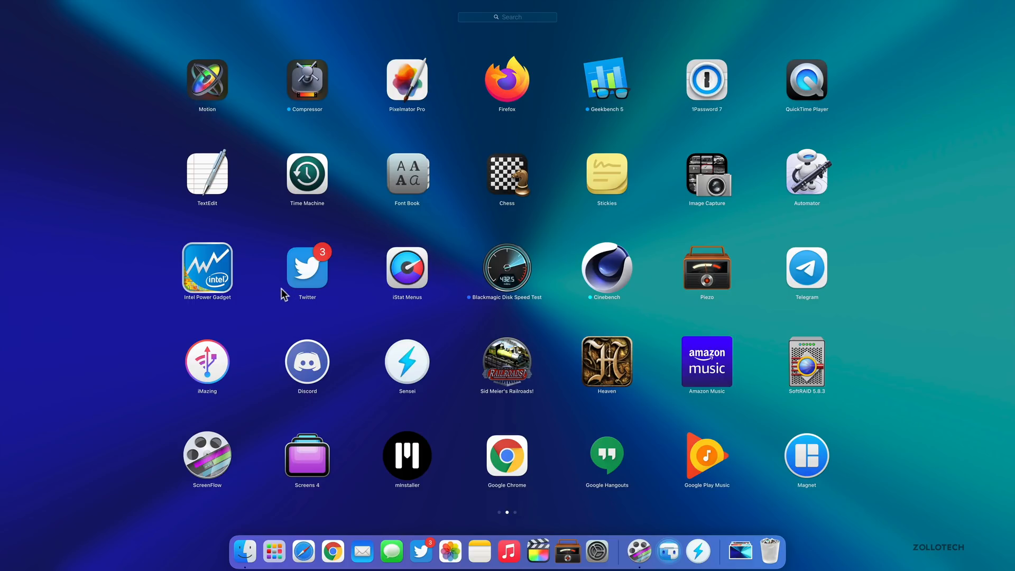
{"action": "mouse_move", "coordinate": [434, 333]}
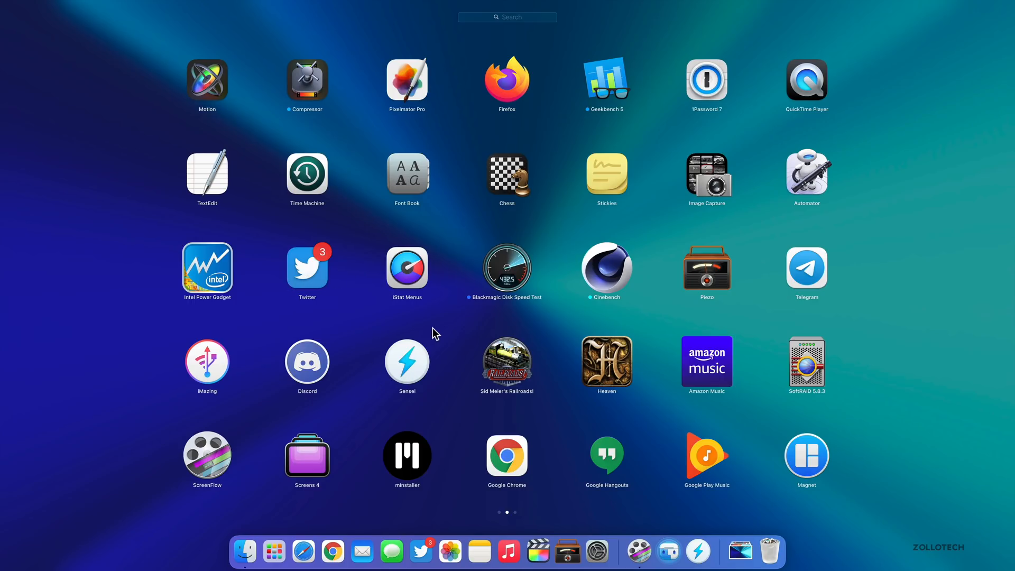
{"action": "mouse_move", "coordinate": [425, 268]}
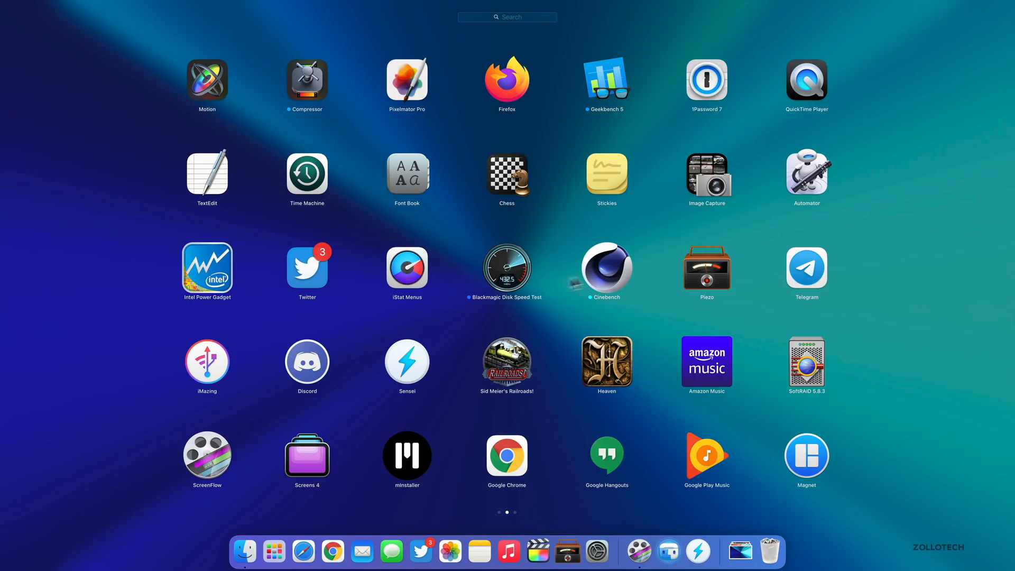
{"action": "mouse_move", "coordinate": [622, 315]}
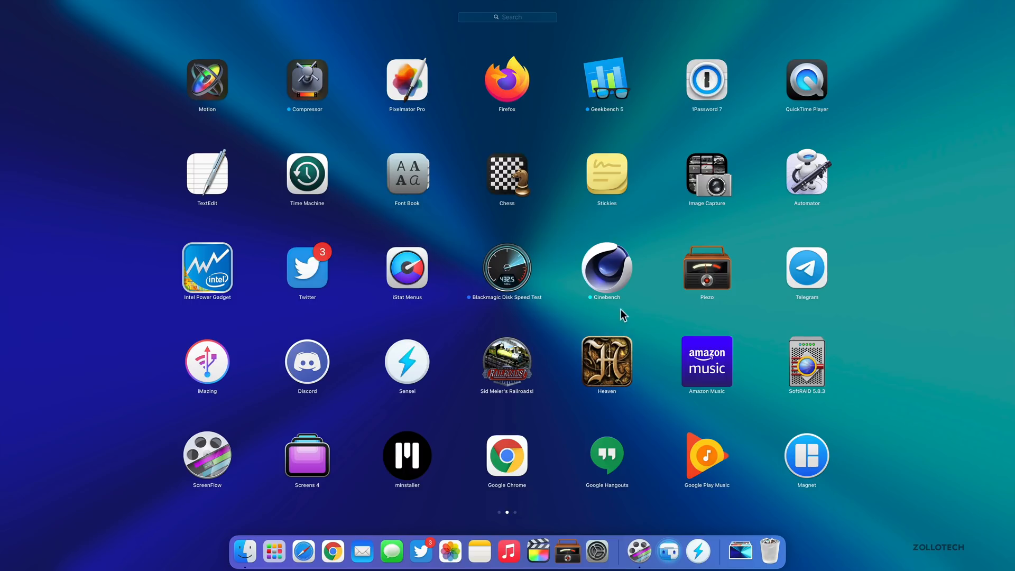
{"action": "mouse_move", "coordinate": [628, 353]}
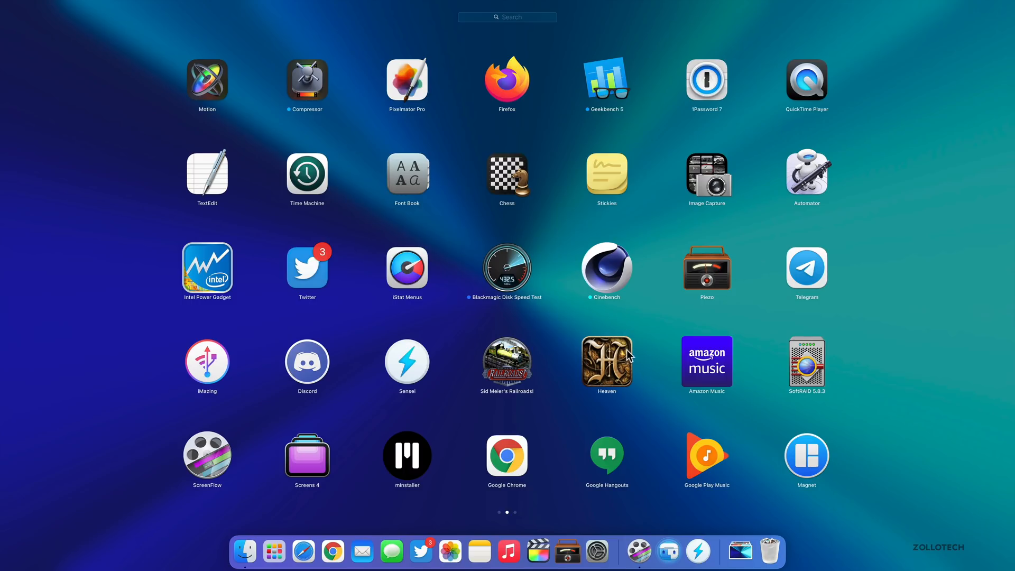
{"action": "mouse_move", "coordinate": [614, 109]}
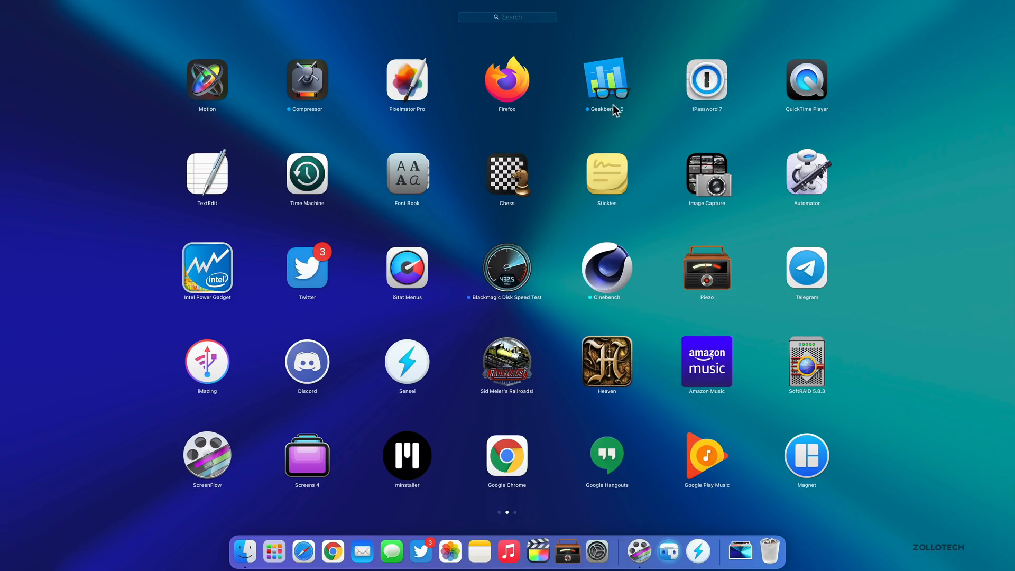
{"action": "mouse_move", "coordinate": [97, 303]}
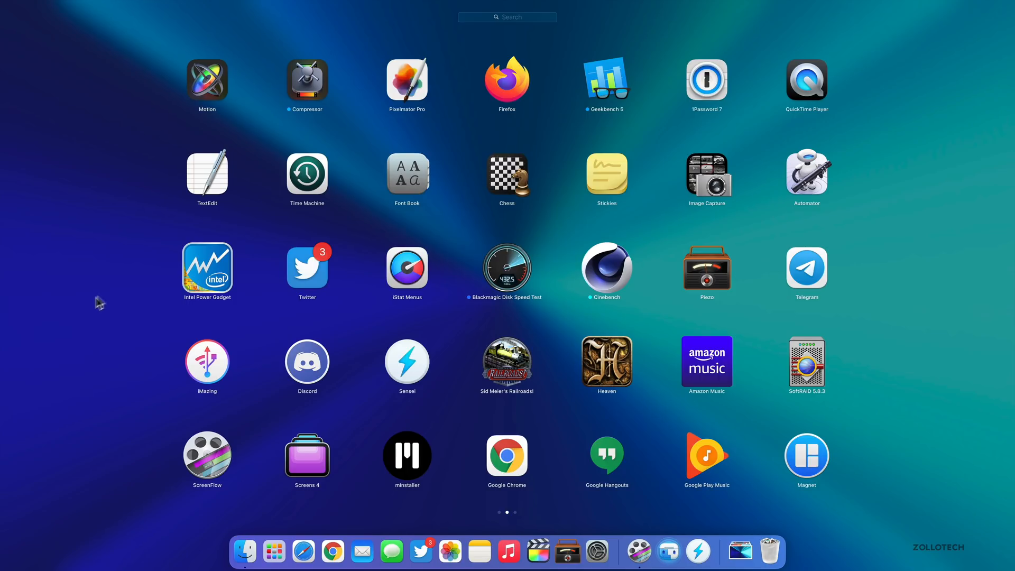
{"action": "mouse_move", "coordinate": [758, 307]}
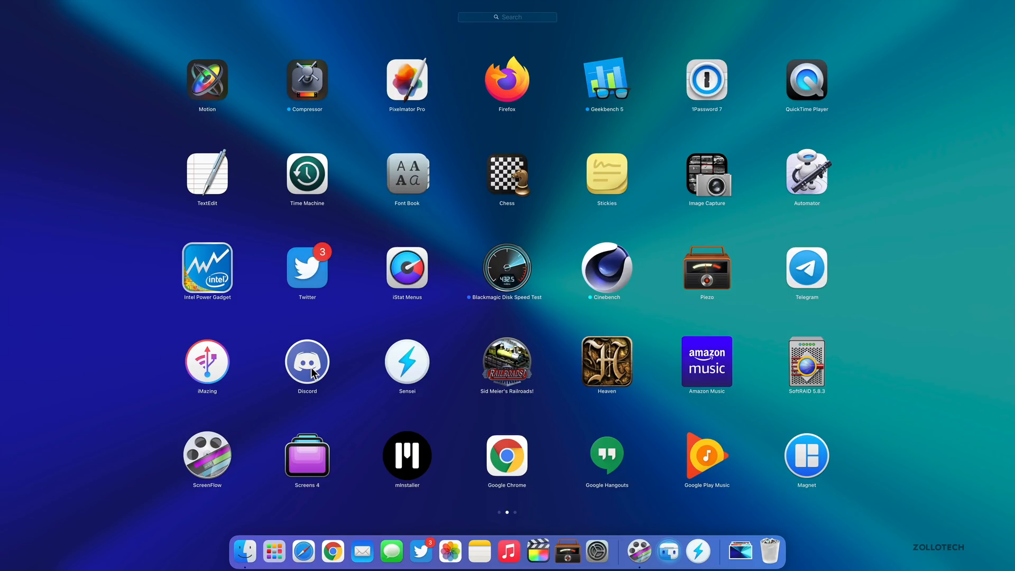
{"action": "mouse_move", "coordinate": [759, 353]}
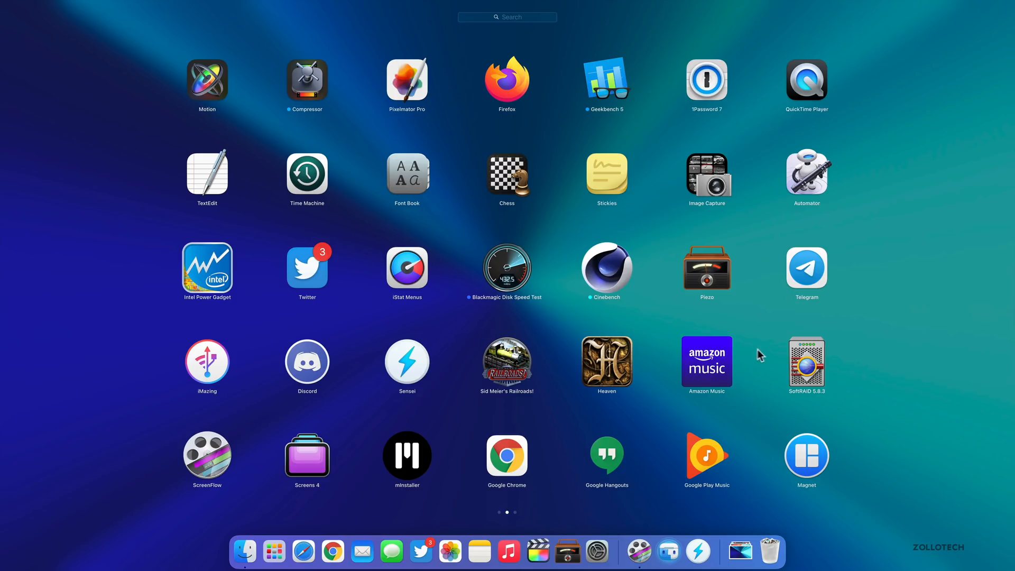
{"action": "mouse_move", "coordinate": [785, 368]}
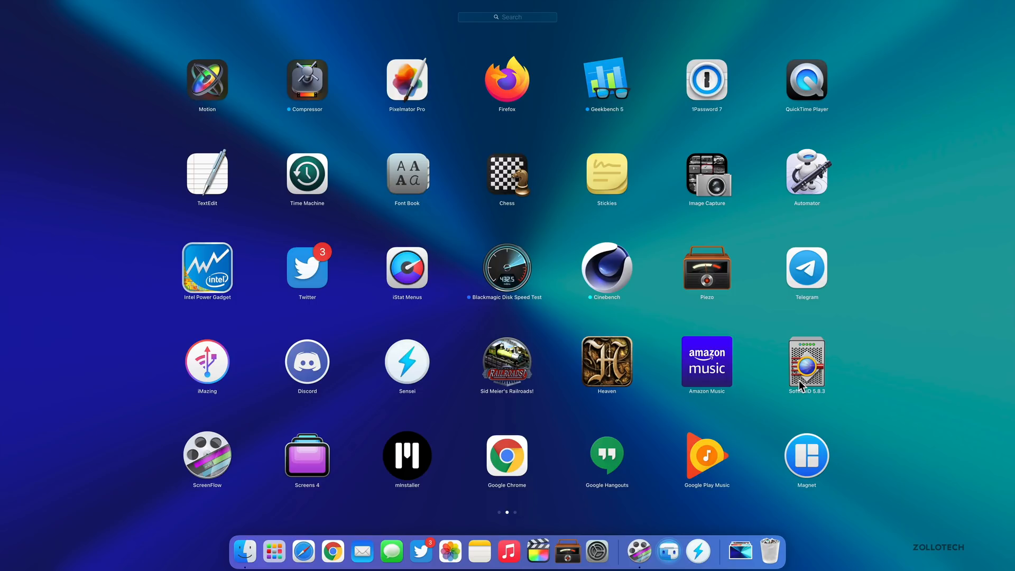
{"action": "mouse_move", "coordinate": [836, 381]}
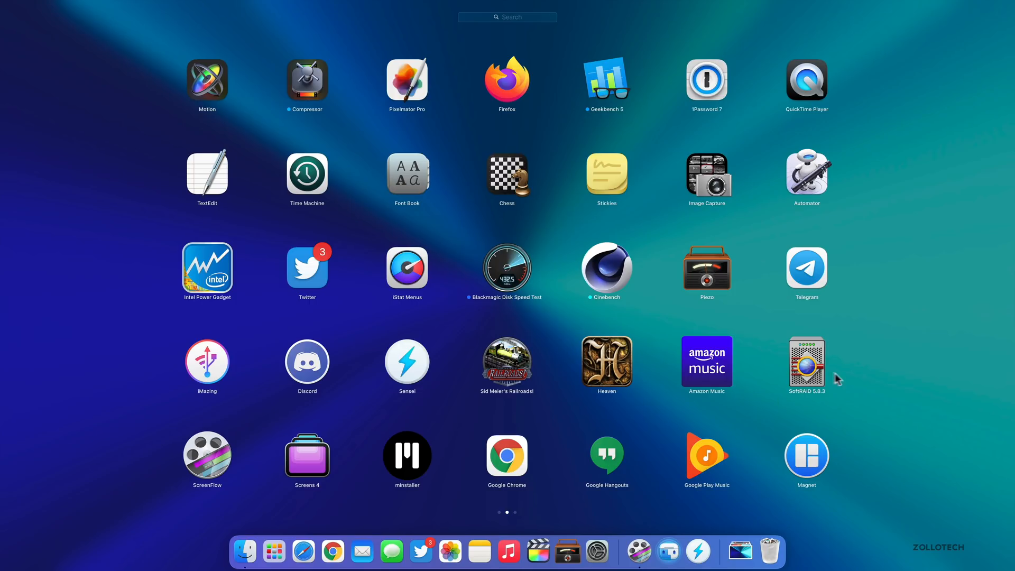
{"action": "mouse_move", "coordinate": [816, 379]}
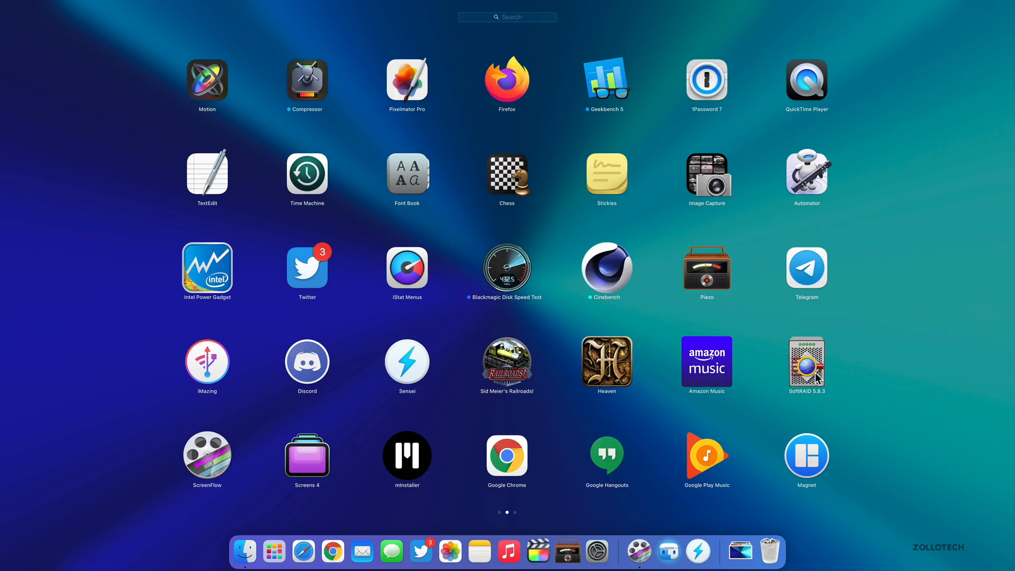
{"action": "mouse_move", "coordinate": [629, 455]}
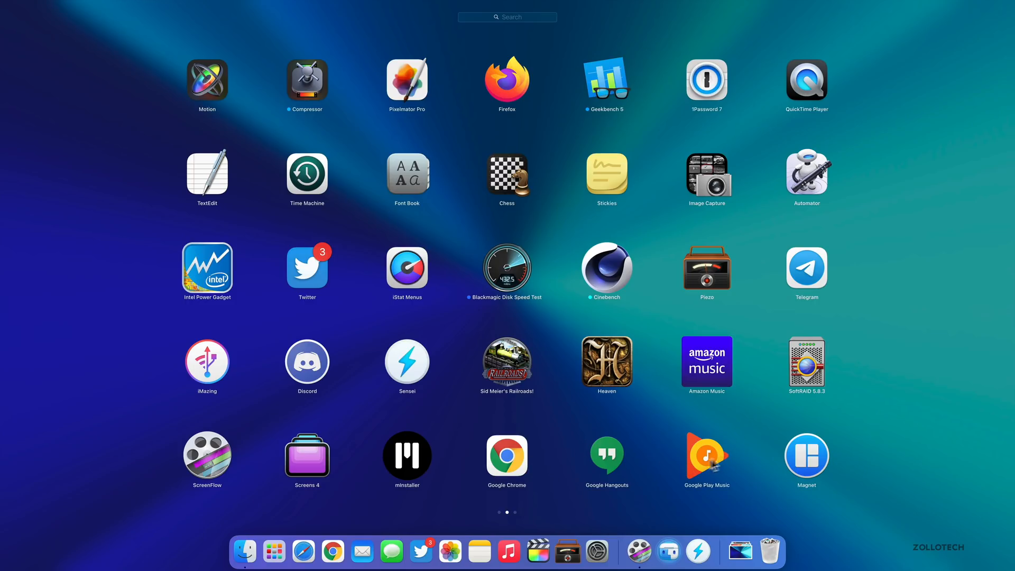
{"action": "mouse_move", "coordinate": [629, 468]}
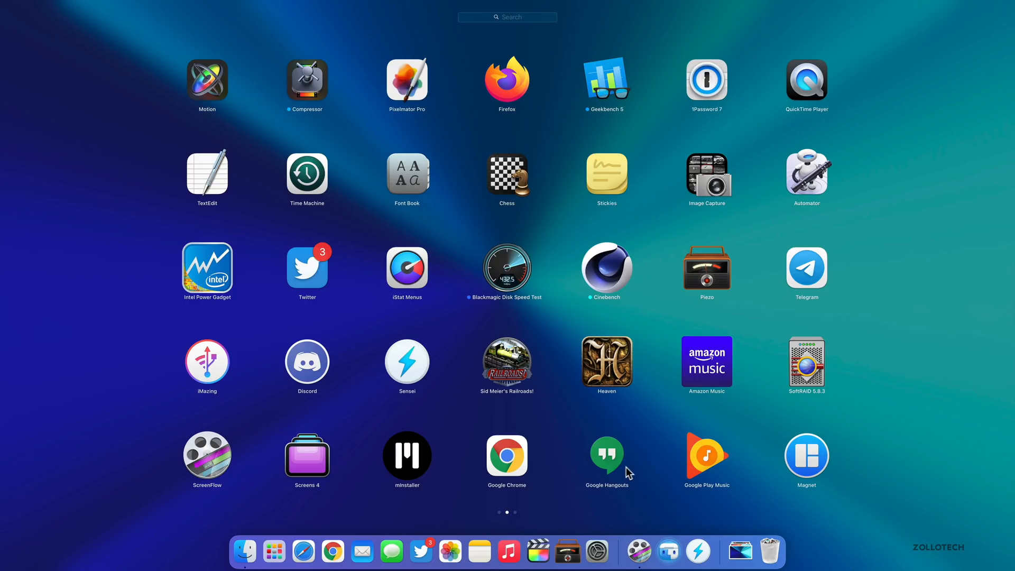
{"action": "mouse_move", "coordinate": [452, 447]}
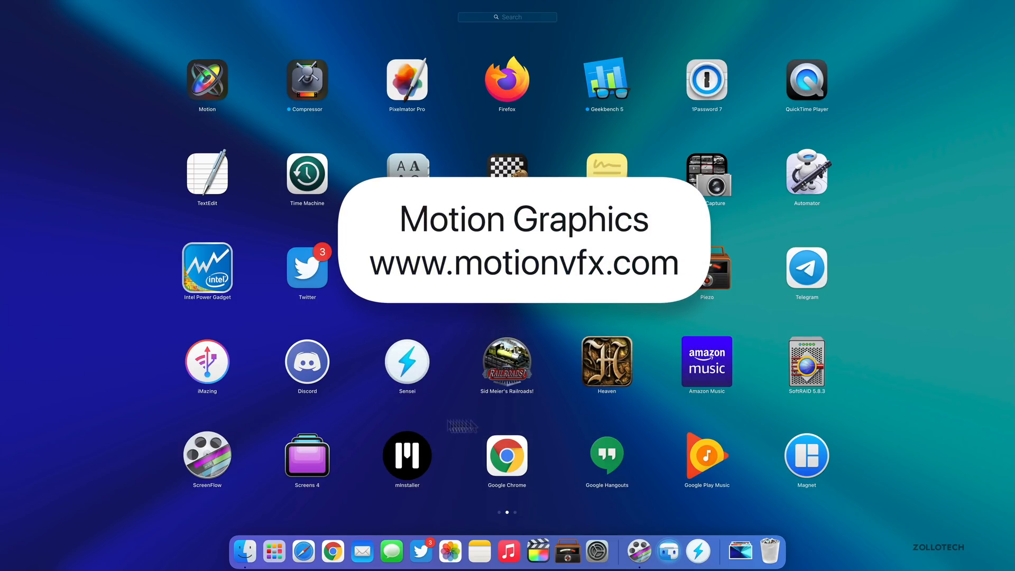
{"action": "mouse_move", "coordinate": [432, 466]}
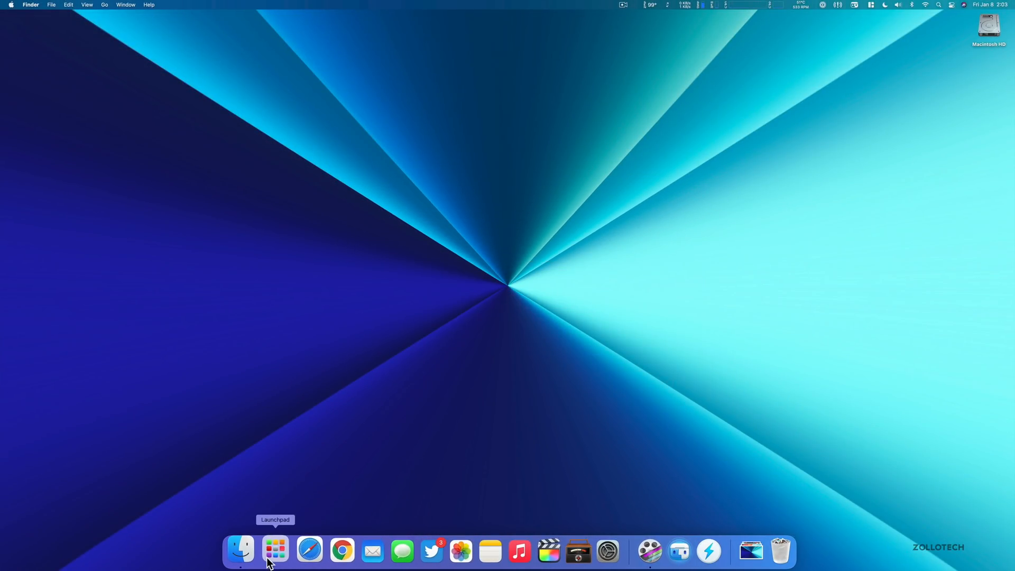
Reopen Launchpad, enter icon jiggle mode on the last page, then exit editing
{"action": "left_click", "coordinate": [274, 551]}
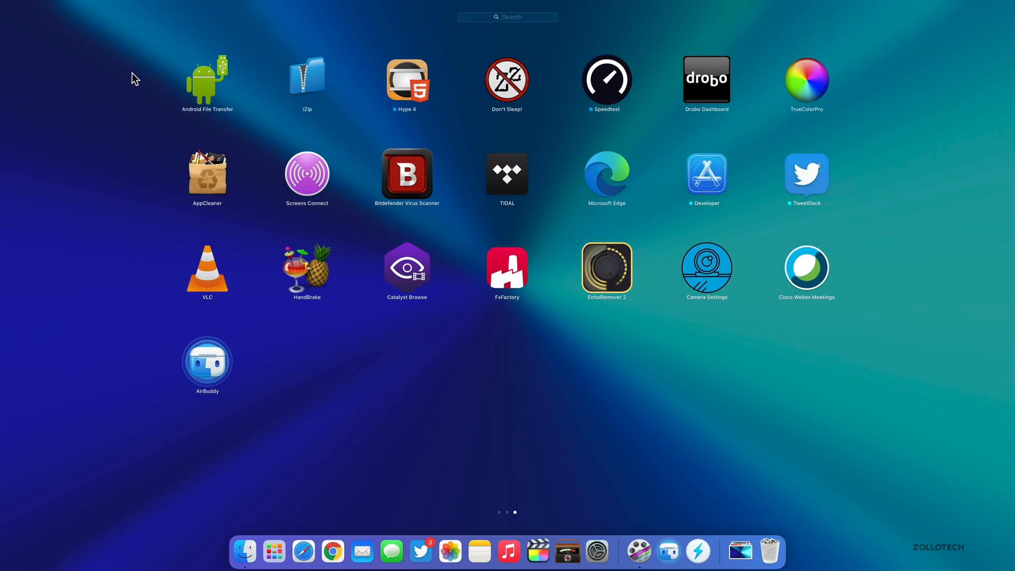
{"action": "mouse_move", "coordinate": [203, 82]}
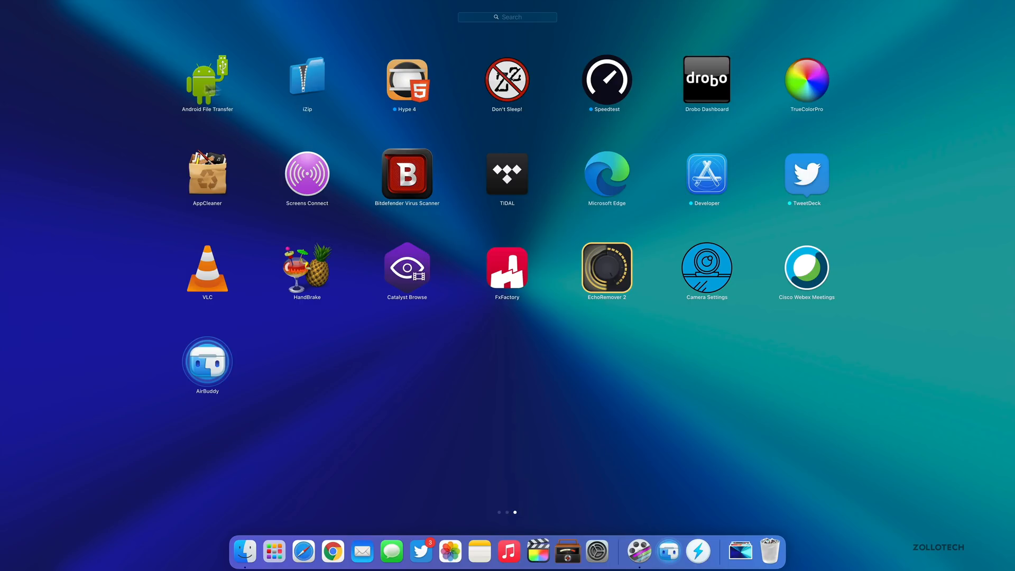
{"action": "mouse_move", "coordinate": [316, 74]}
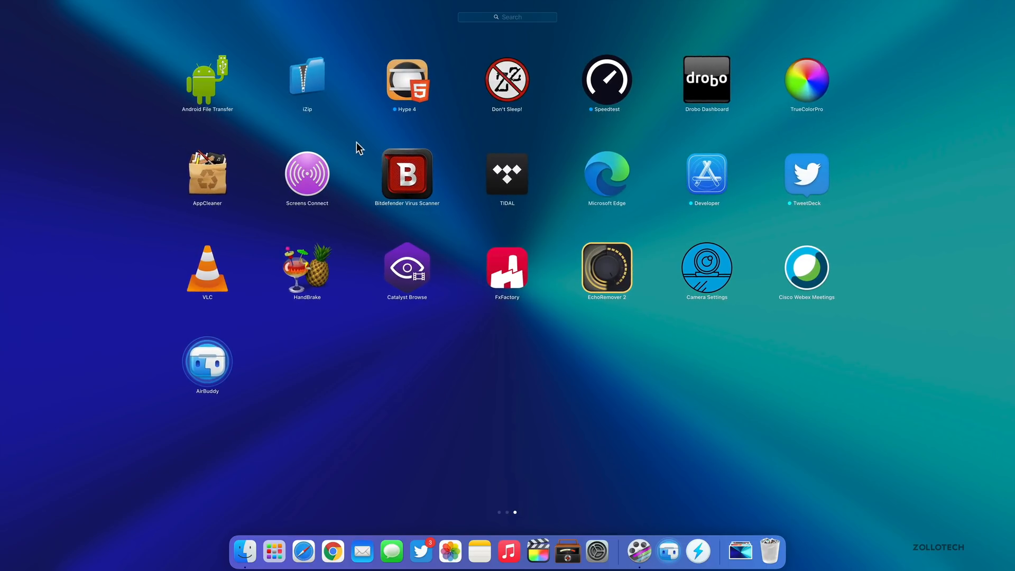
{"action": "mouse_move", "coordinate": [409, 184]}
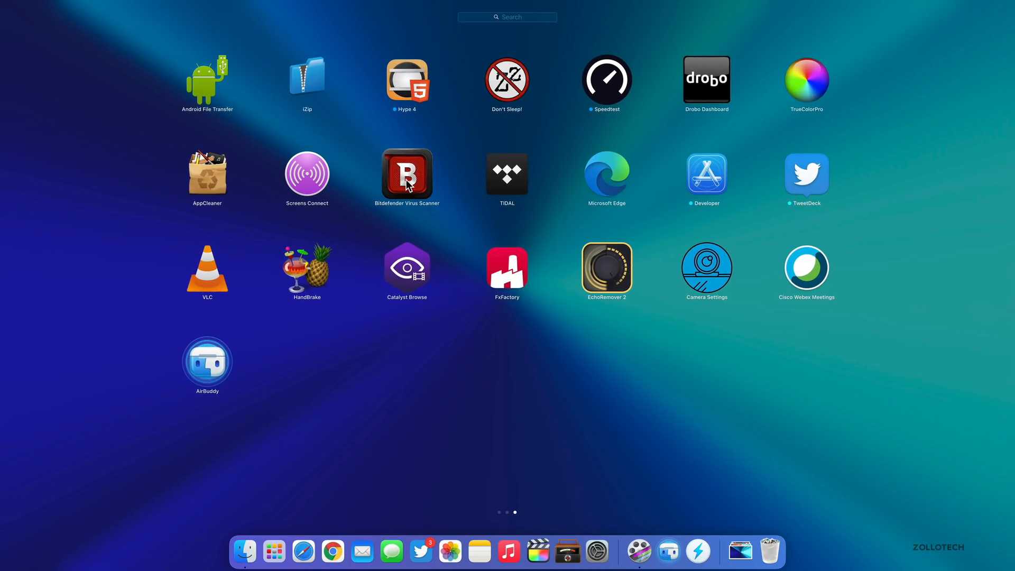
{"action": "left_click", "coordinate": [407, 175]}
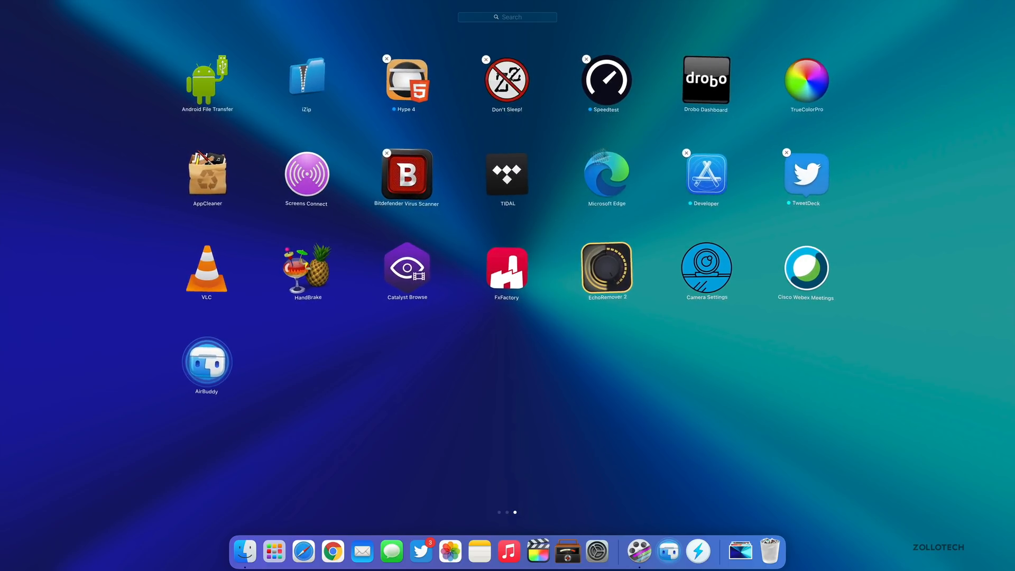
{"action": "left_click", "coordinate": [442, 134]}
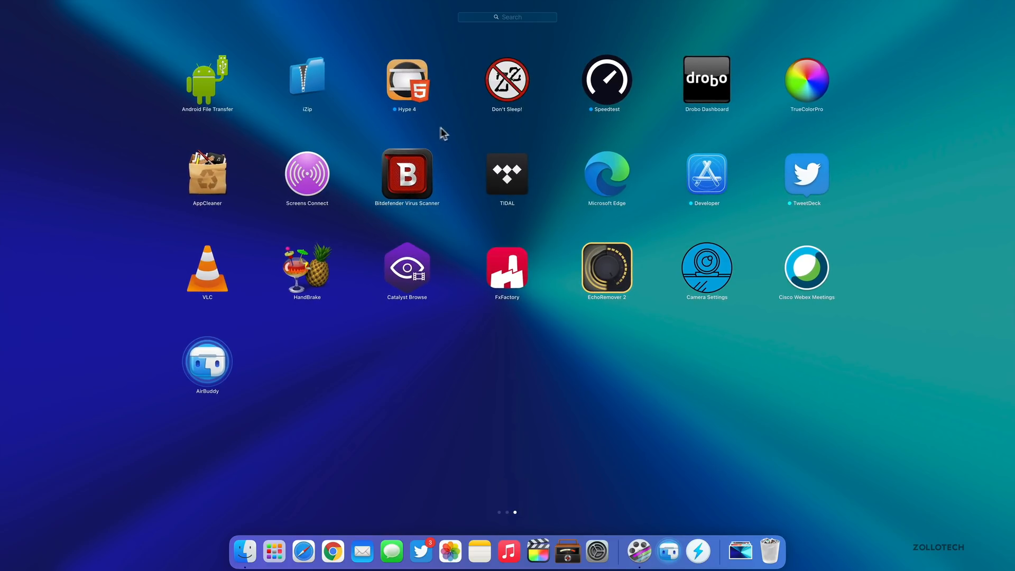
{"action": "mouse_move", "coordinate": [407, 98]}
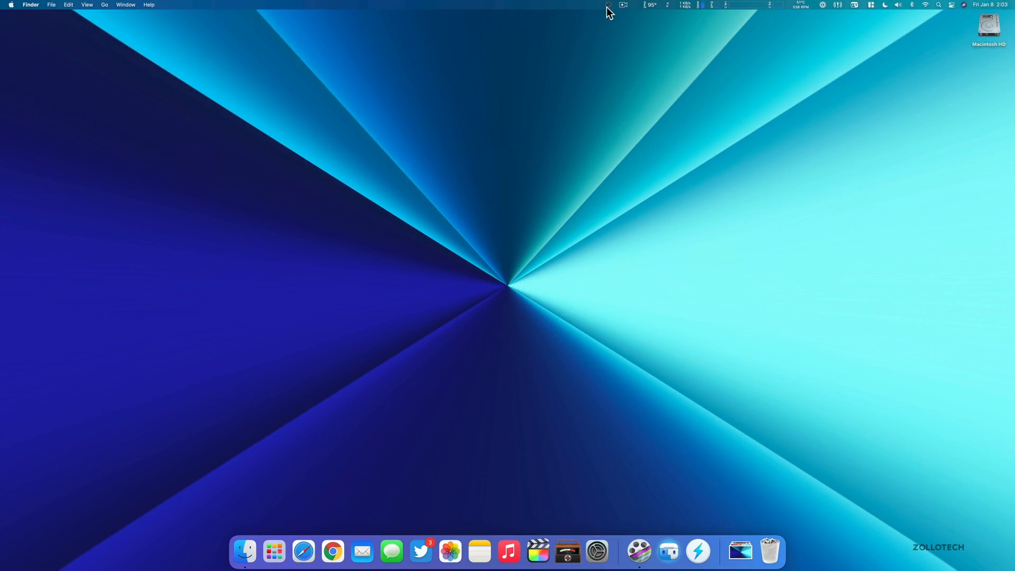
Switch on Don't Sleep! sleep prevention from its menu bar icon
{"action": "left_click", "coordinate": [605, 4]}
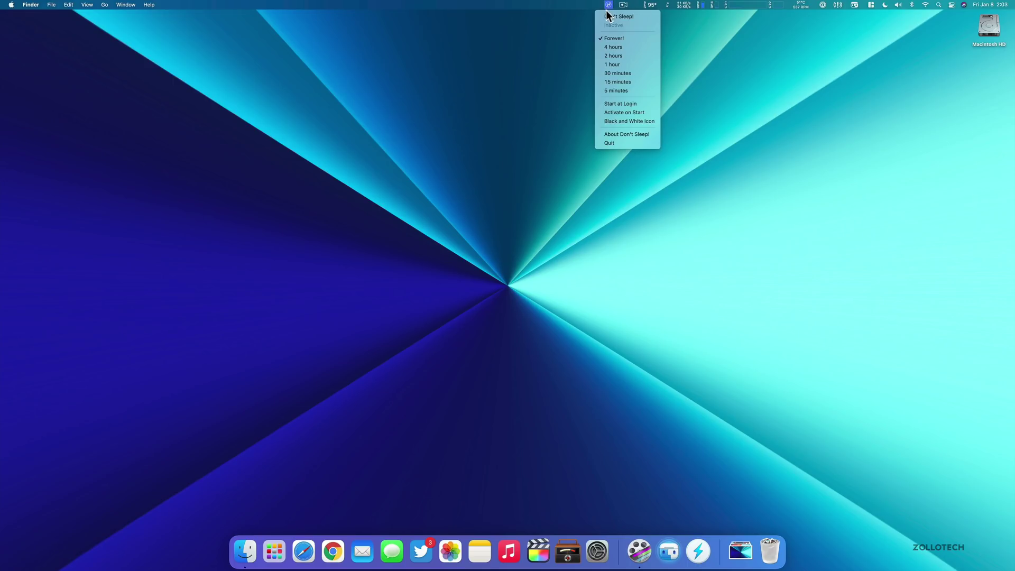
{"action": "mouse_move", "coordinate": [639, 19]}
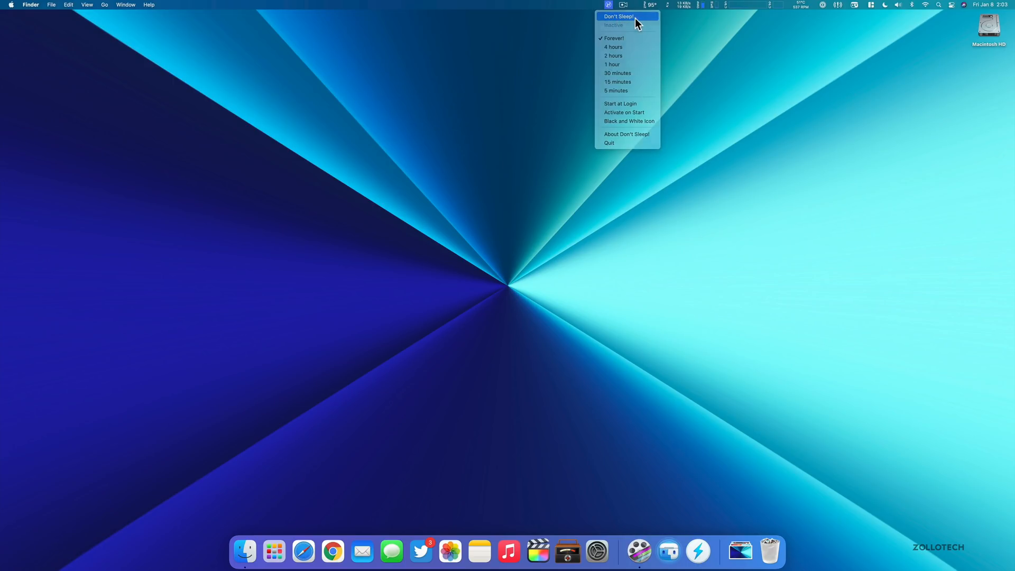
{"action": "left_click", "coordinate": [617, 17]}
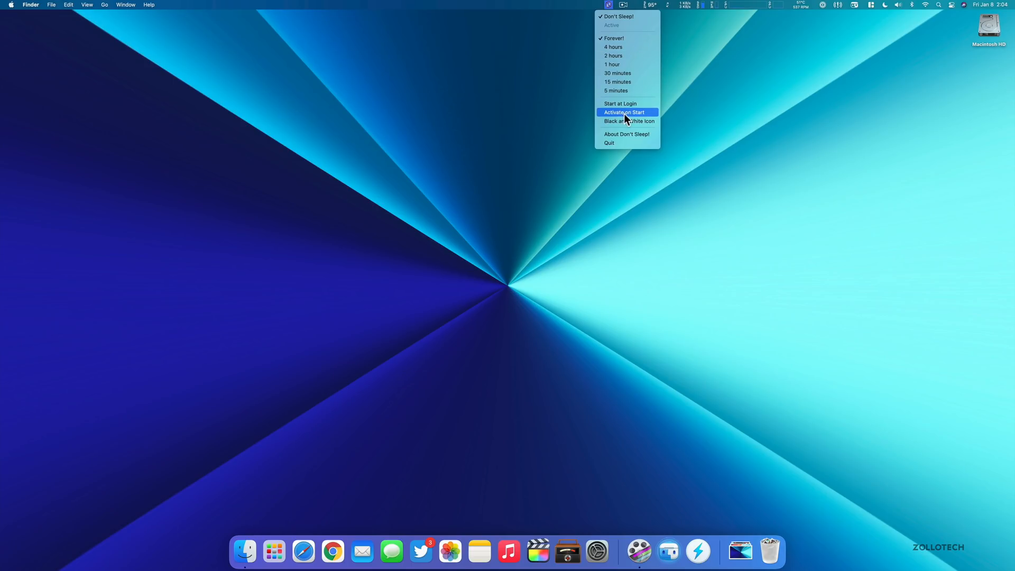
{"action": "mouse_move", "coordinate": [638, 152]}
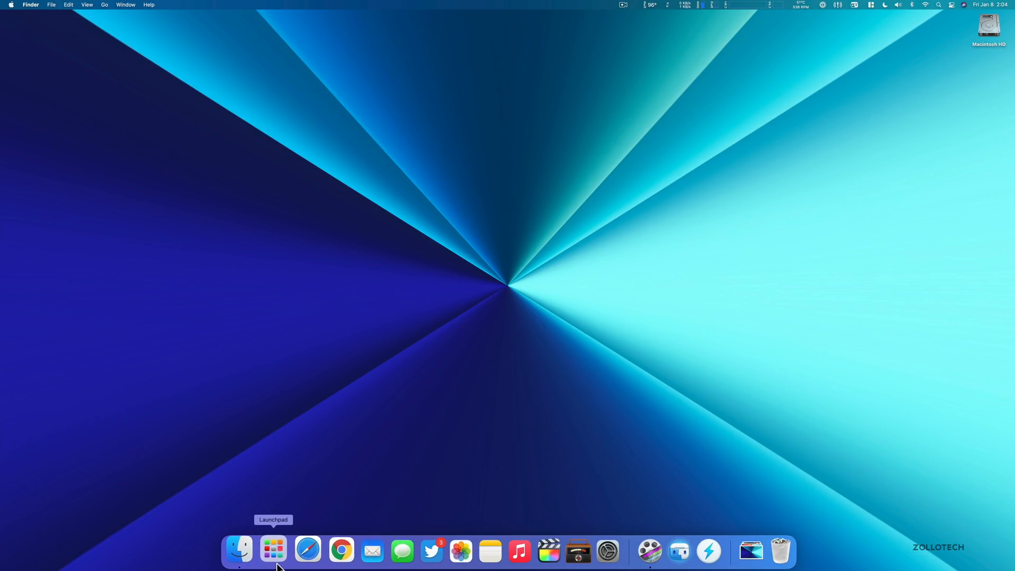
Reopen Launchpad's app grid from the Dock
{"action": "left_click", "coordinate": [273, 550]}
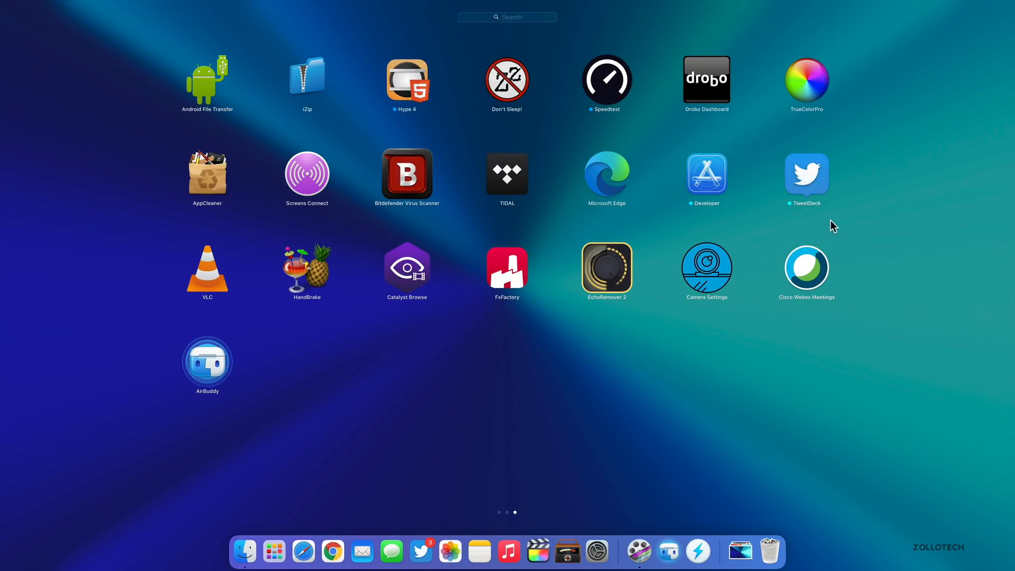
{"action": "mouse_move", "coordinate": [819, 182]}
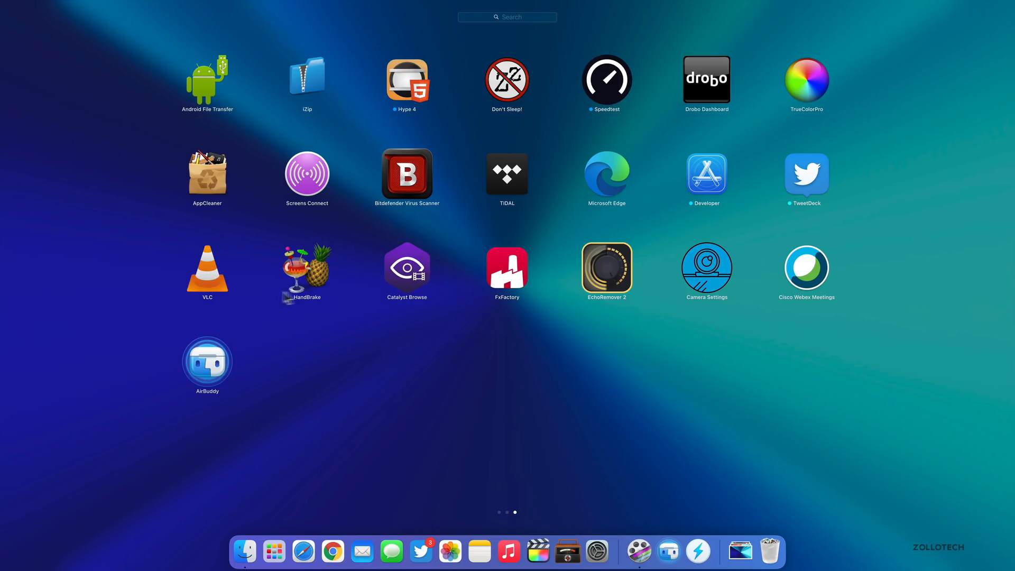
{"action": "mouse_move", "coordinate": [247, 279]}
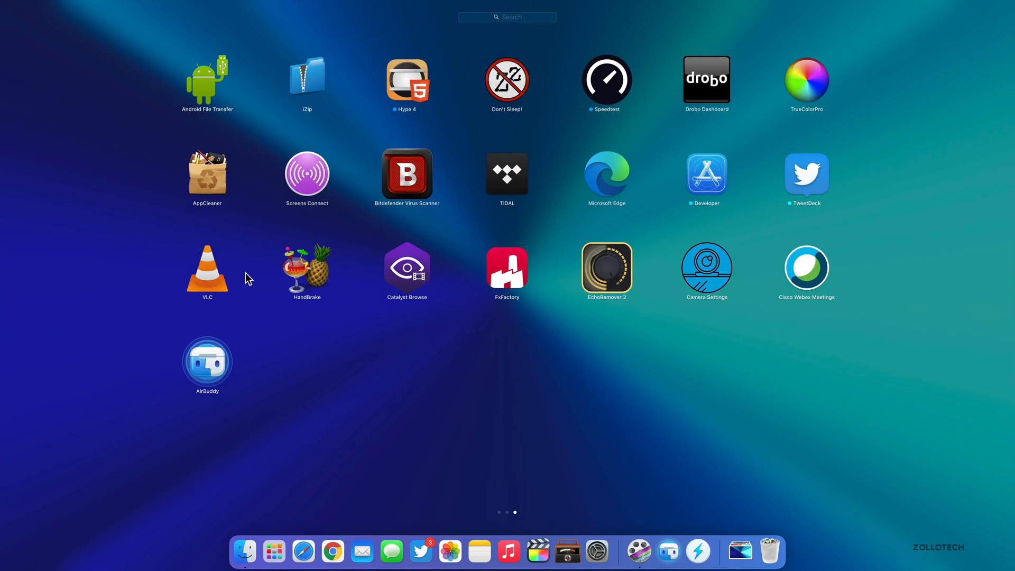
{"action": "mouse_move", "coordinate": [219, 284]}
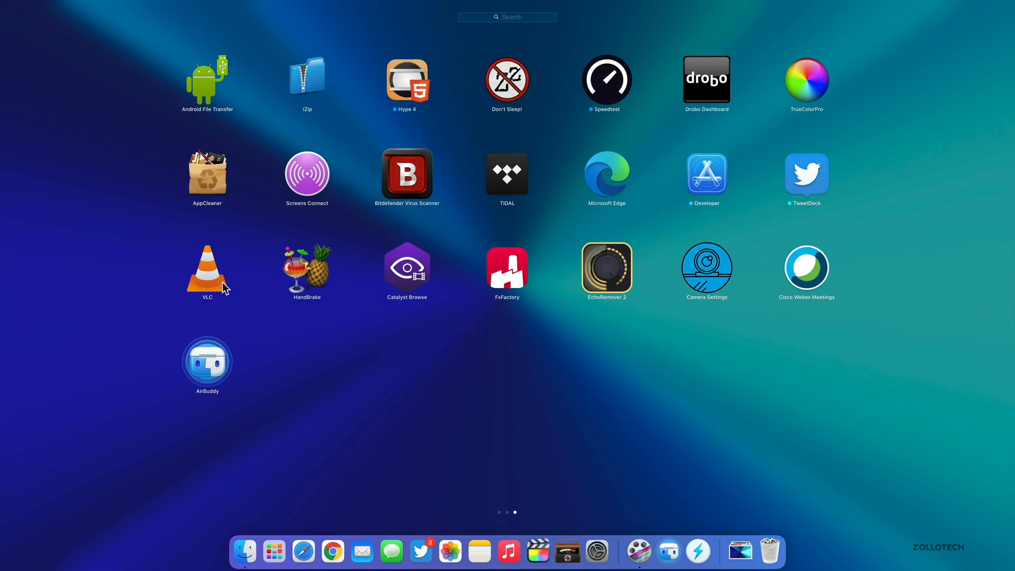
{"action": "mouse_move", "coordinate": [216, 192]}
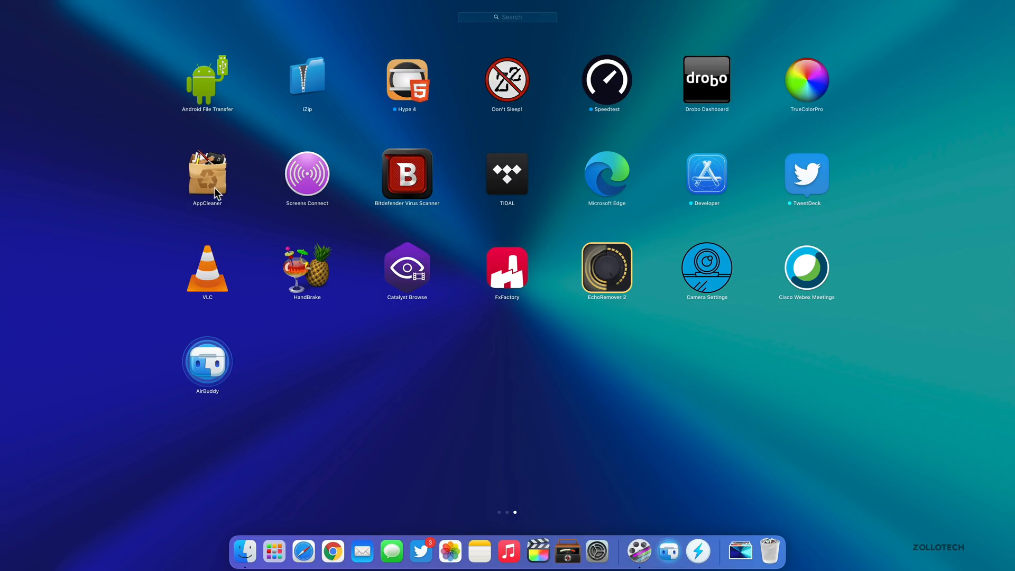
{"action": "mouse_move", "coordinate": [412, 277]}
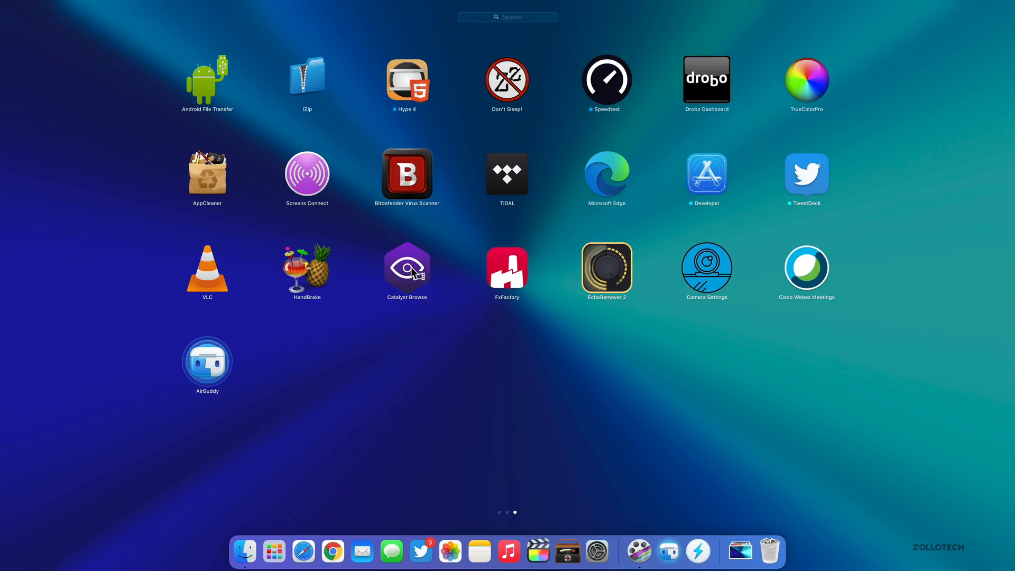
{"action": "mouse_move", "coordinate": [419, 287]}
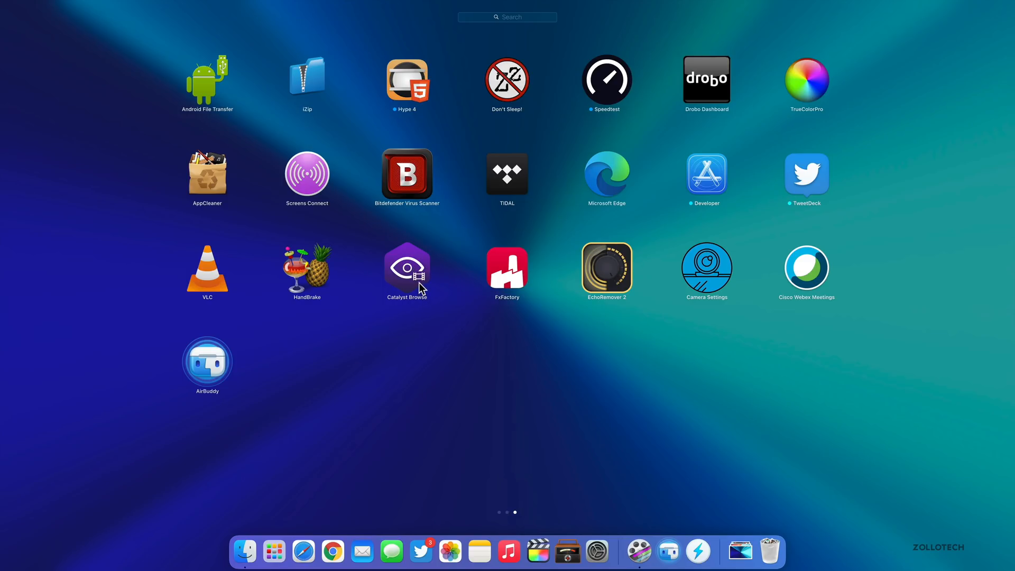
{"action": "mouse_move", "coordinate": [446, 296]}
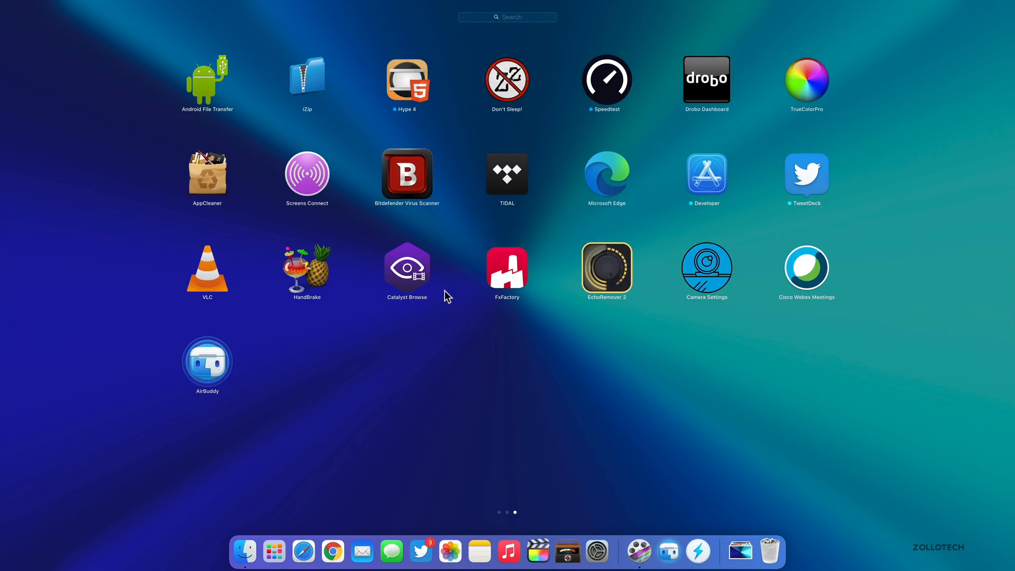
{"action": "mouse_move", "coordinate": [652, 298]}
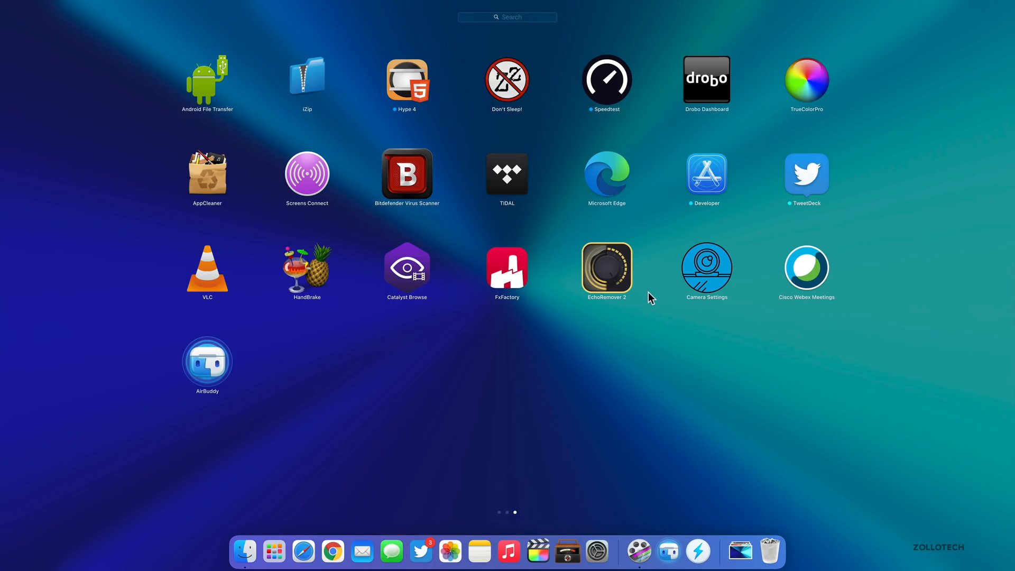
{"action": "mouse_move", "coordinate": [539, 282]}
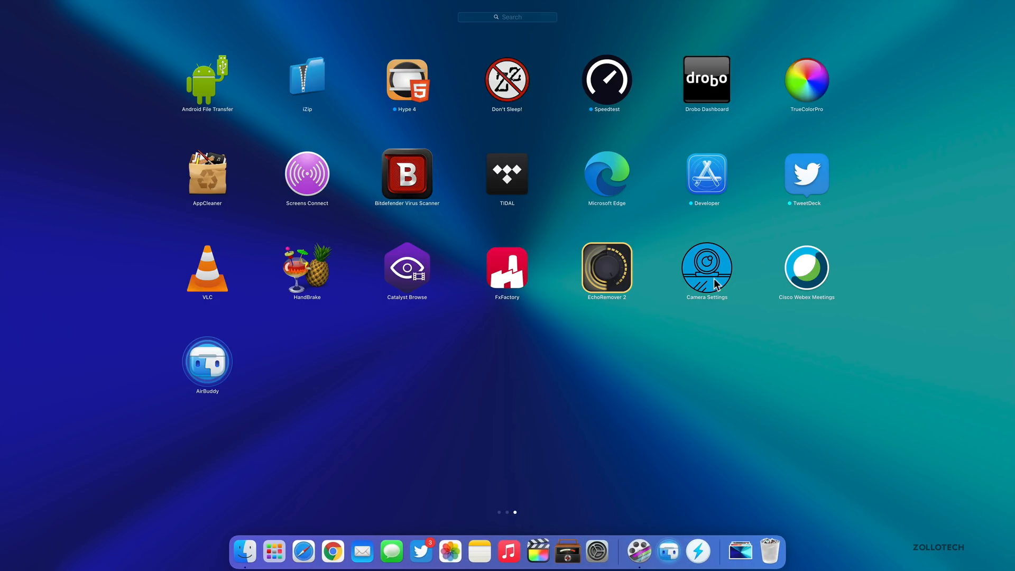
{"action": "mouse_move", "coordinate": [710, 280]}
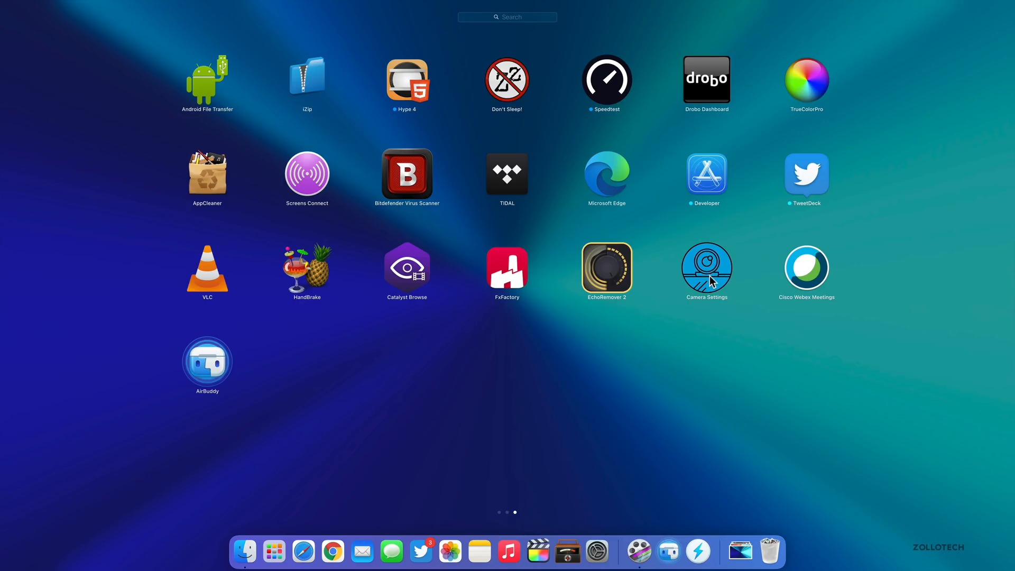
{"action": "mouse_move", "coordinate": [717, 277]}
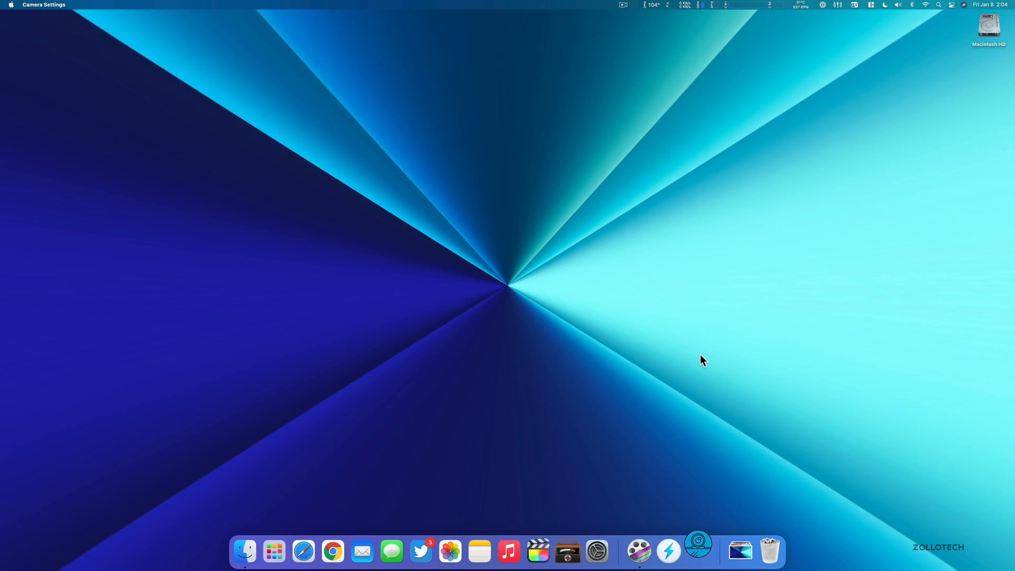
With Camera Settings running windowless, bring Launchpad's last page of apps back up
{"action": "left_click", "coordinate": [699, 550]}
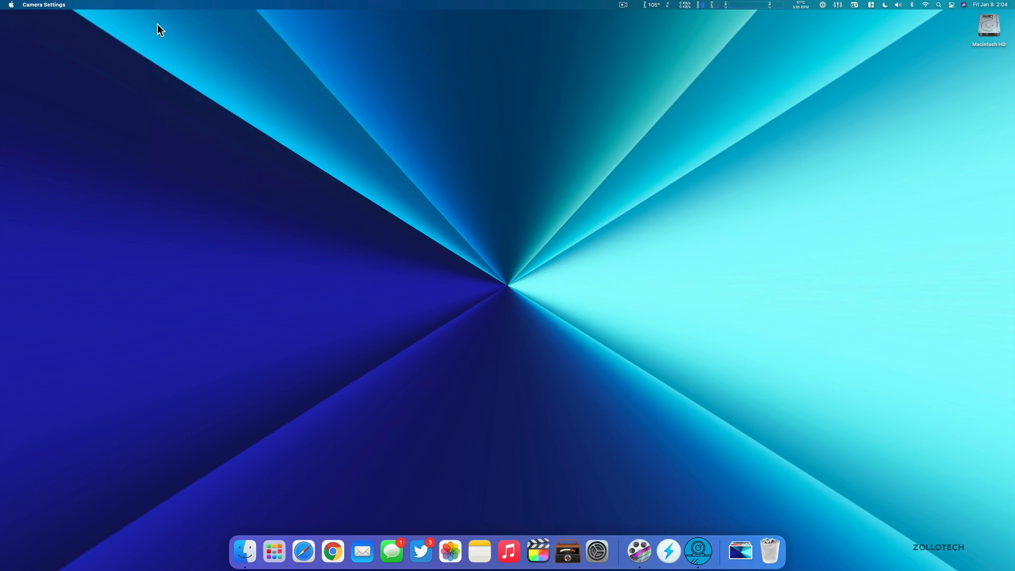
{"action": "left_click", "coordinate": [273, 557]}
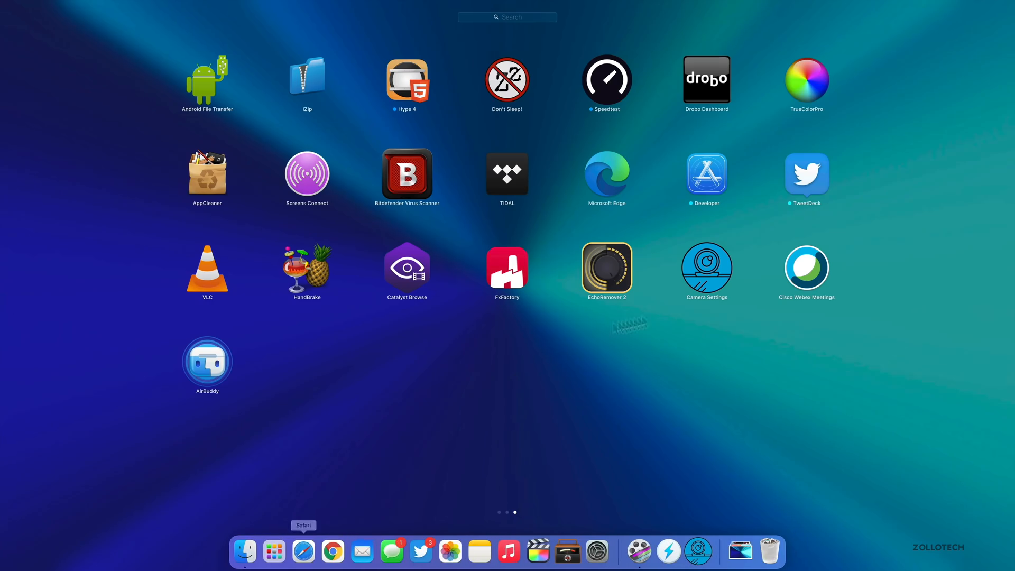
Swipe through the Launchpad pages before returning to the desktop
{"action": "scroll", "scroll_direction": "left", "scroll_amount": 3}
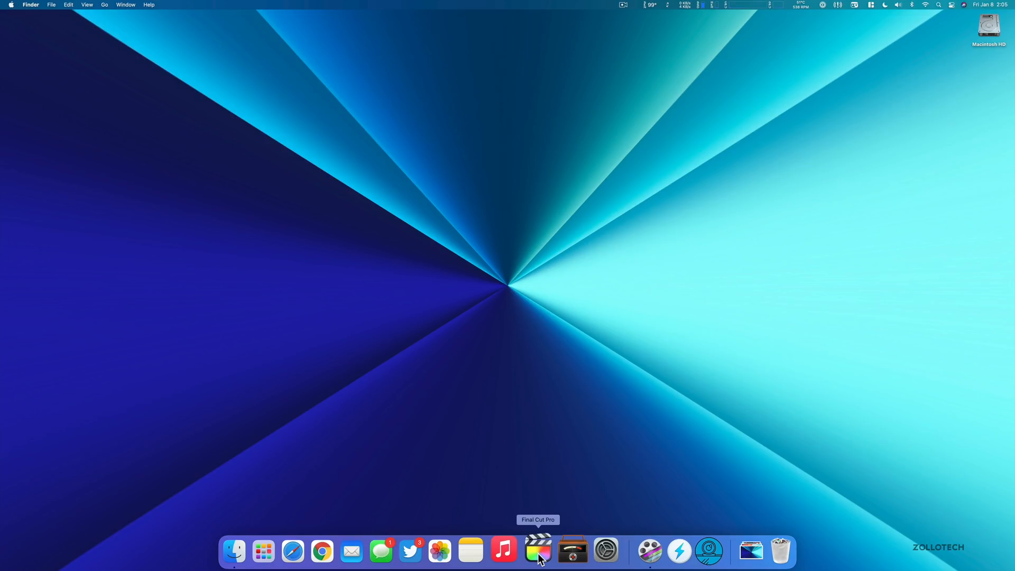
{"action": "mouse_move", "coordinate": [411, 563]}
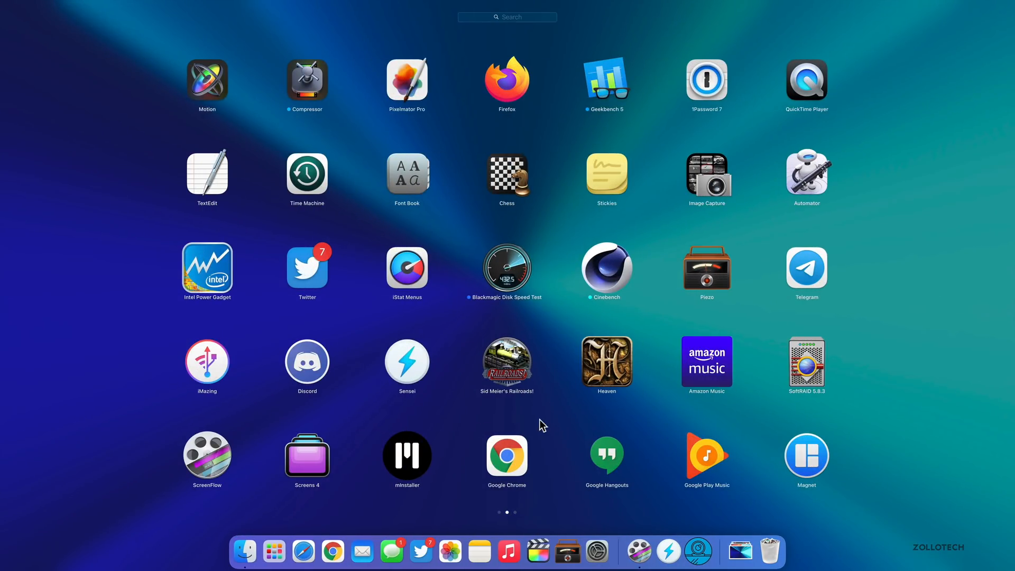
{"action": "mouse_move", "coordinate": [518, 404]}
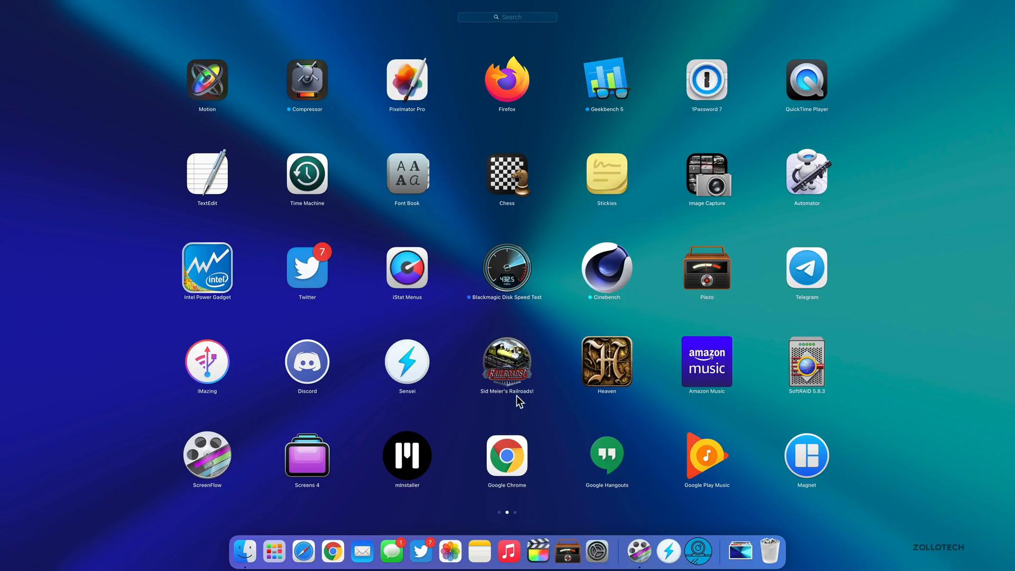
{"action": "mouse_move", "coordinate": [556, 406]}
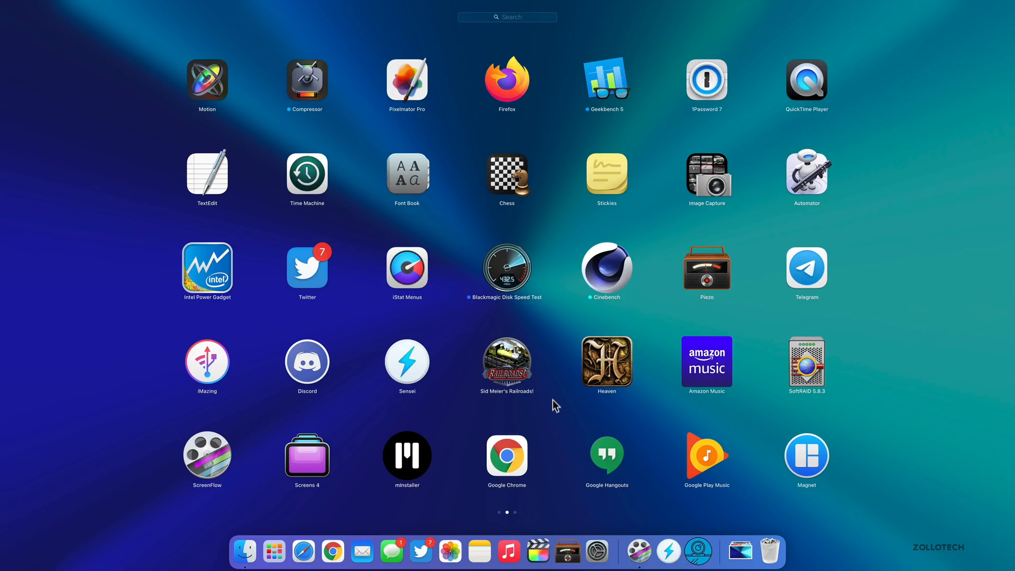
{"action": "mouse_move", "coordinate": [561, 424]}
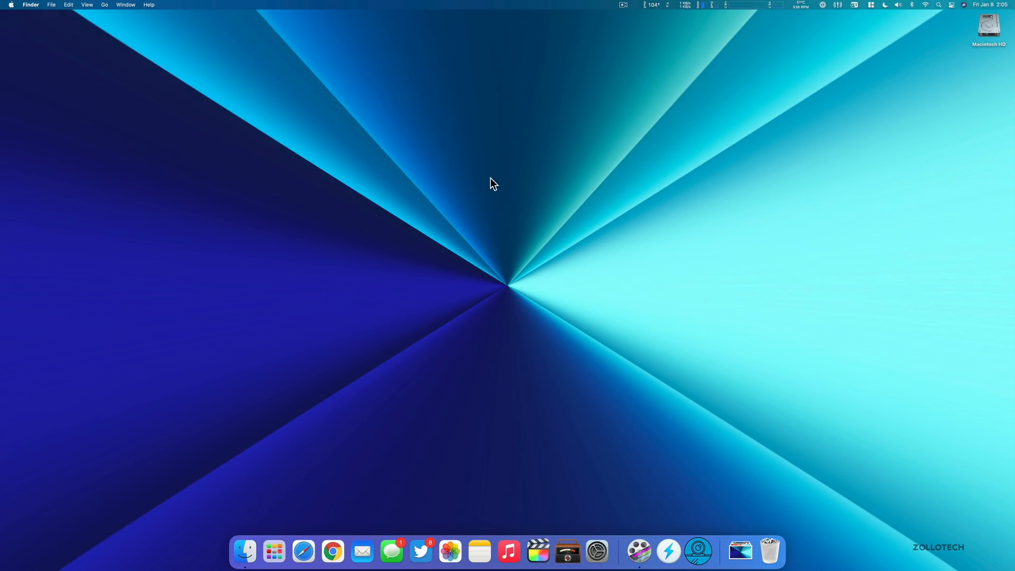
{"action": "mouse_move", "coordinate": [465, 430]}
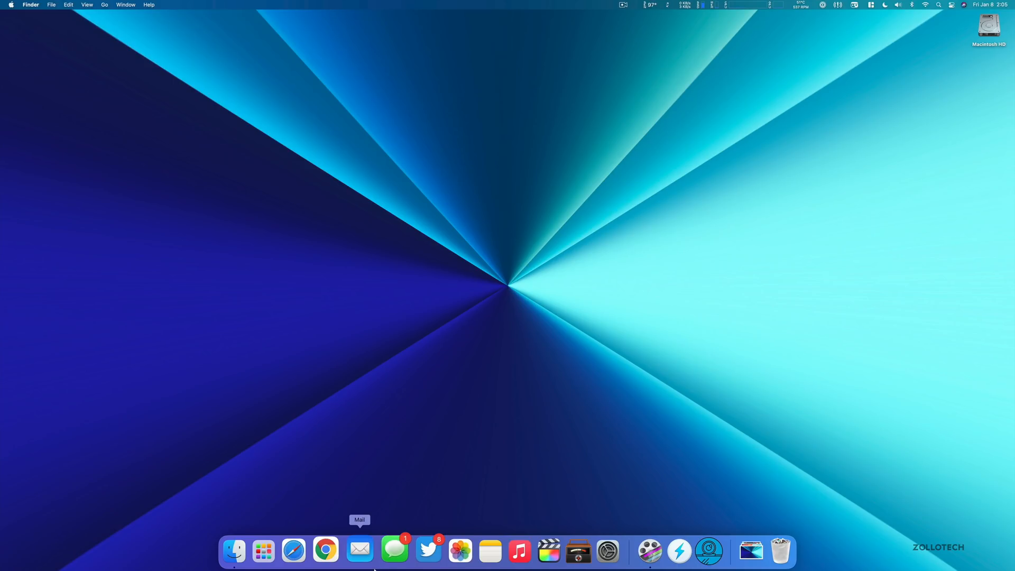
{"action": "mouse_move", "coordinate": [482, 483]}
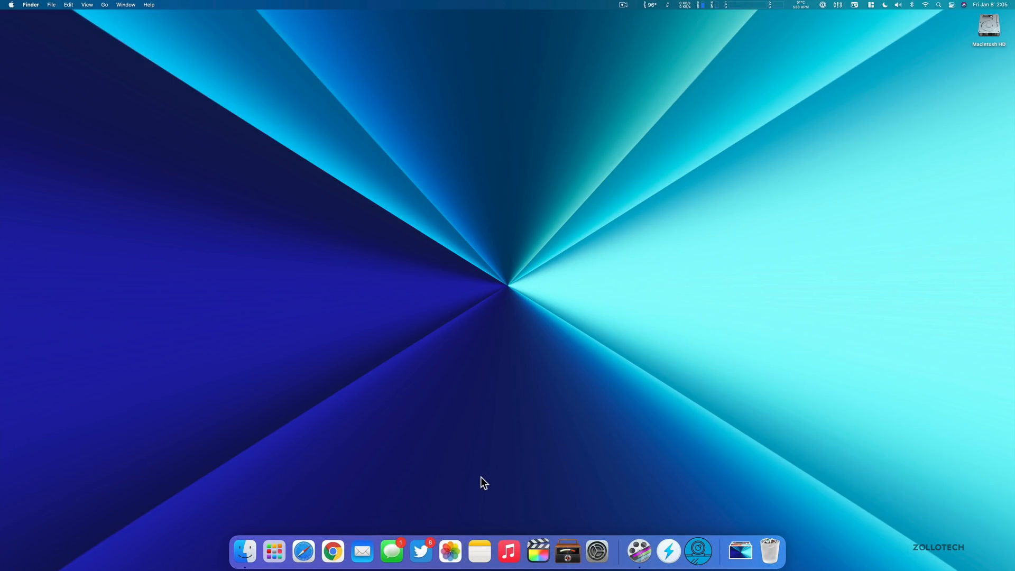
{"action": "left_click", "coordinate": [730, 6]}
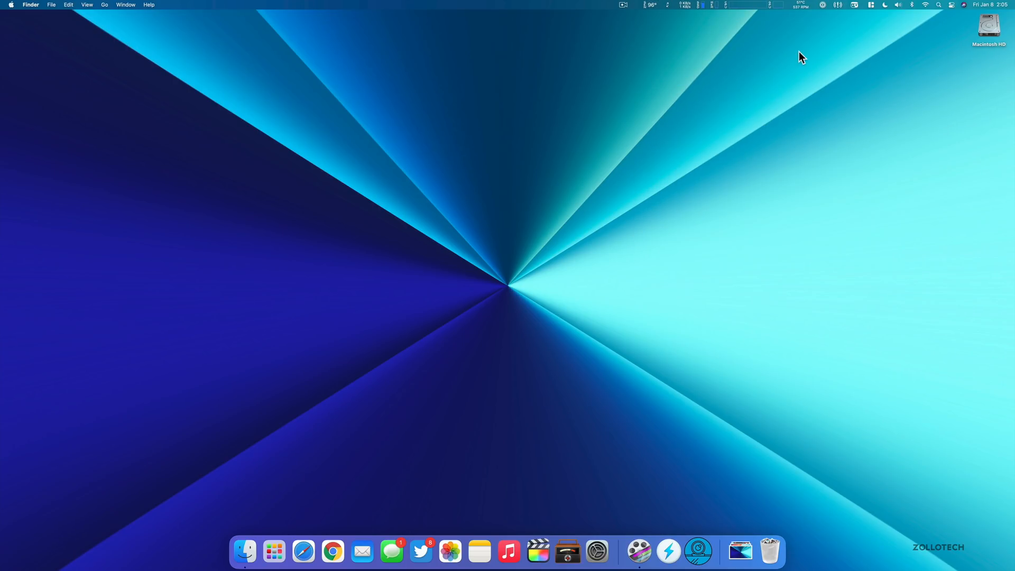
{"action": "mouse_move", "coordinate": [616, 336]}
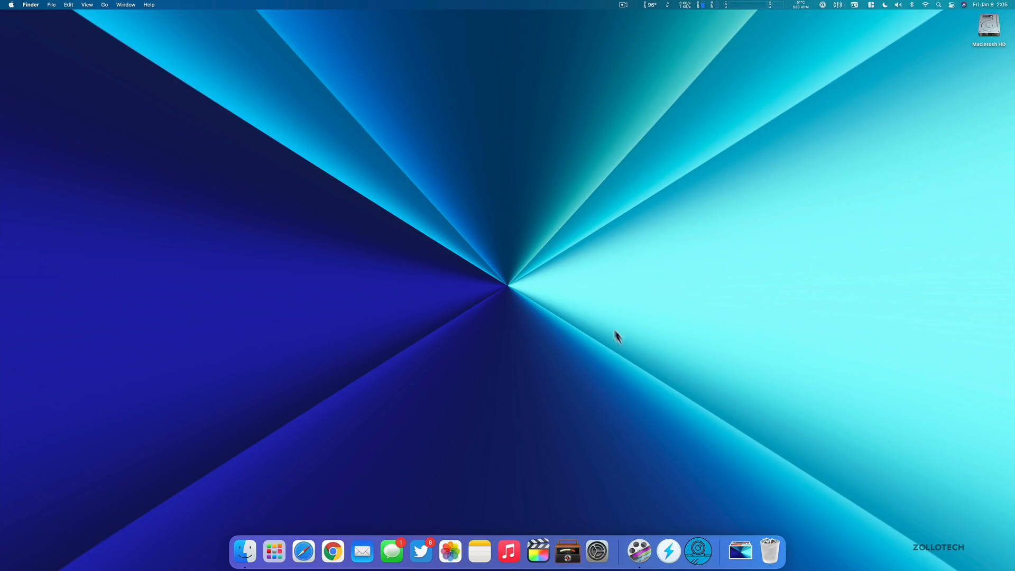
{"action": "mouse_move", "coordinate": [484, 394]}
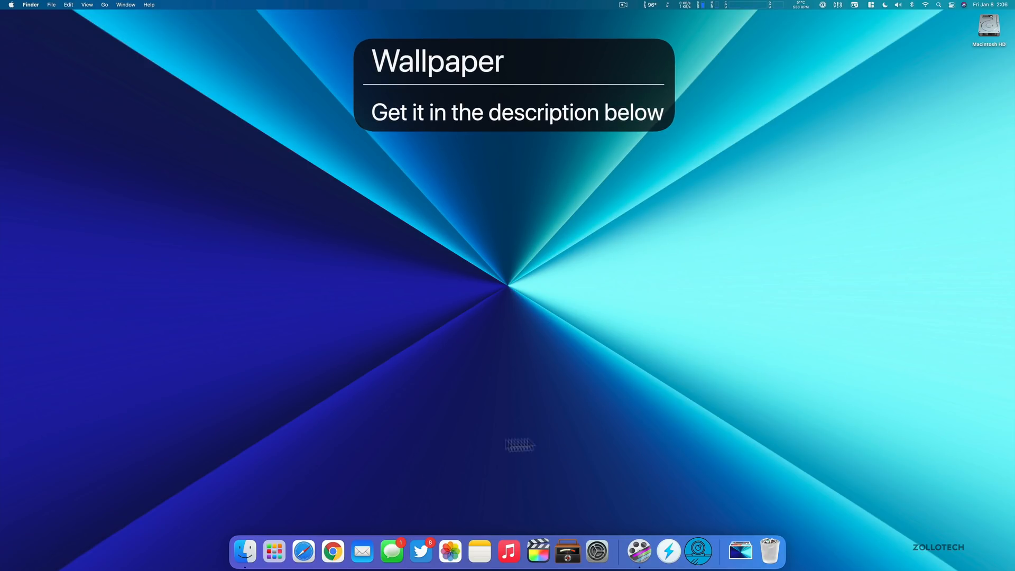
{"action": "mouse_move", "coordinate": [514, 349]}
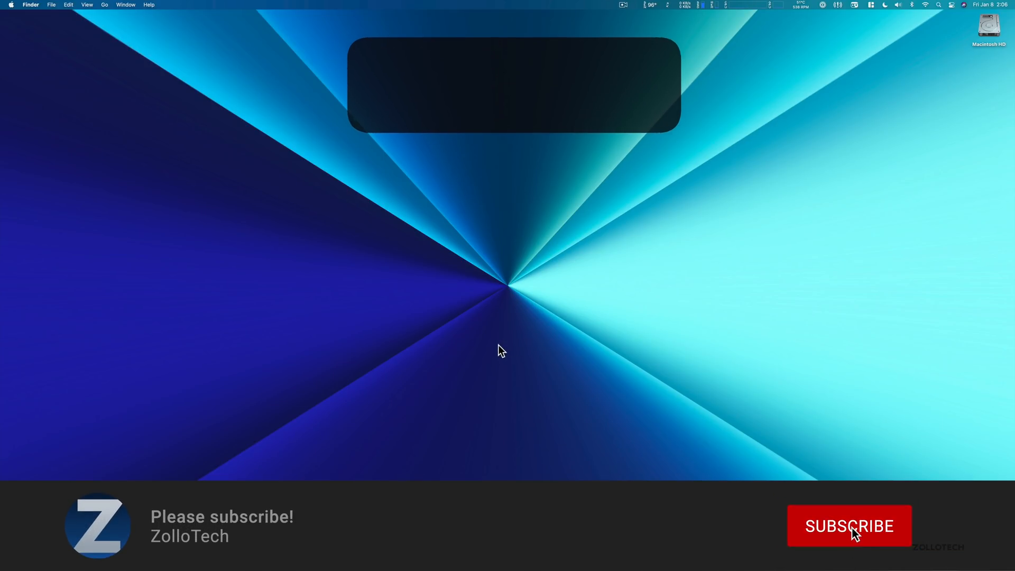
{"action": "left_click", "coordinate": [846, 541]}
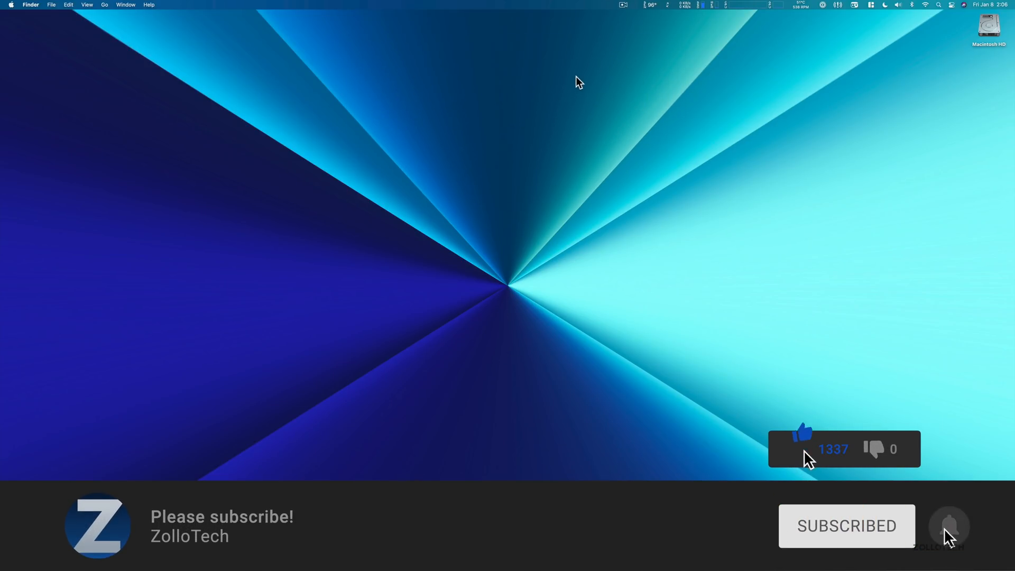